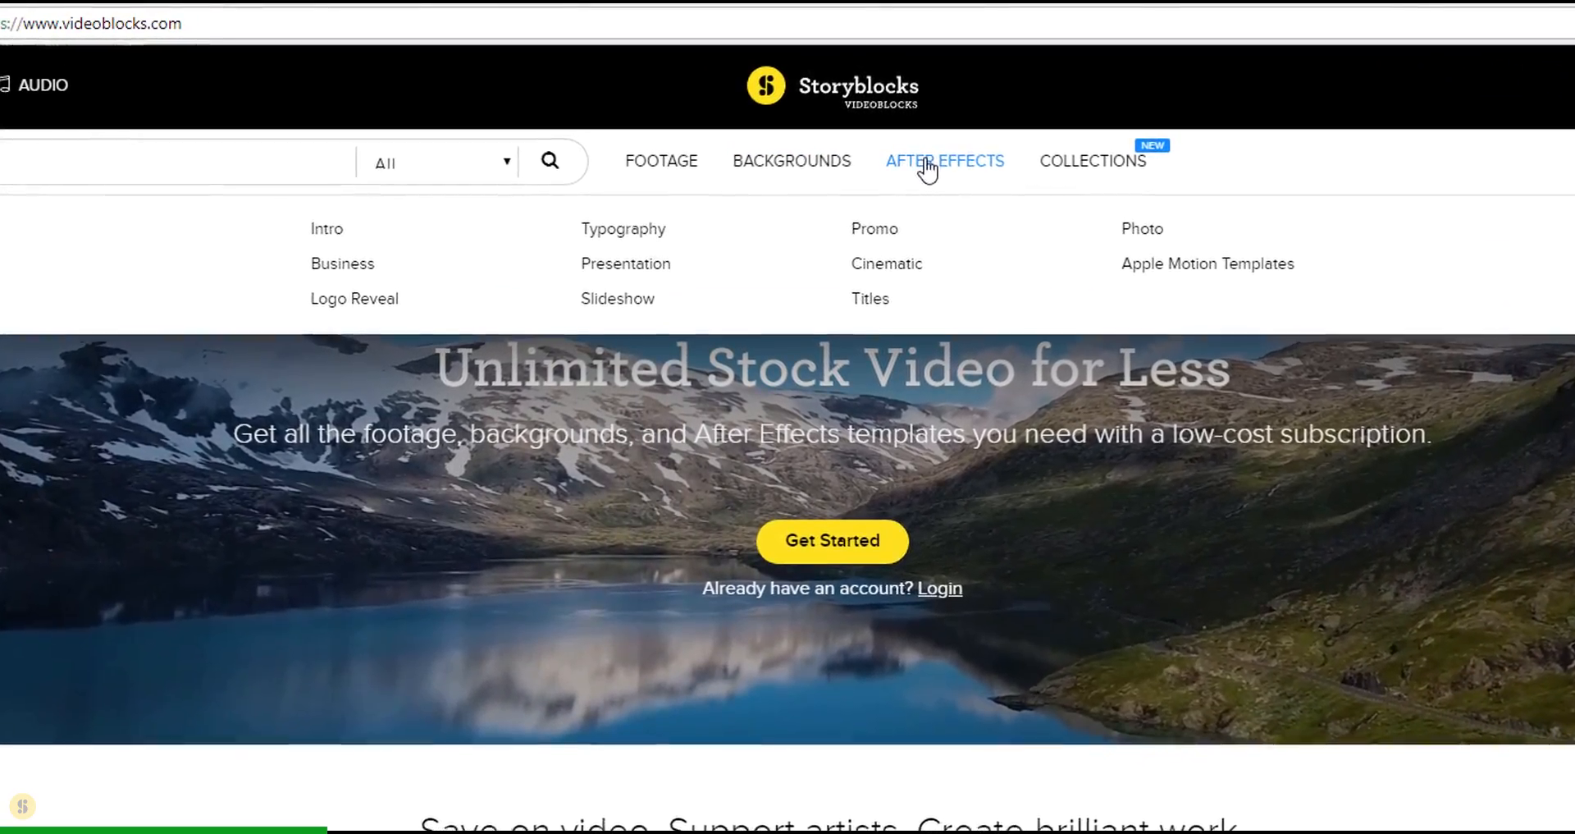
Step: Browse through the promo After Effects templates for reference
left_click(873, 228)
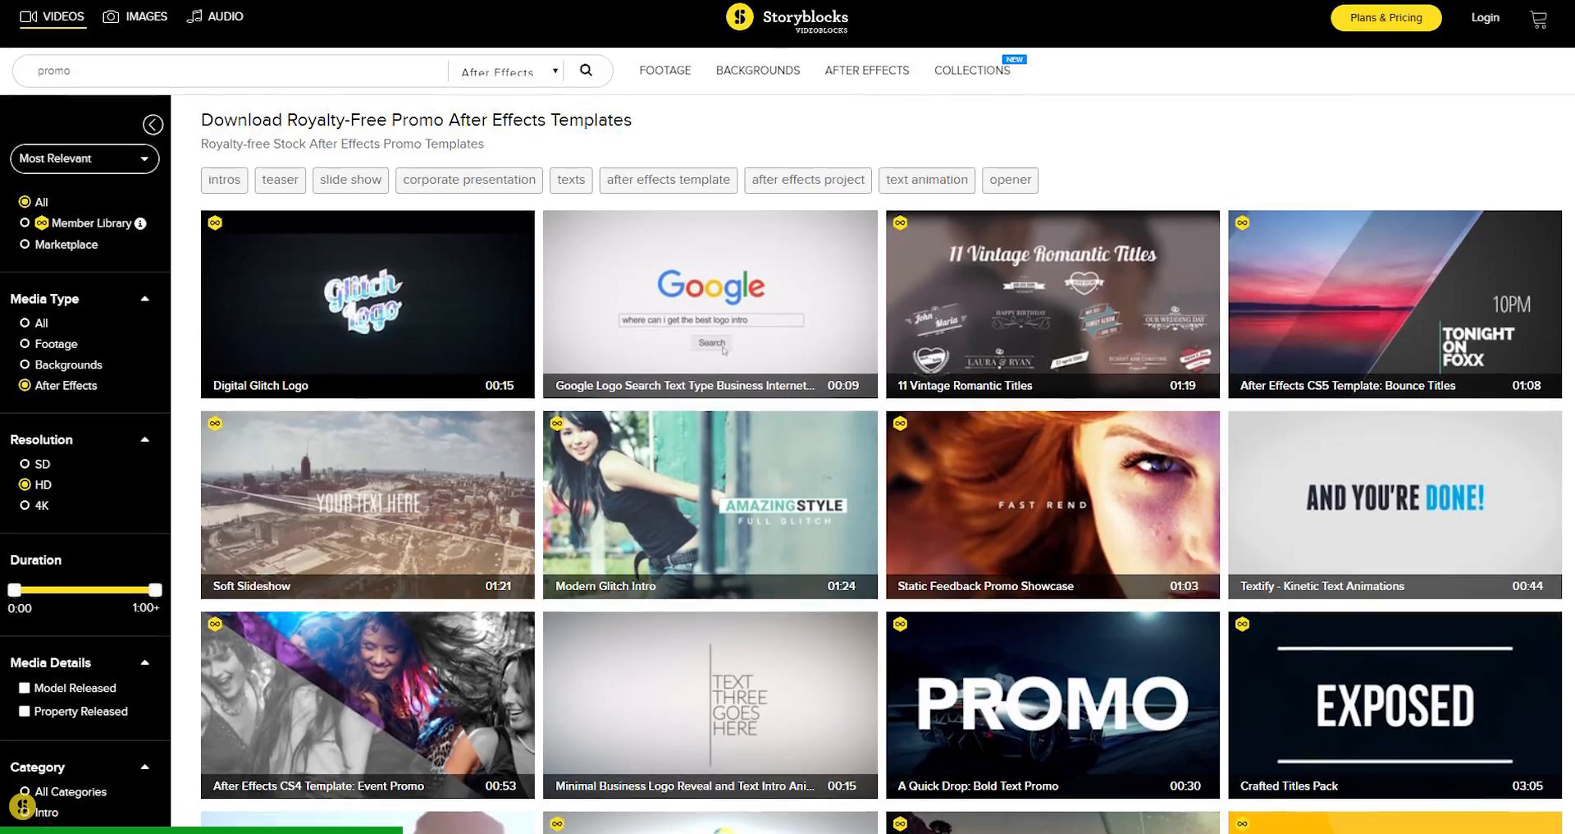
scroll("down", 3)
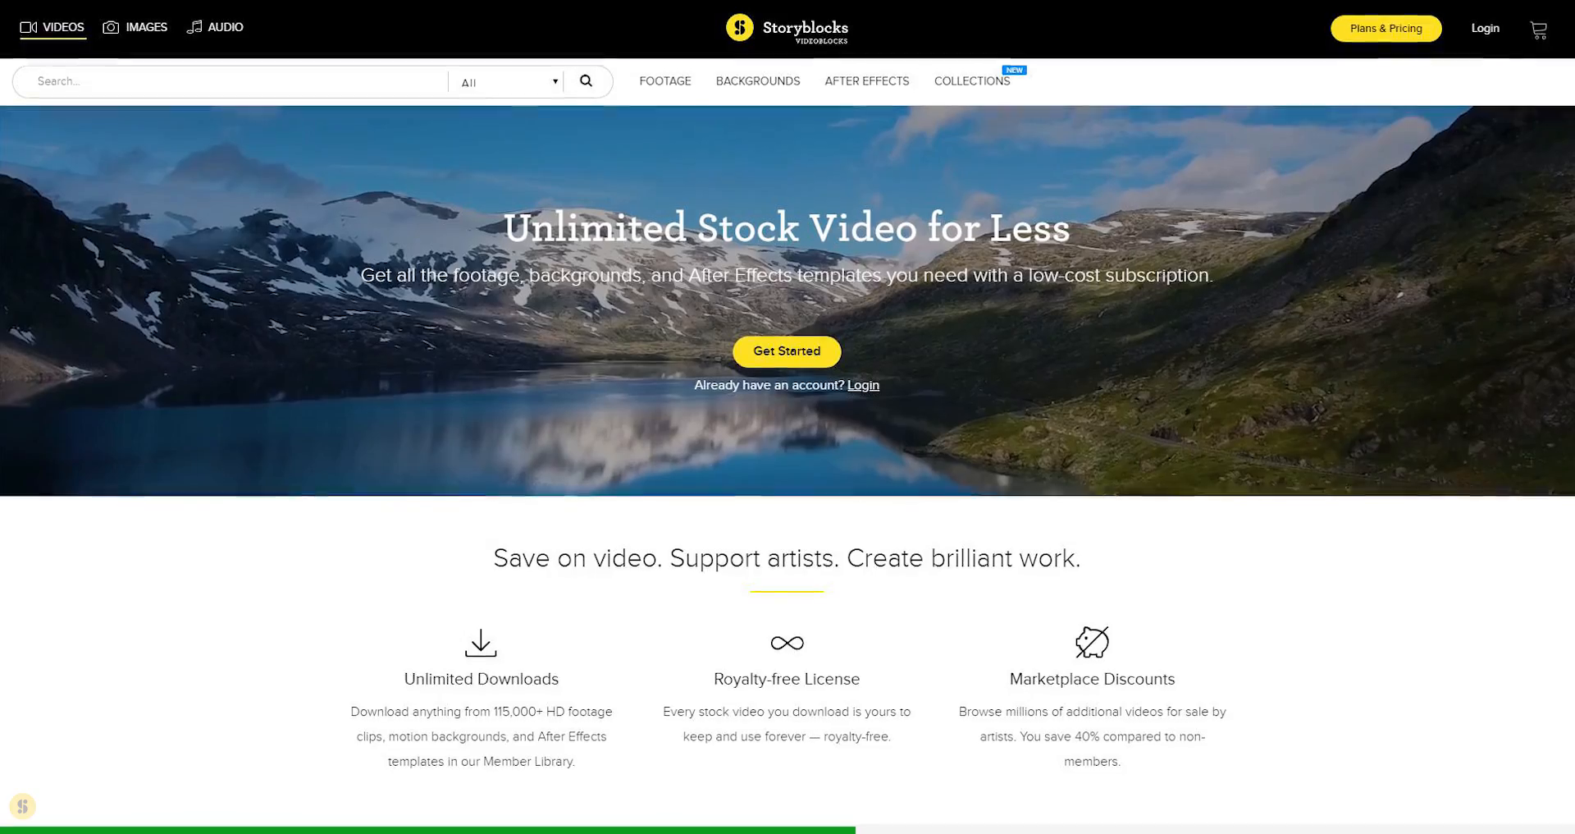
scroll("down", 3)
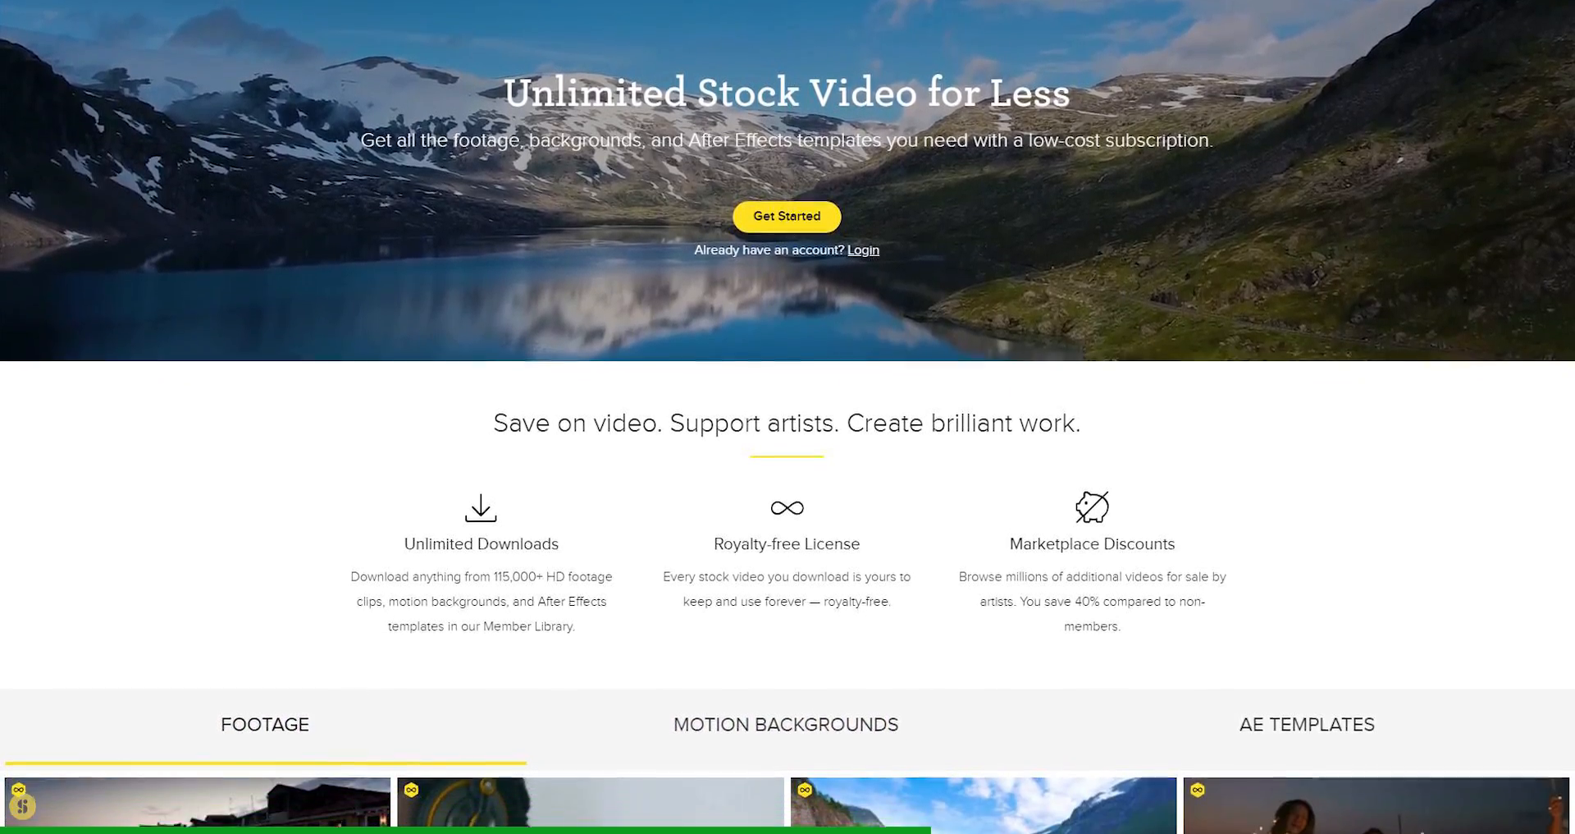
scroll("down", 3)
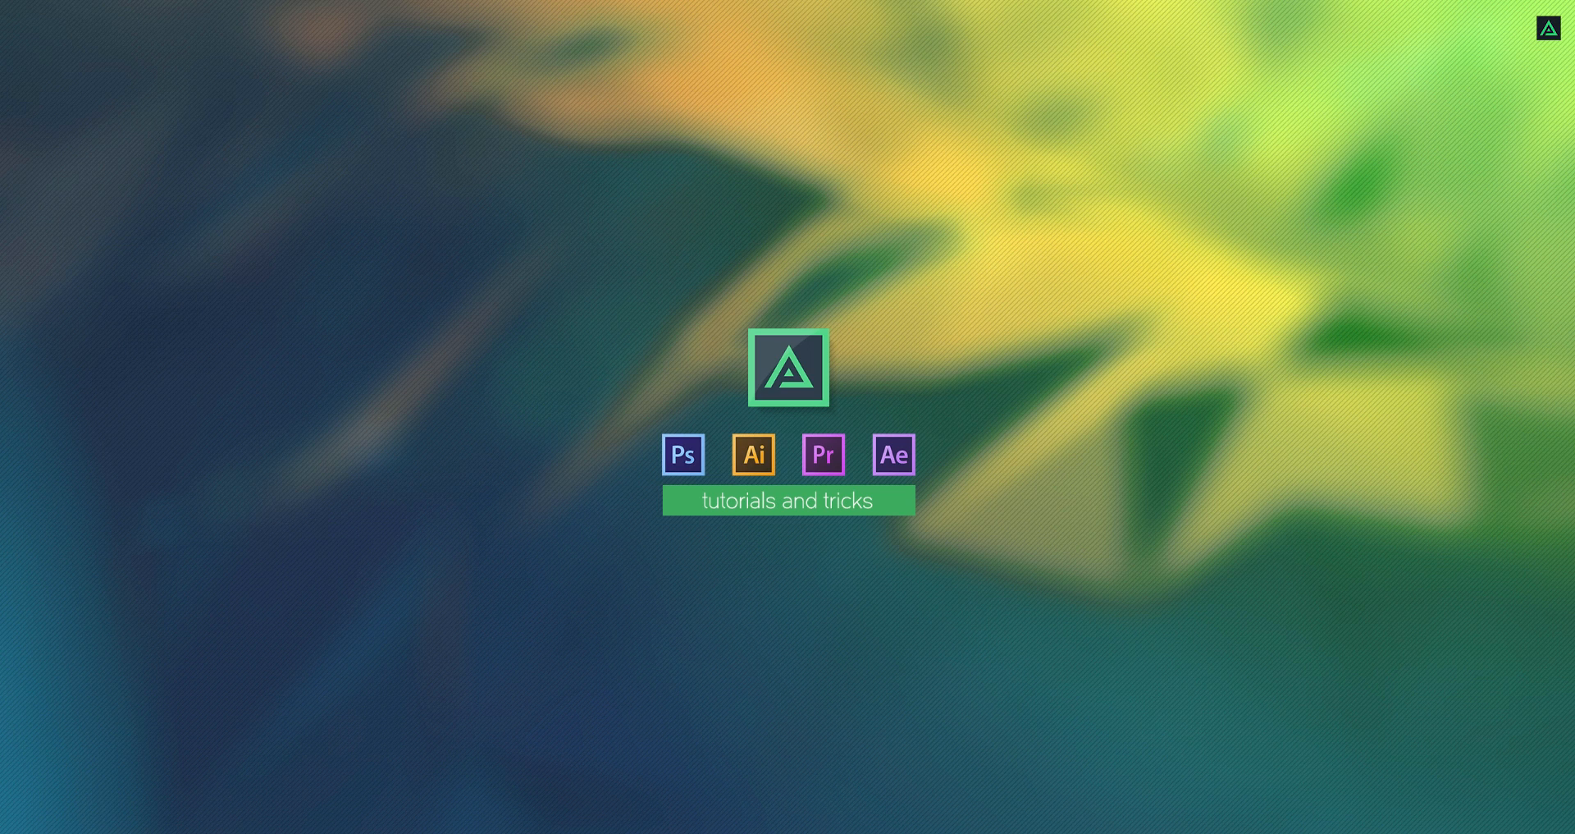
Step: Create a new composition named Countdown_Timer with an 11-second duration
left_click(892, 455)
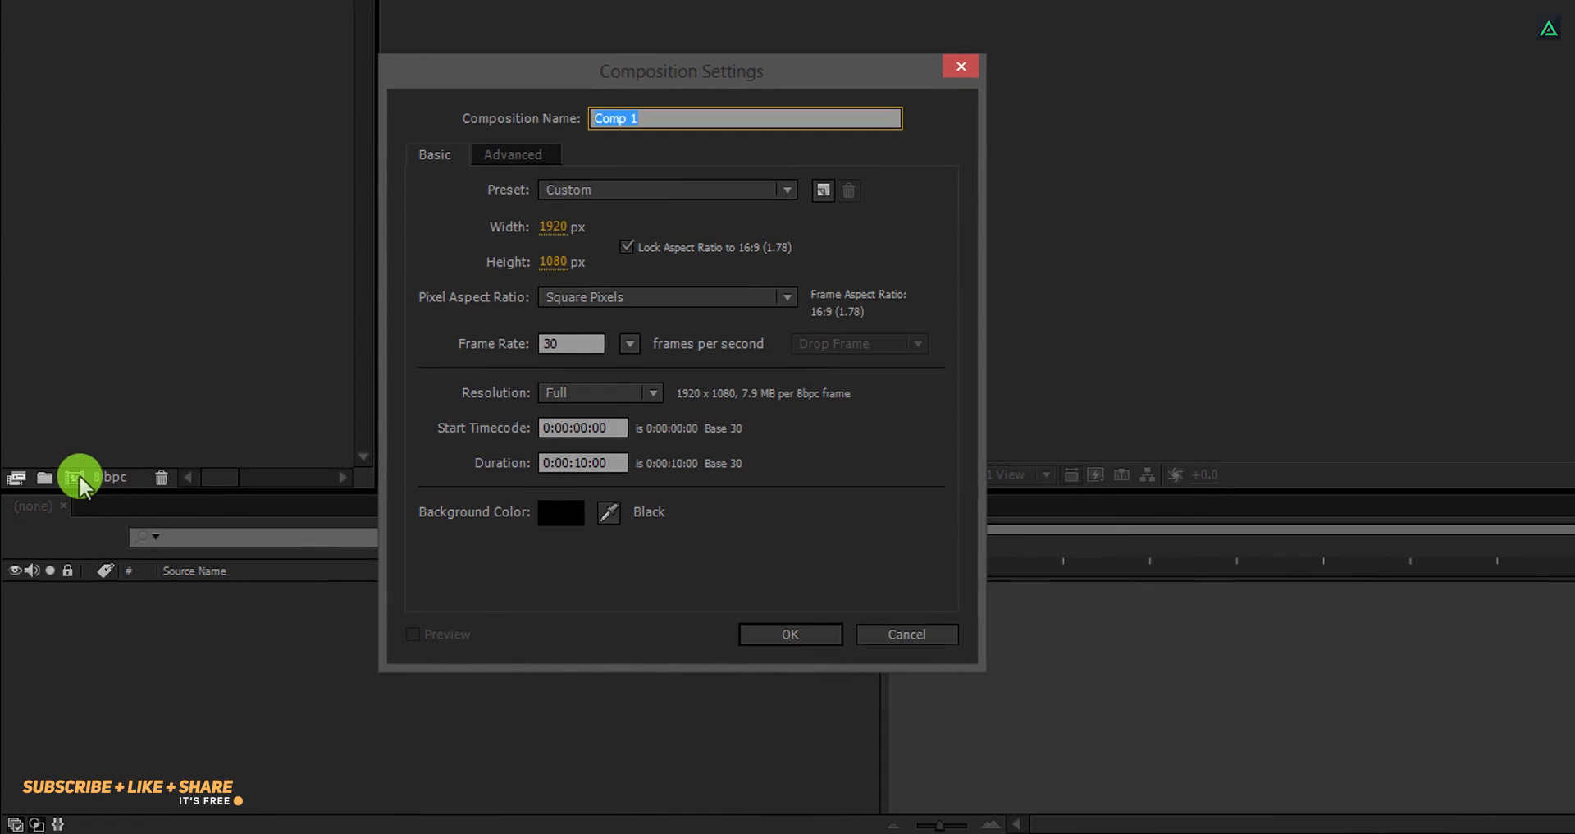
type("Countdown_Timer")
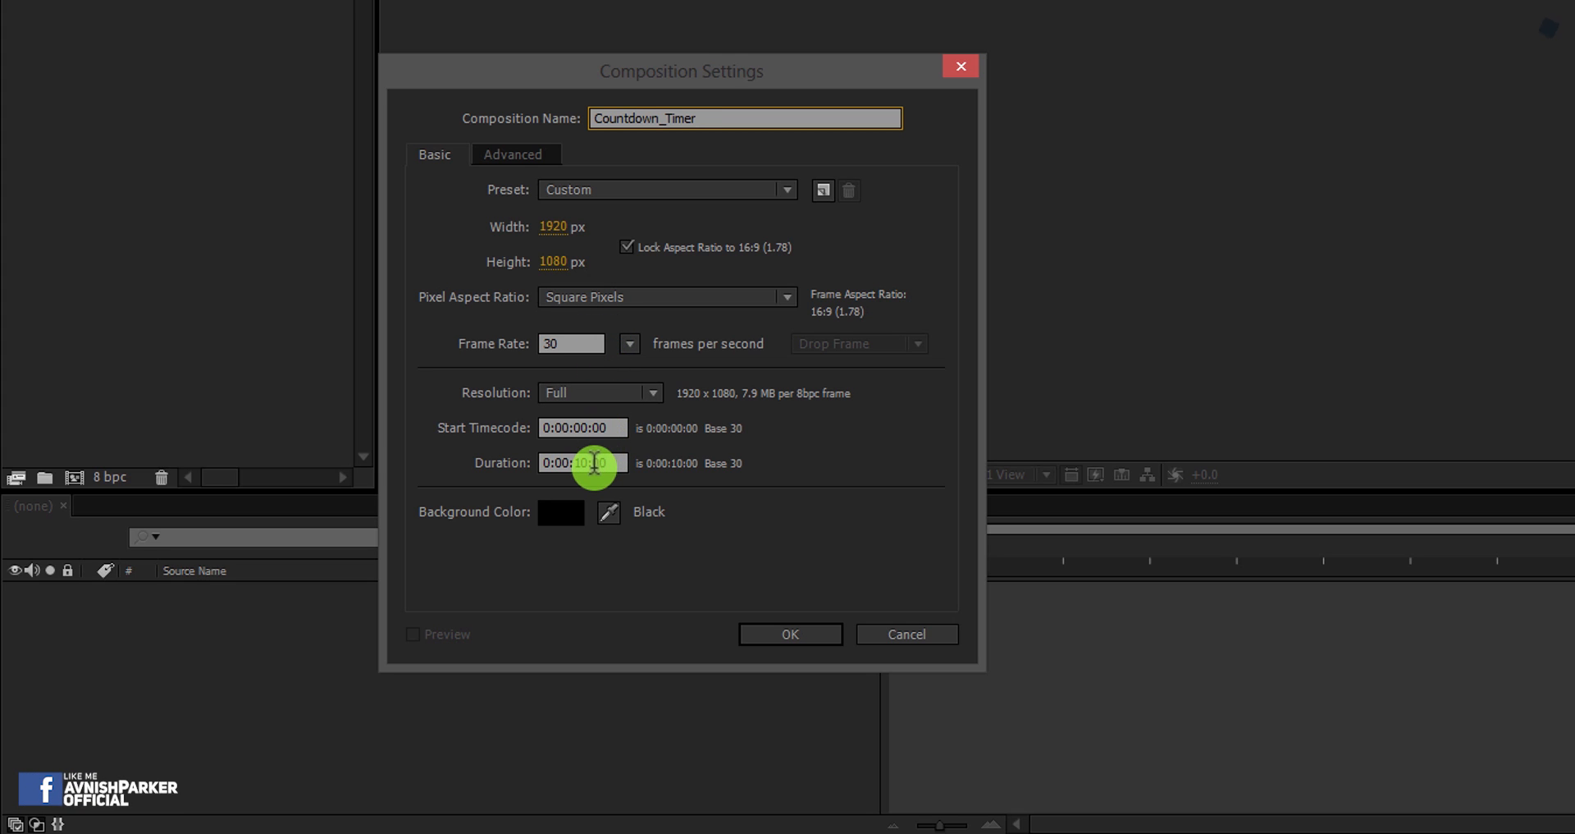
left_click(583, 463)
type("1")
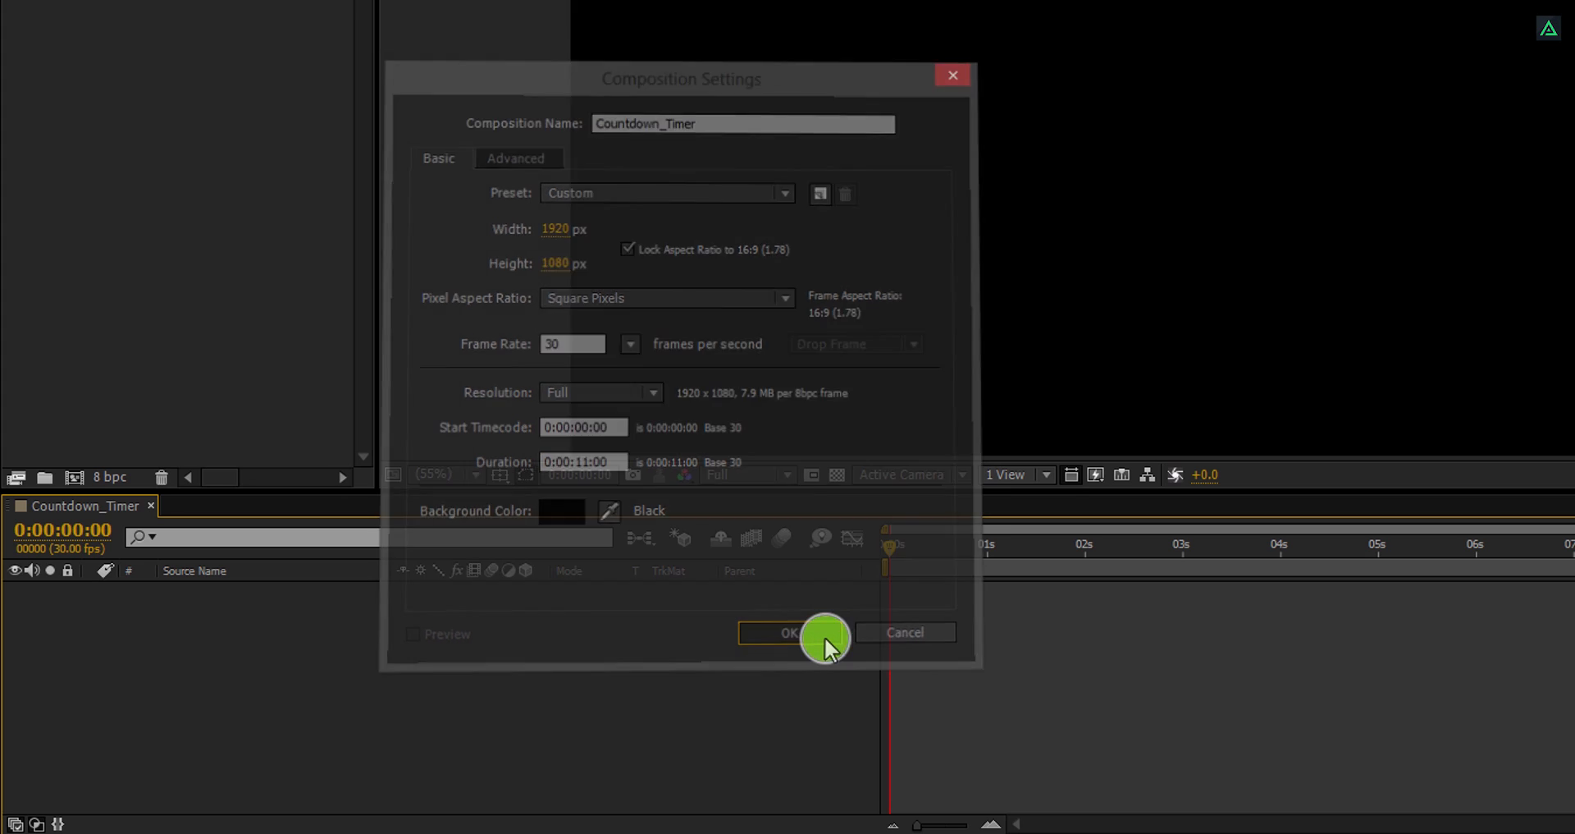
left_click(786, 632)
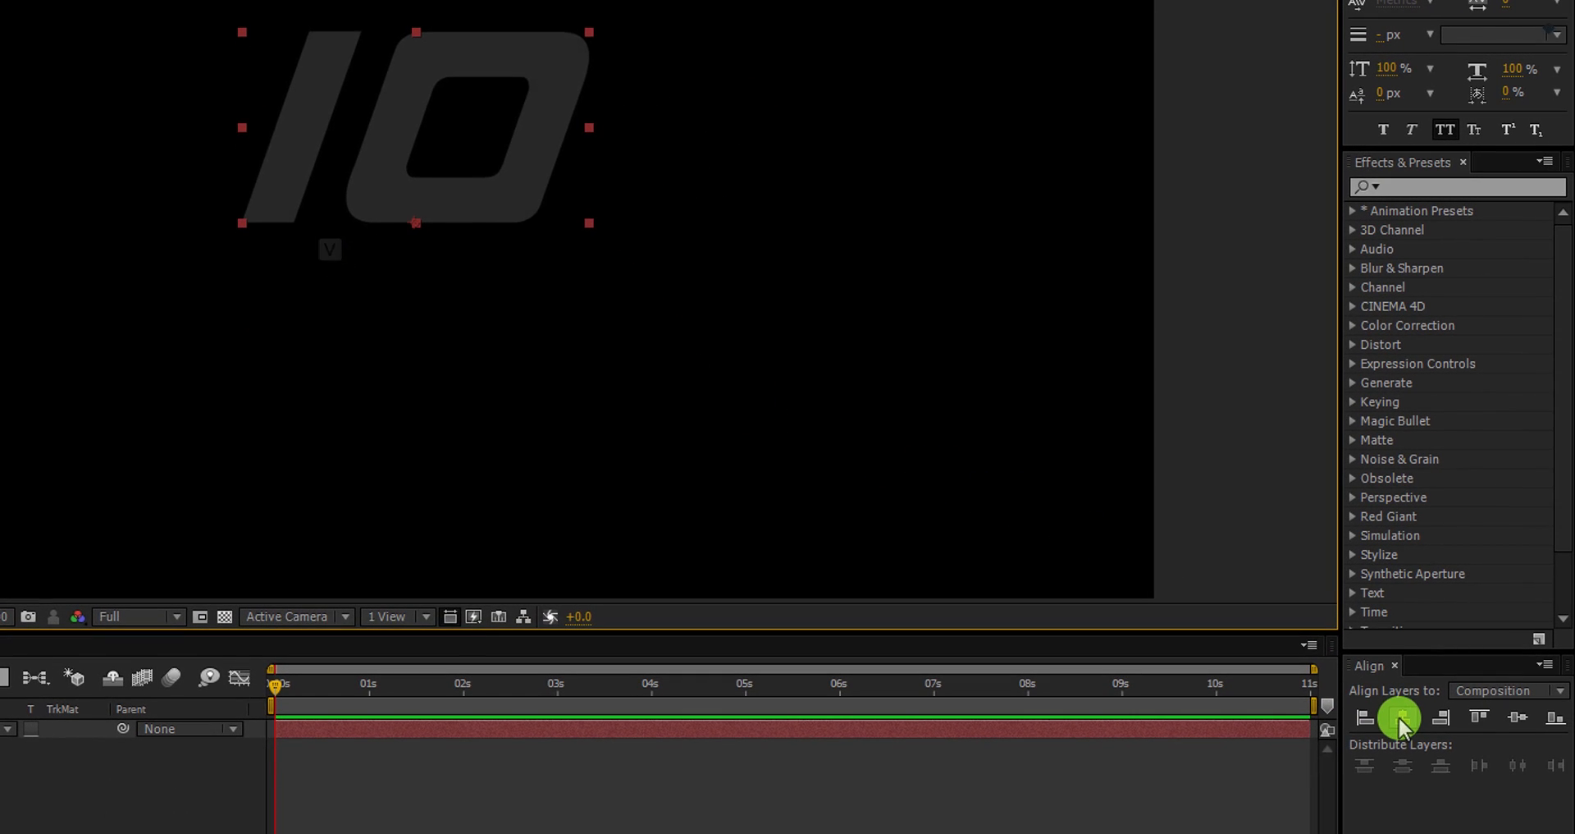
Step: Centre the 10 text horizontally in the composition and give it centred paragraph alignment
left_click(1523, 720)
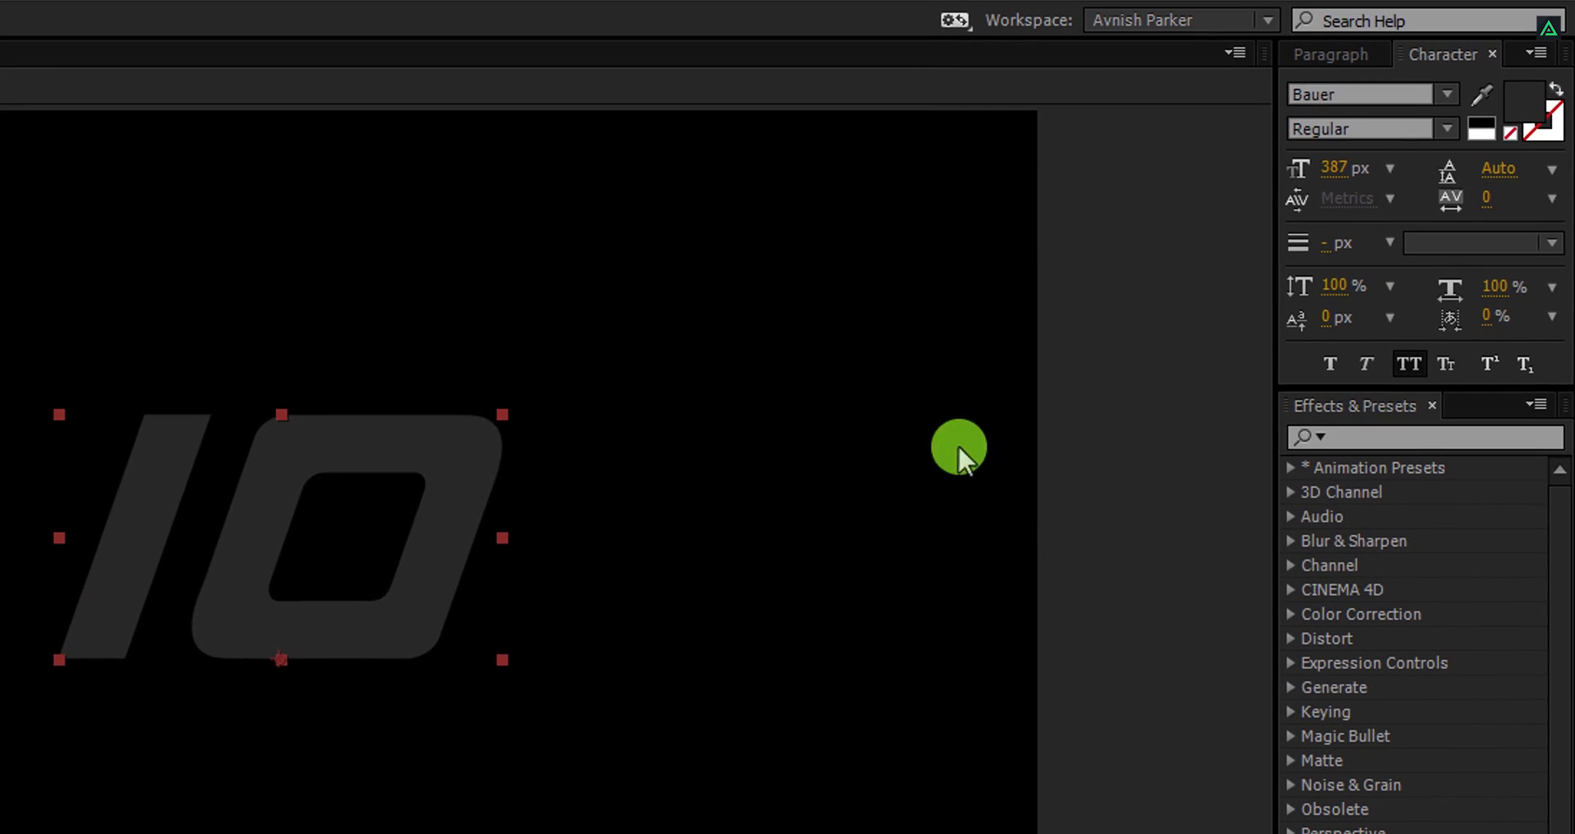
left_click(1331, 54)
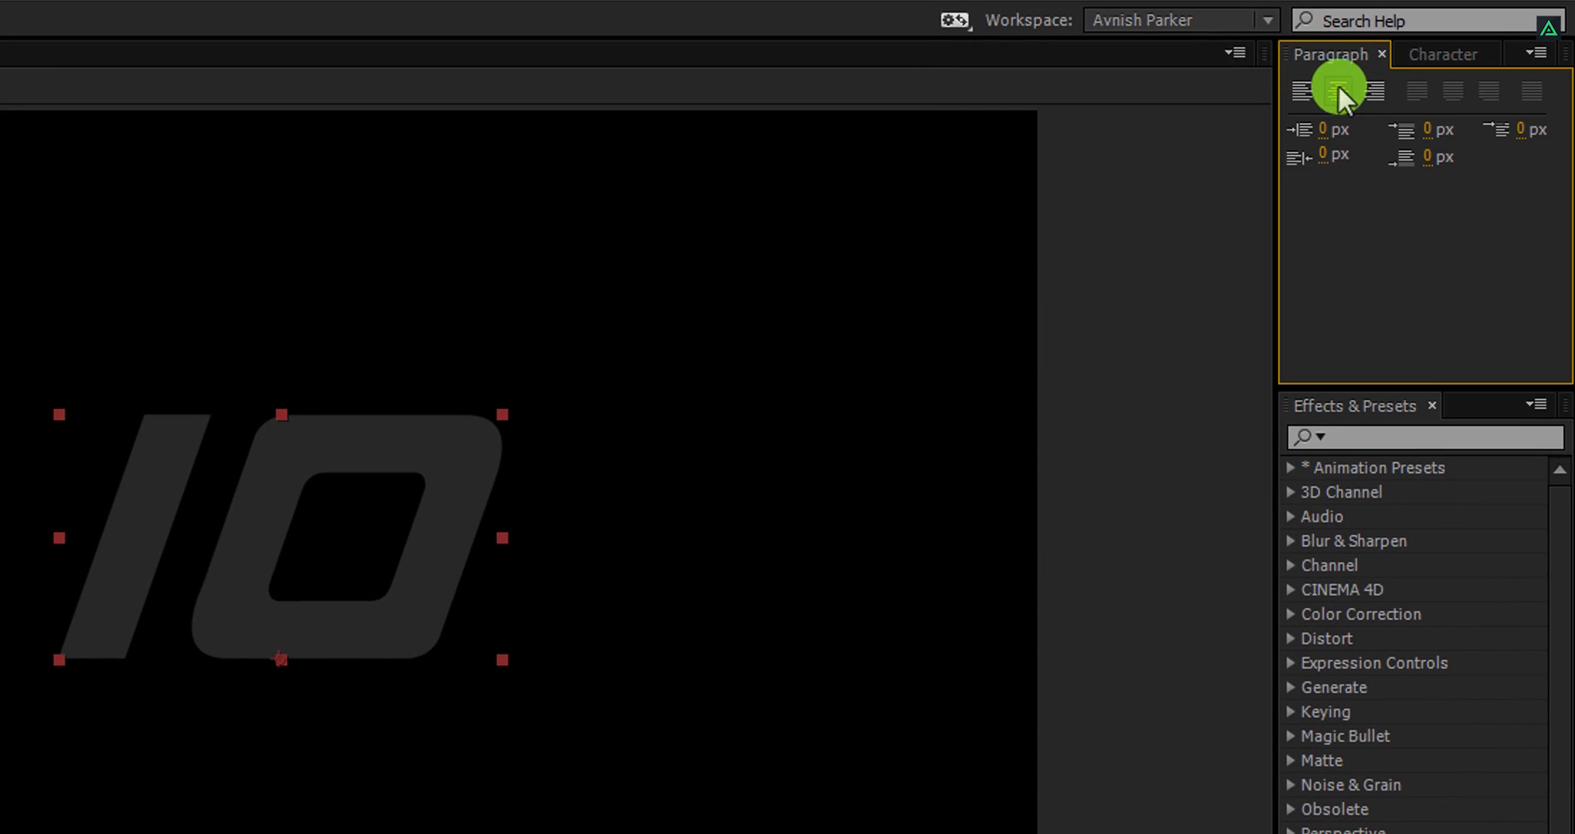
mouse_move(1344, 90)
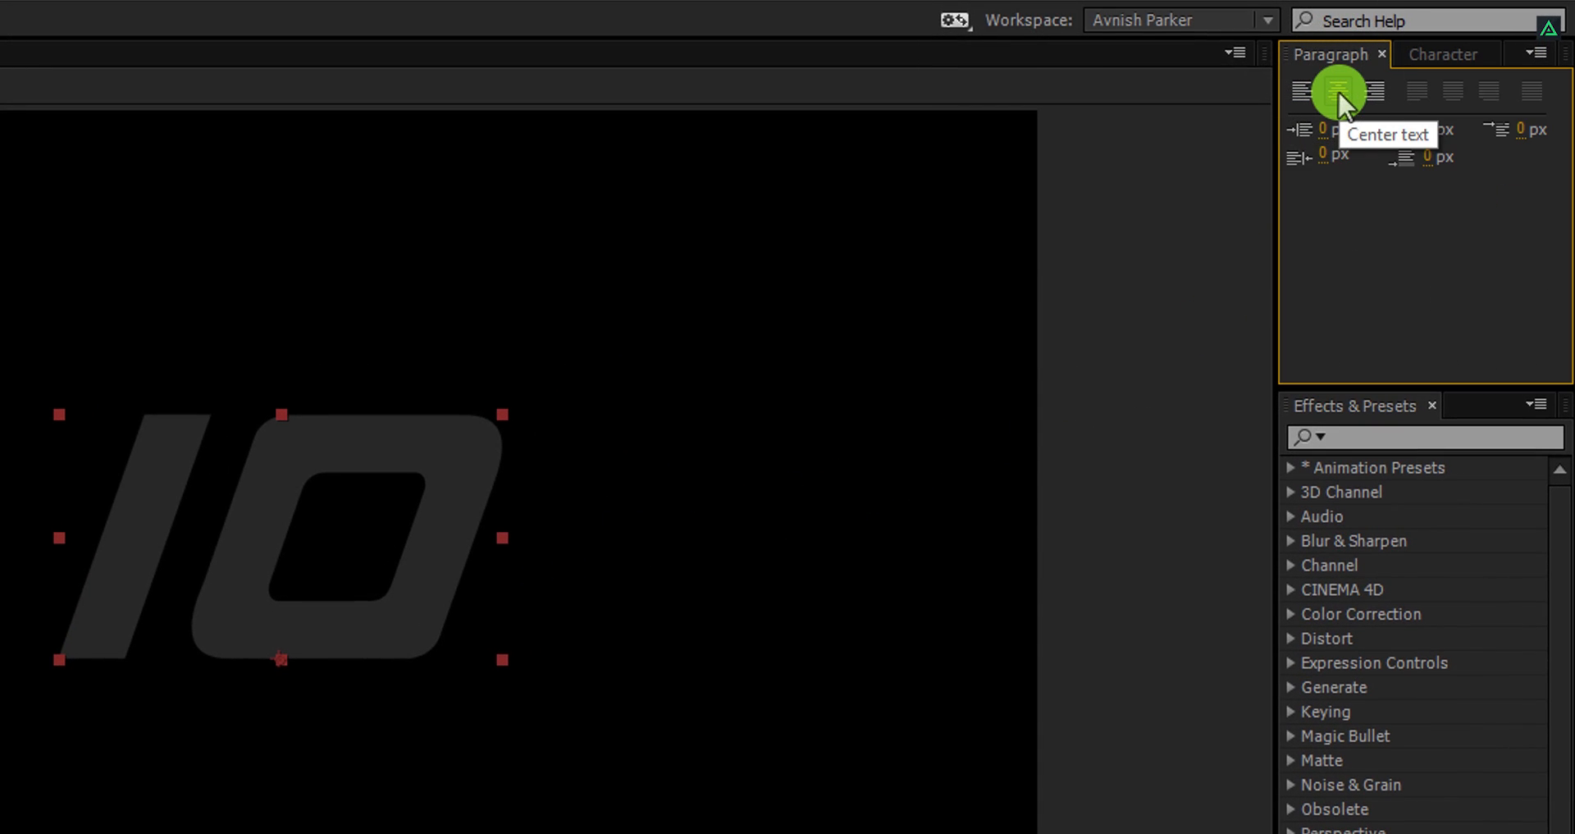
left_click(1444, 54)
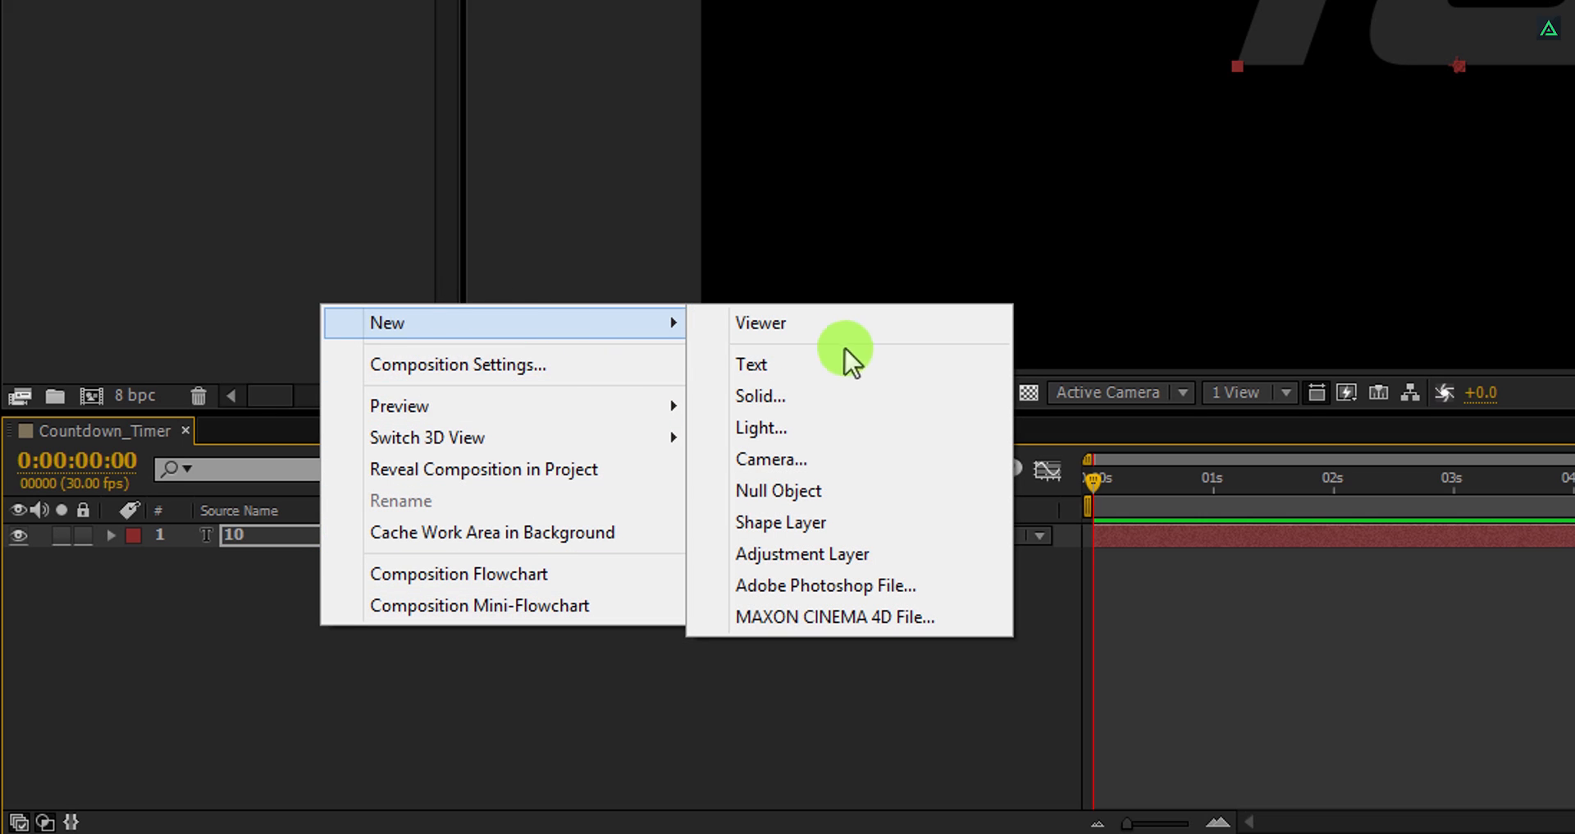
Step: Add a near-black solid layer named Saber_10 to the composition
left_click(760, 396)
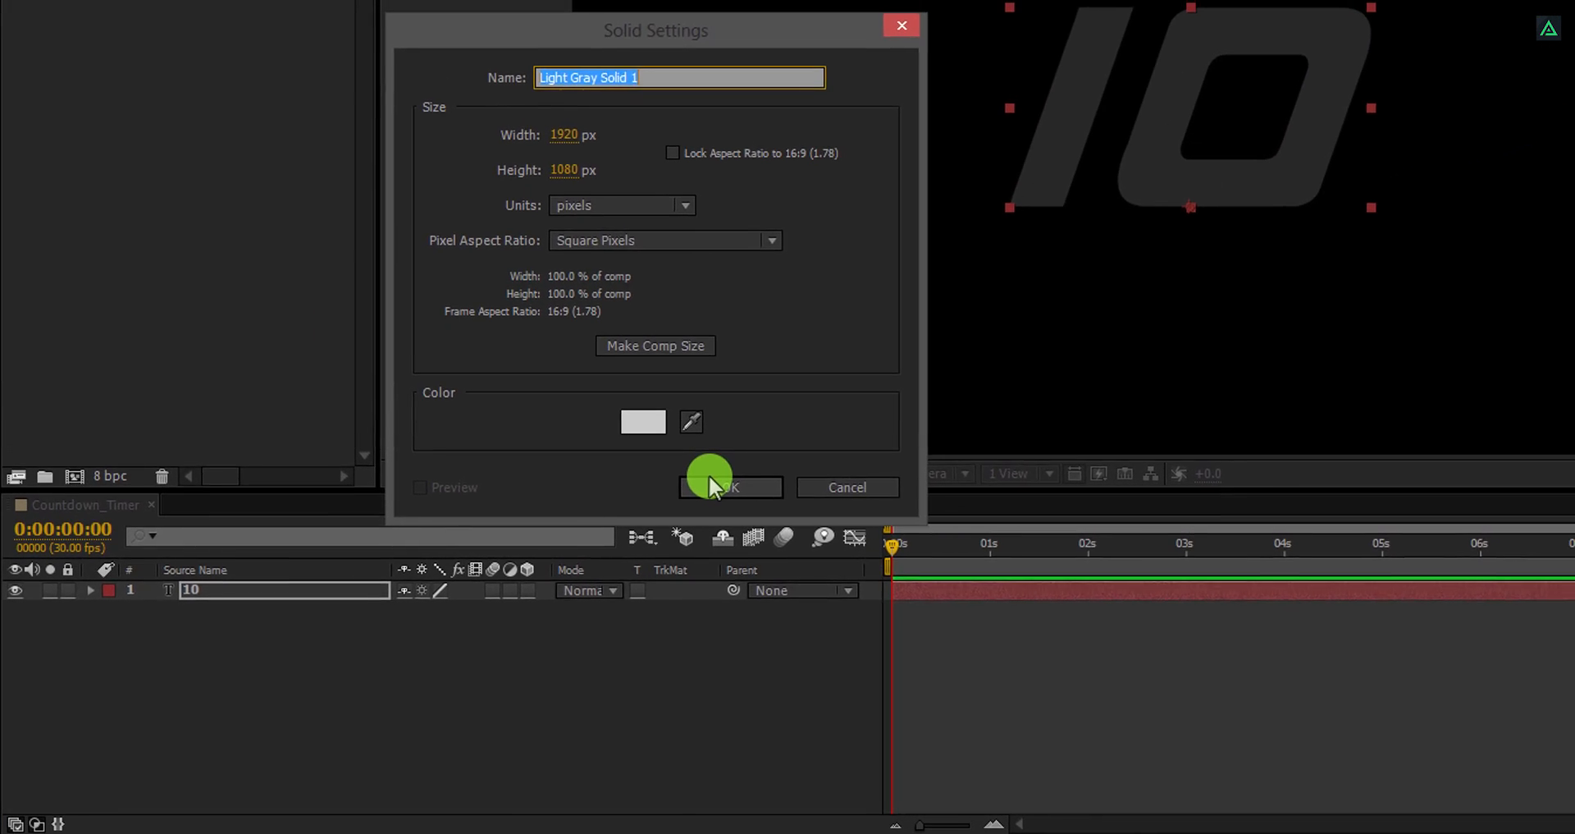
type("Saber_10")
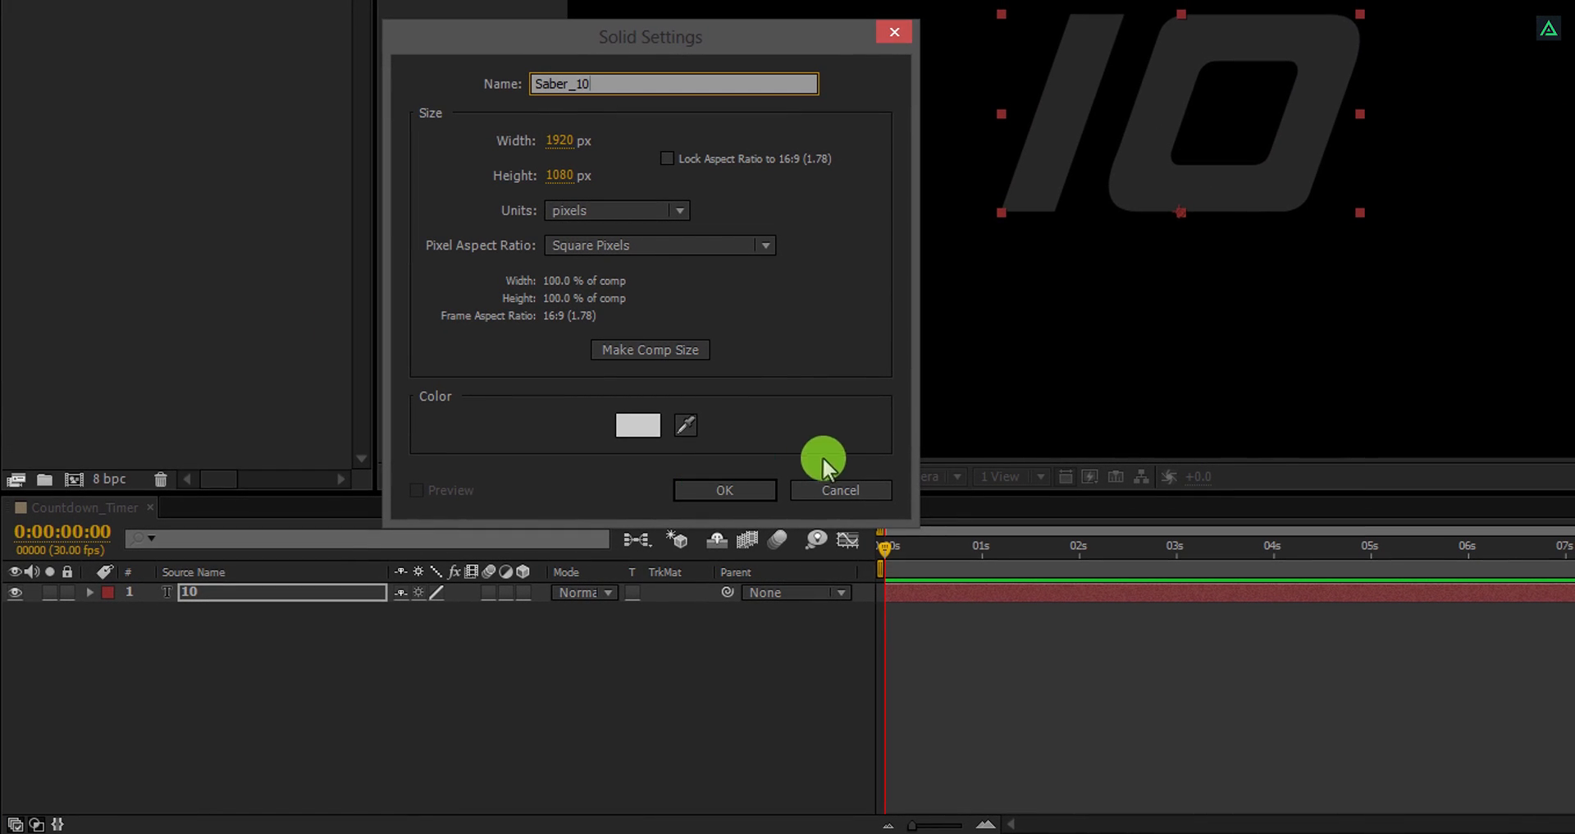
left_click(636, 423)
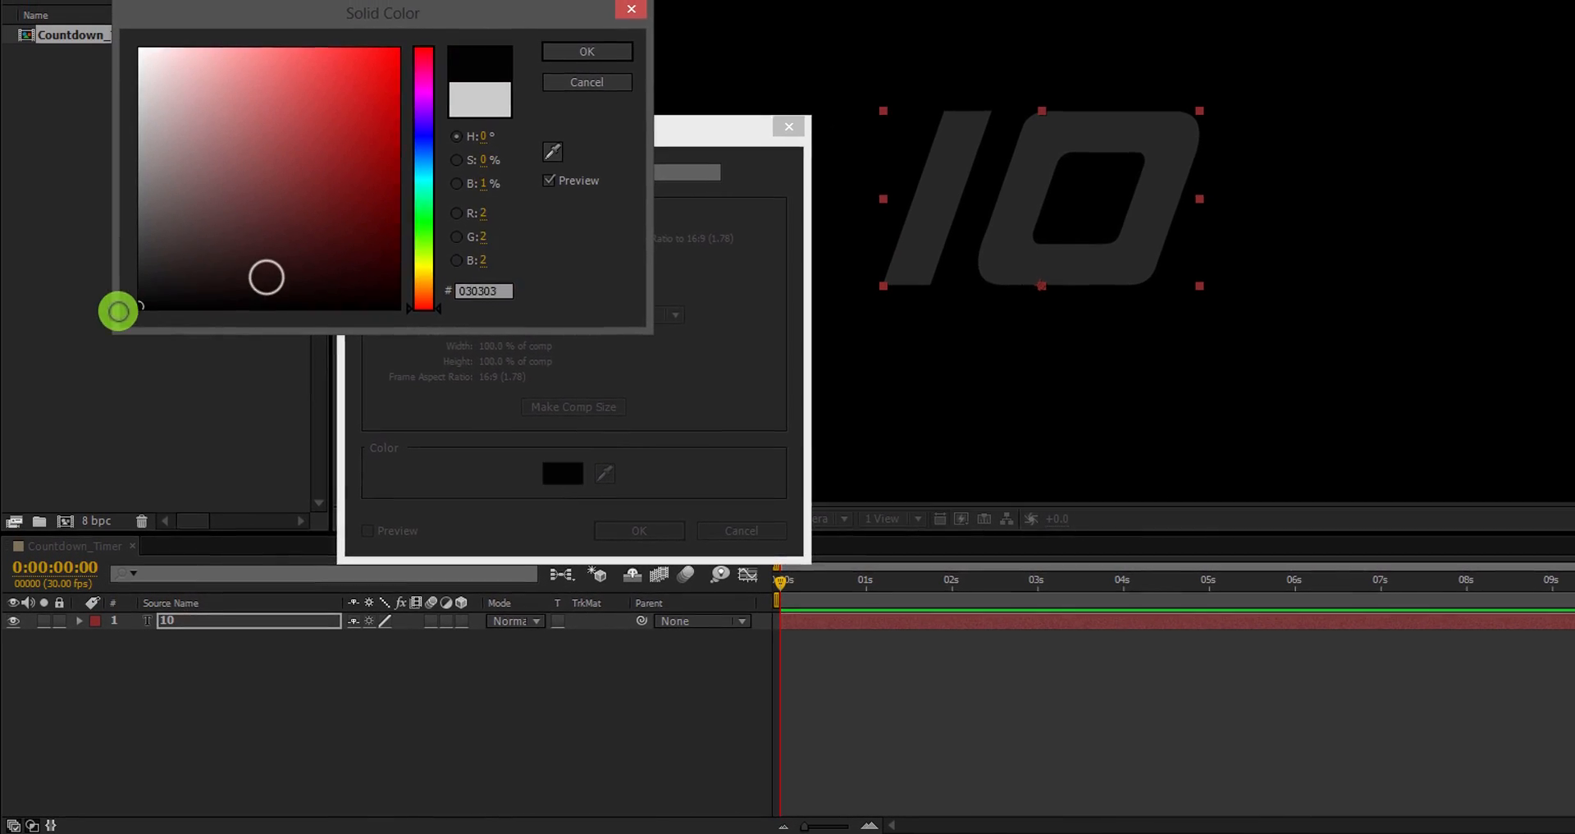
left_click(585, 51)
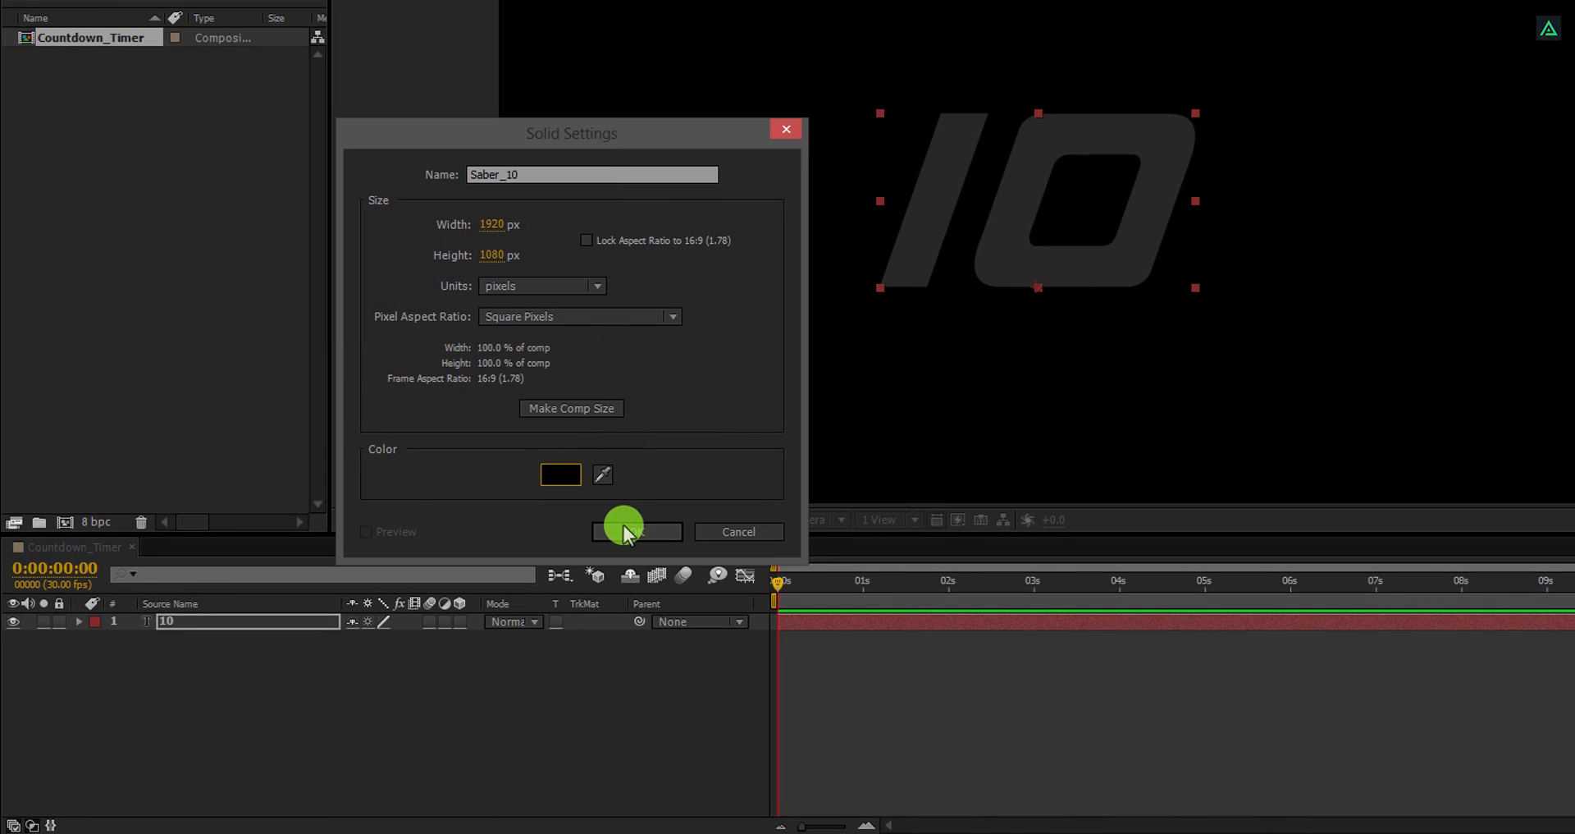
left_click(635, 531)
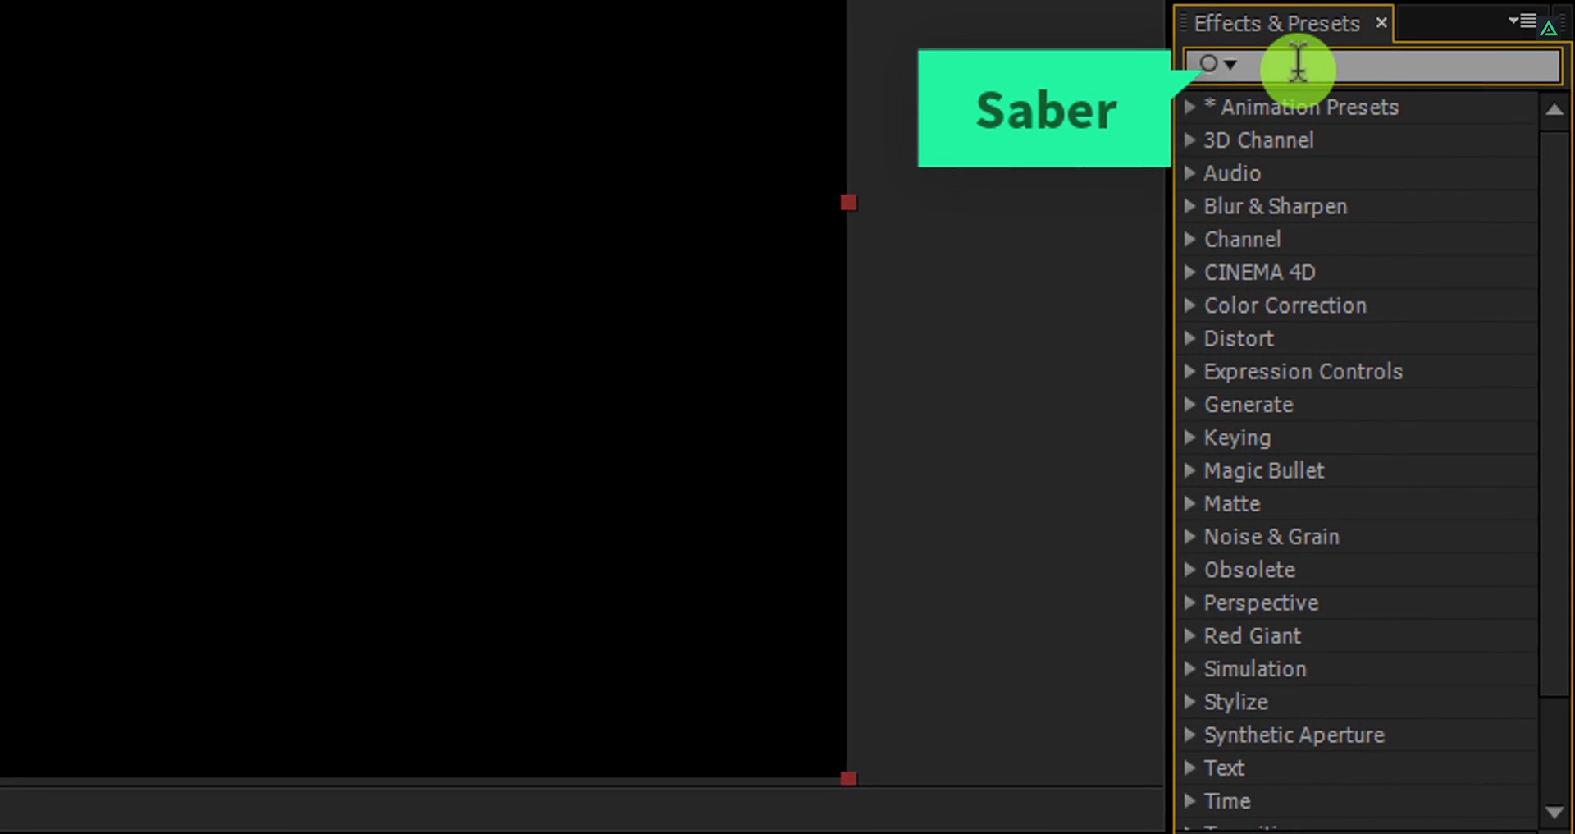
Step: Search for saber and scroll the Video Copilot Saber page down to its download buttons
type("saber")
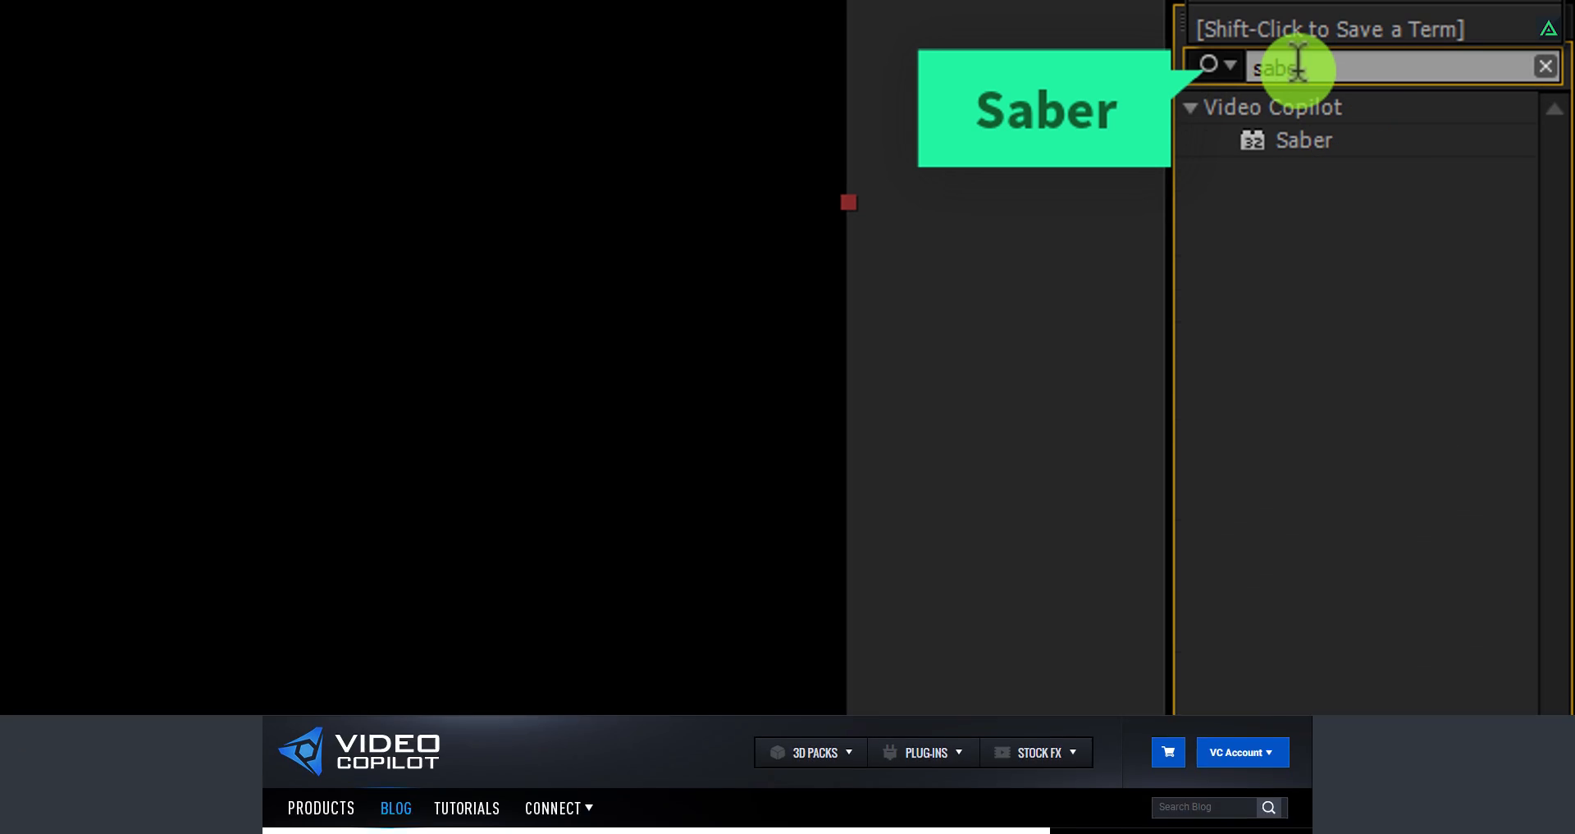
left_click(1304, 140)
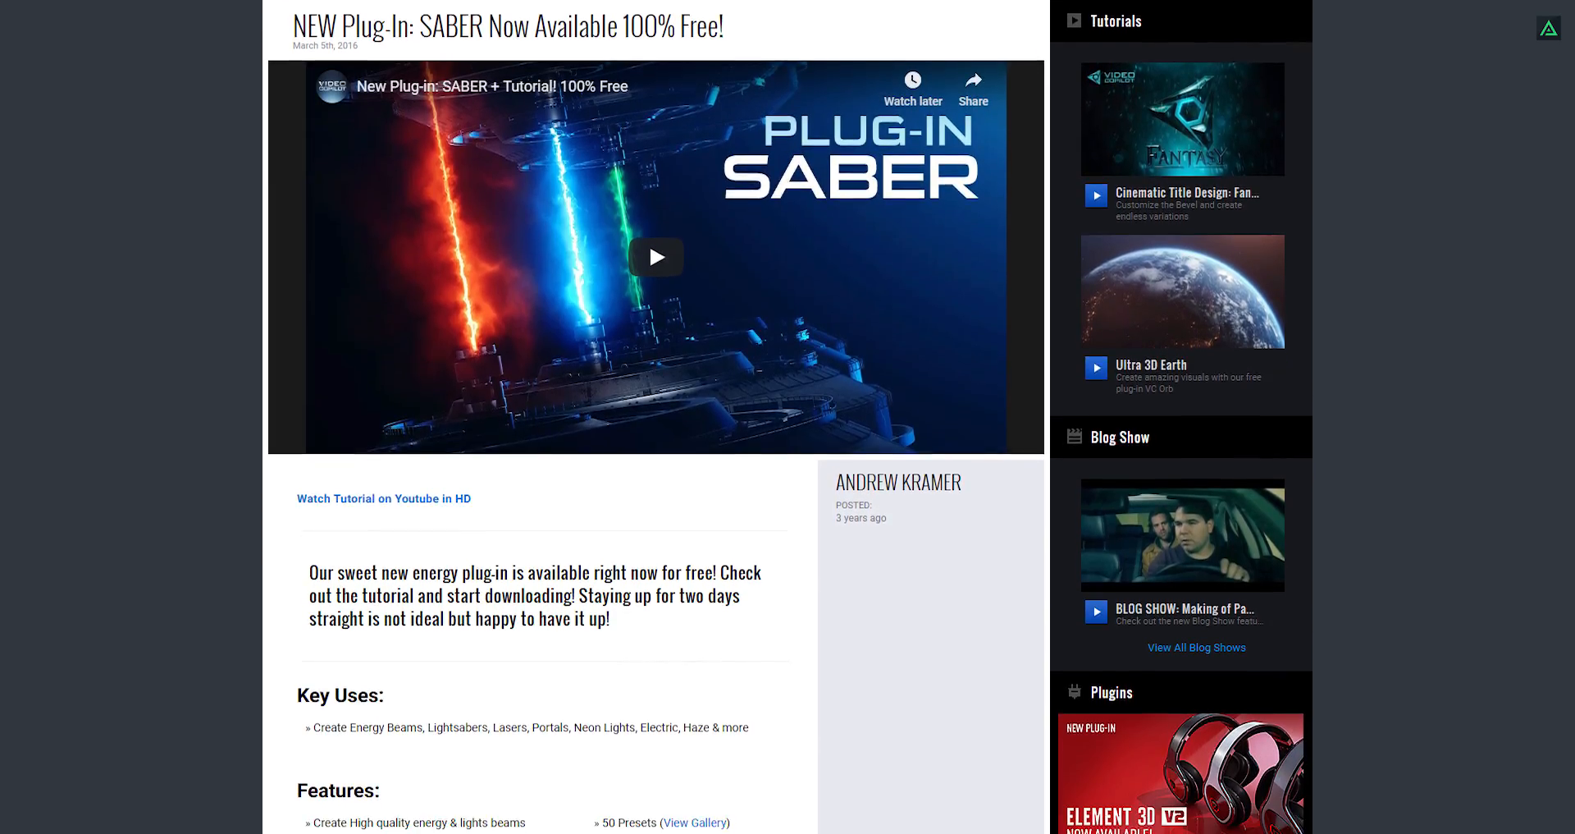
scroll("down", 3)
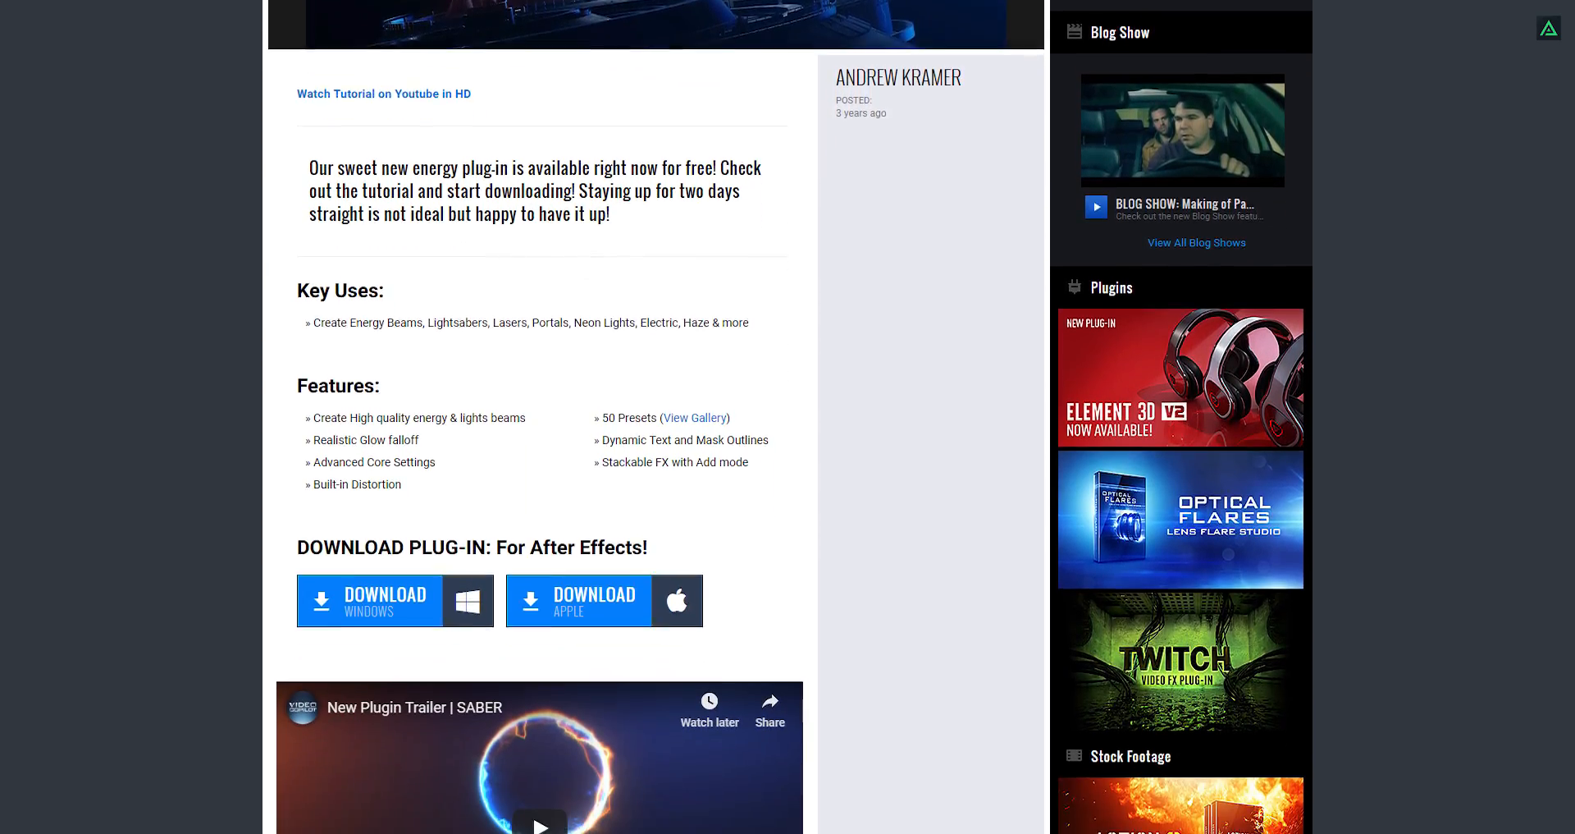
scroll("down", 3)
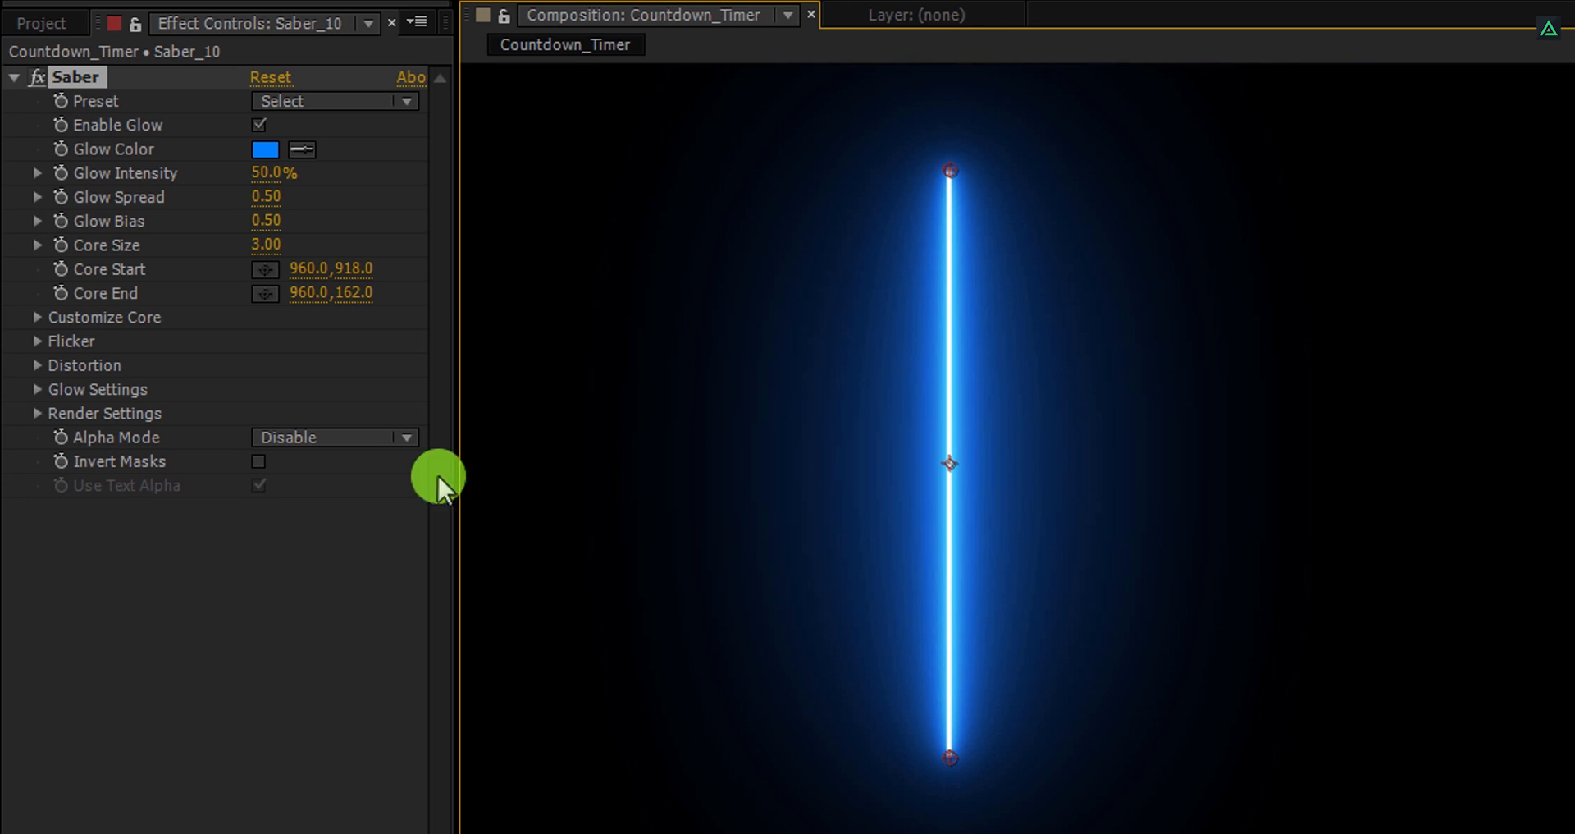
Step: Set Saber's Core Type to Text Layer so it traces the 10 text
left_click(38, 316)
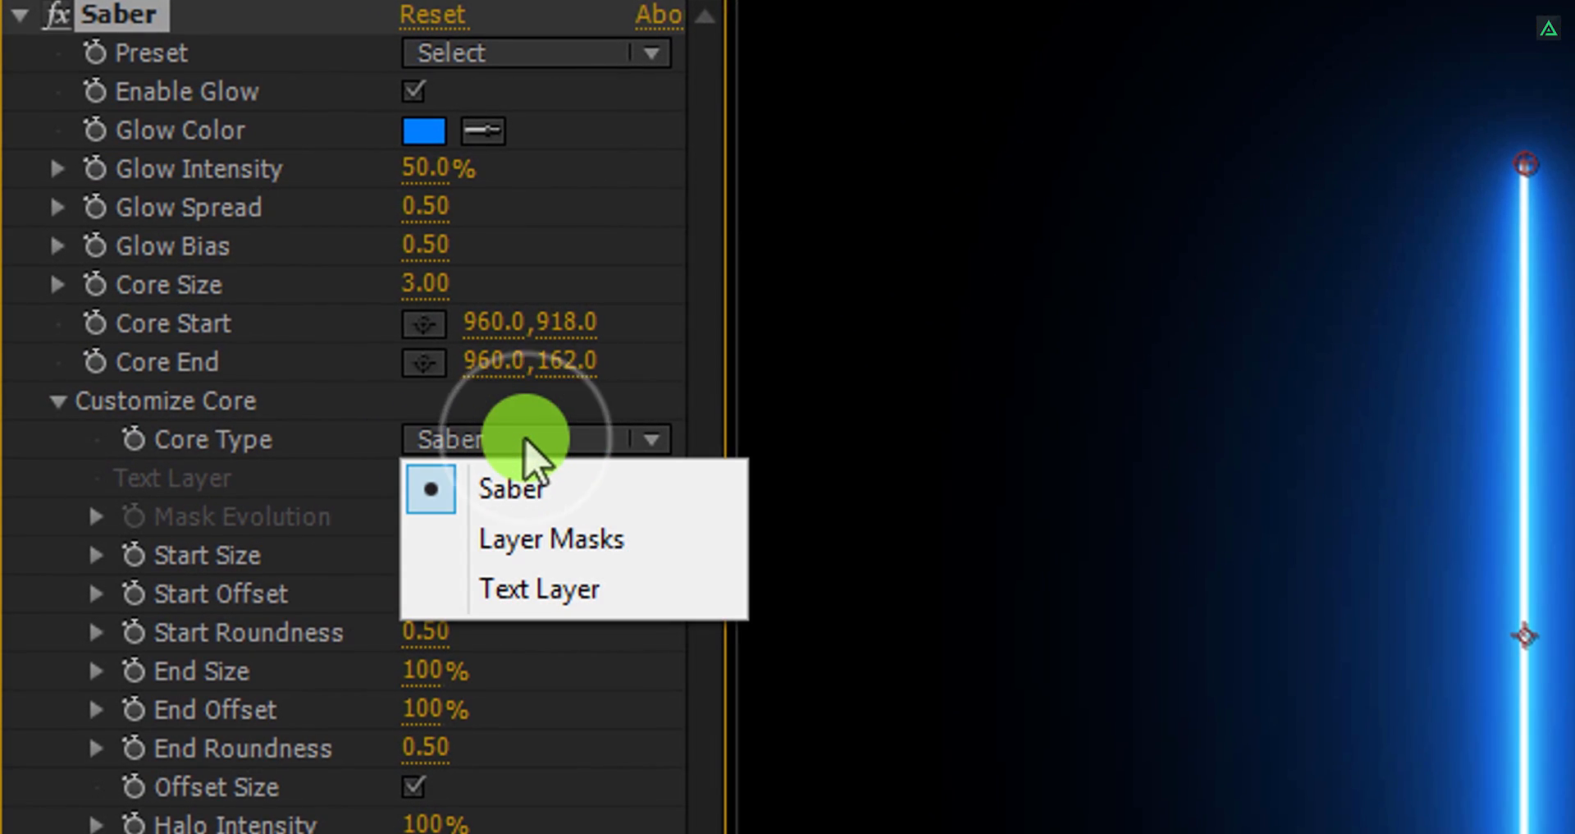
left_click(540, 590)
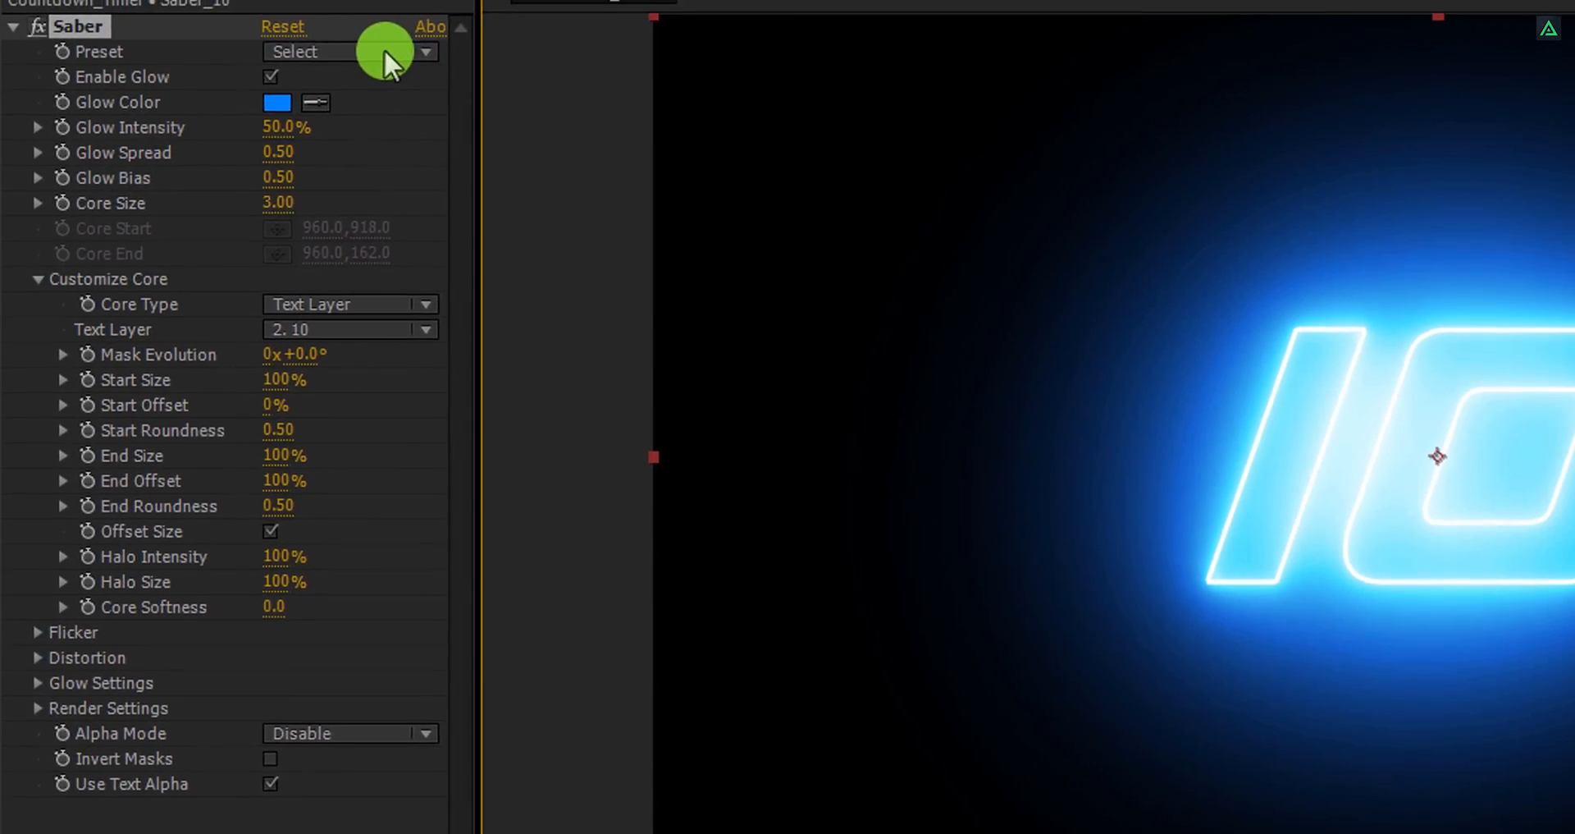
Step: Apply the Replicant saber preset and shift its glow colour to green (00FF9C)
left_click(392, 53)
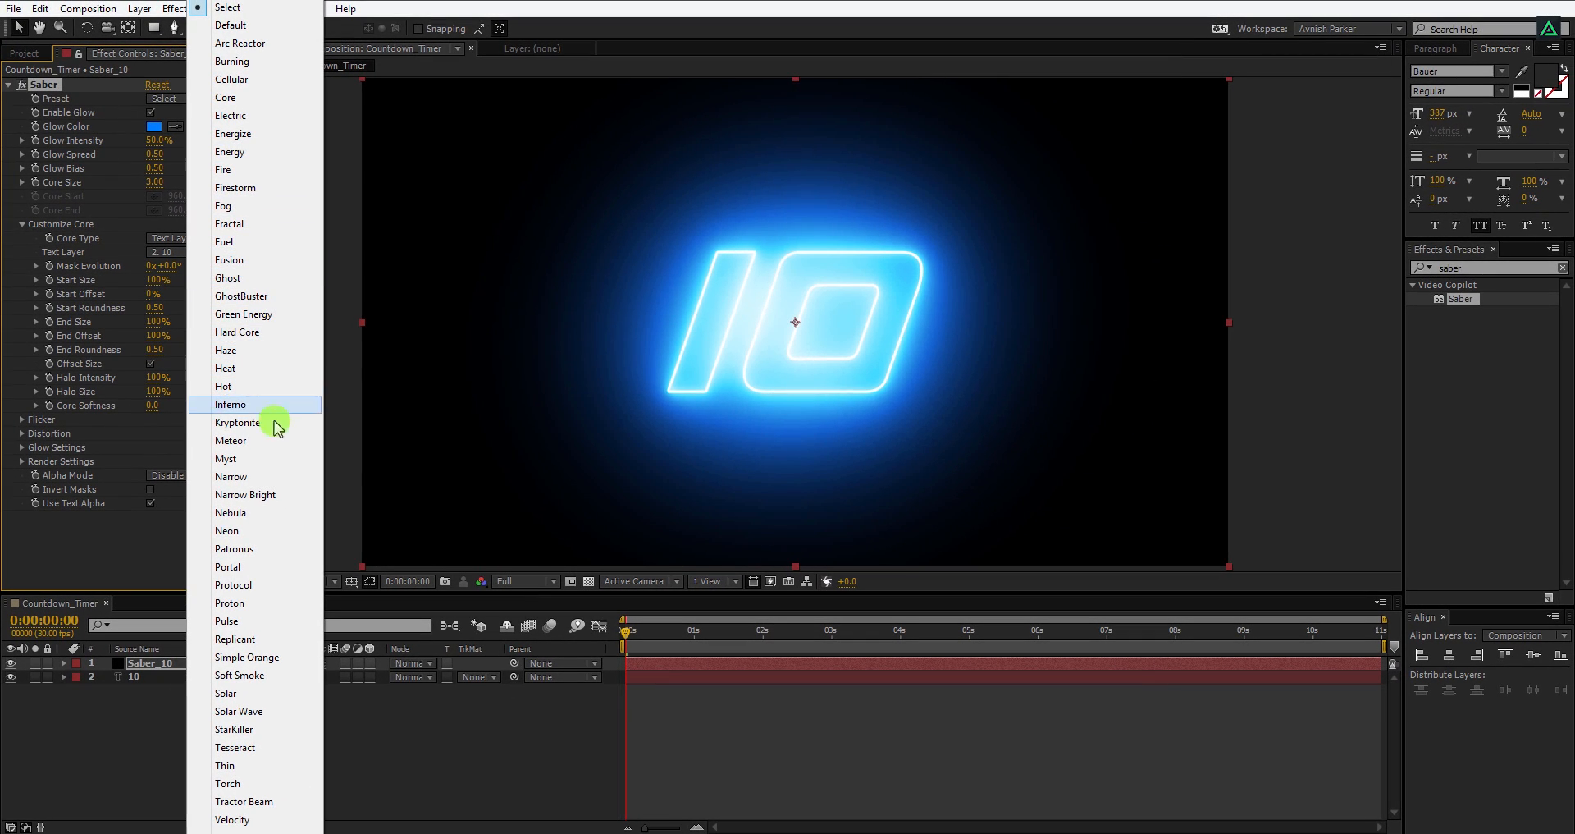
mouse_move(289, 750)
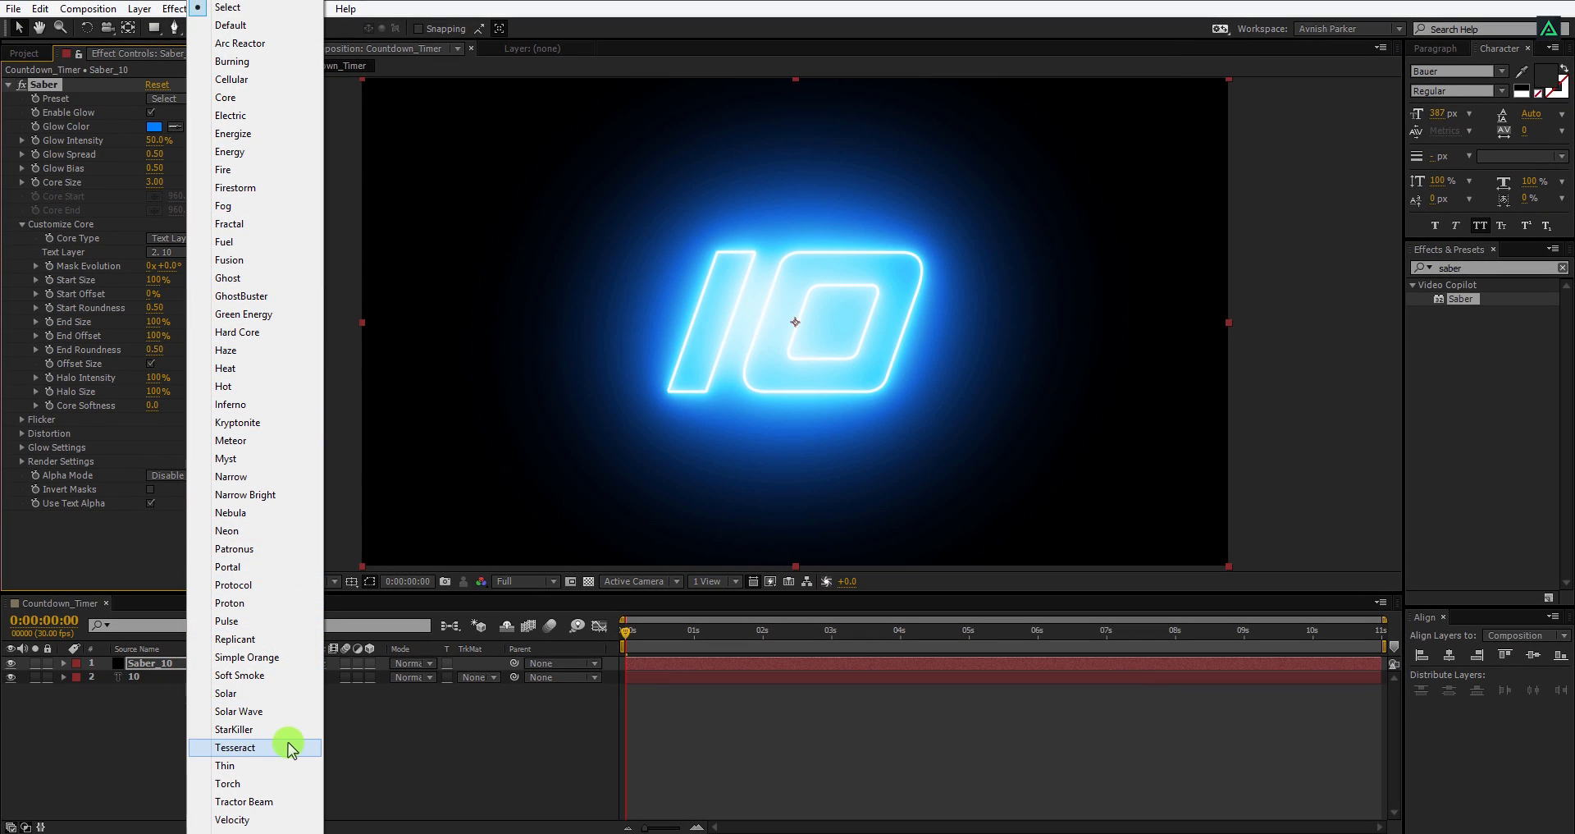
mouse_move(269, 638)
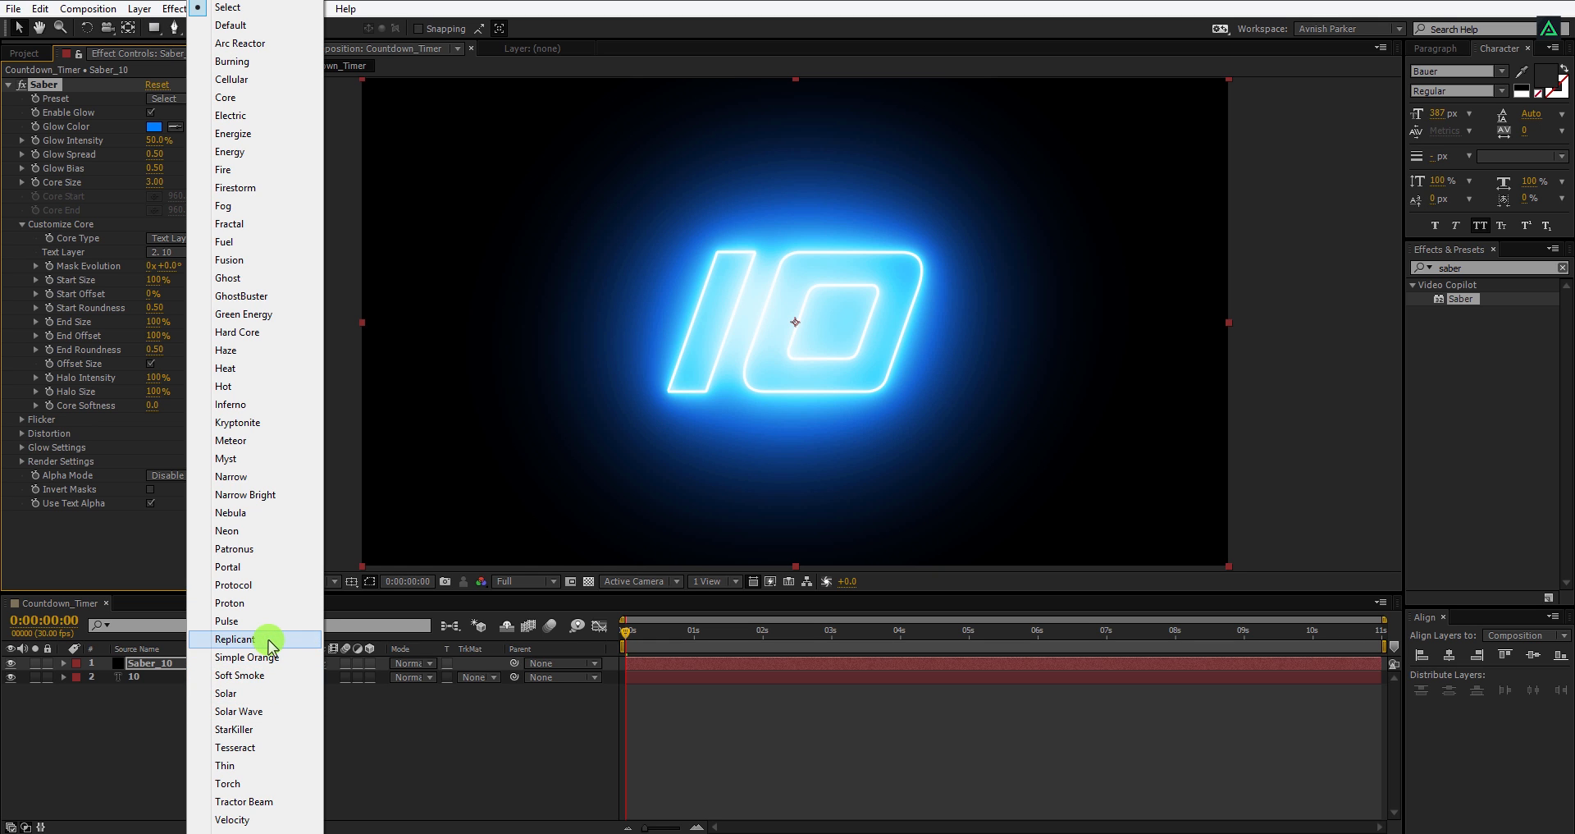
left_click(234, 639)
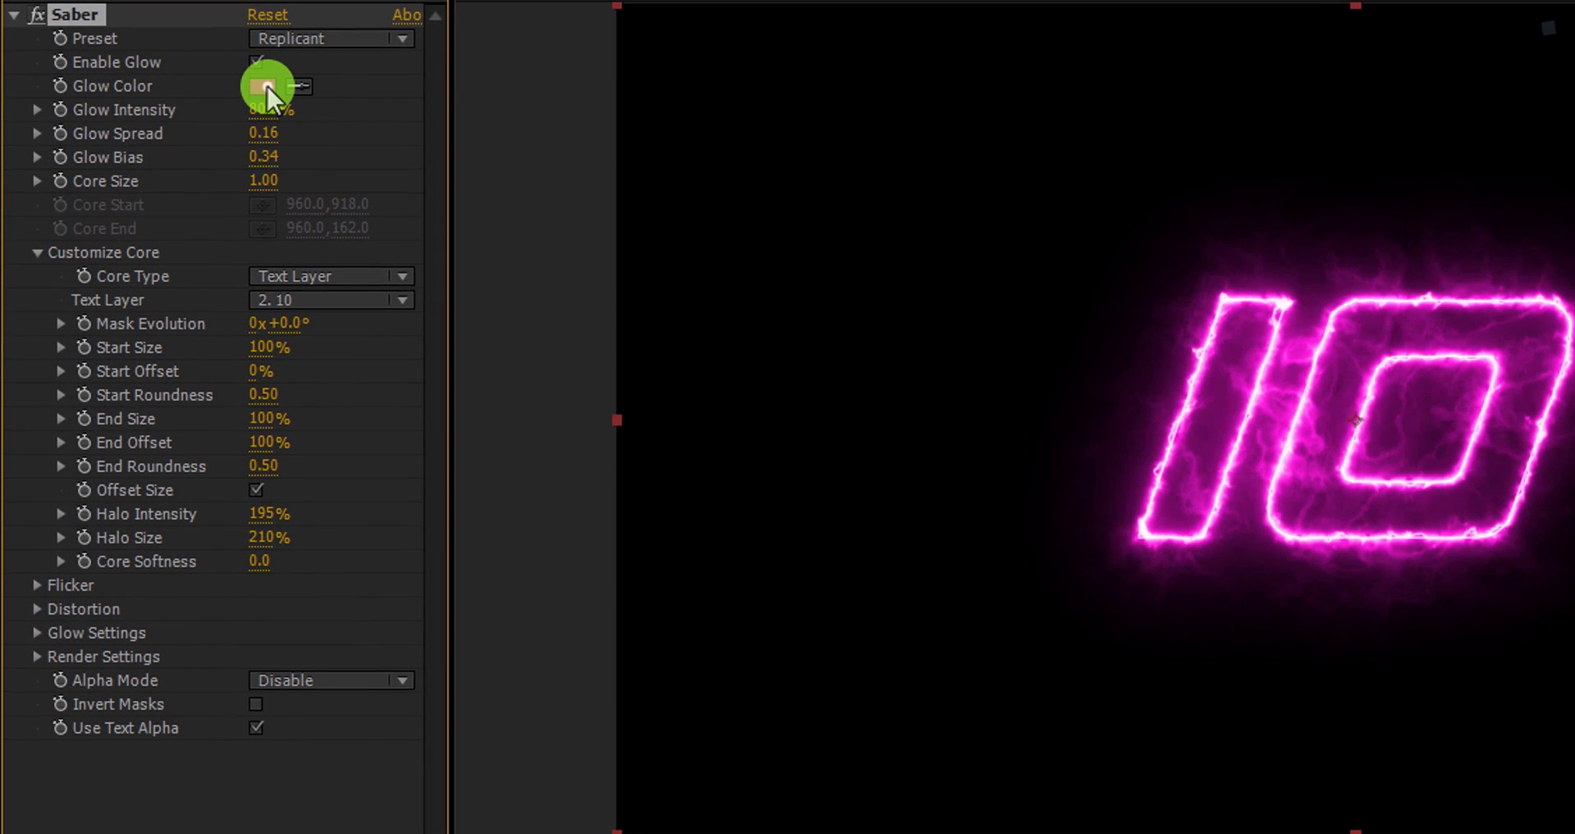
left_click(262, 85)
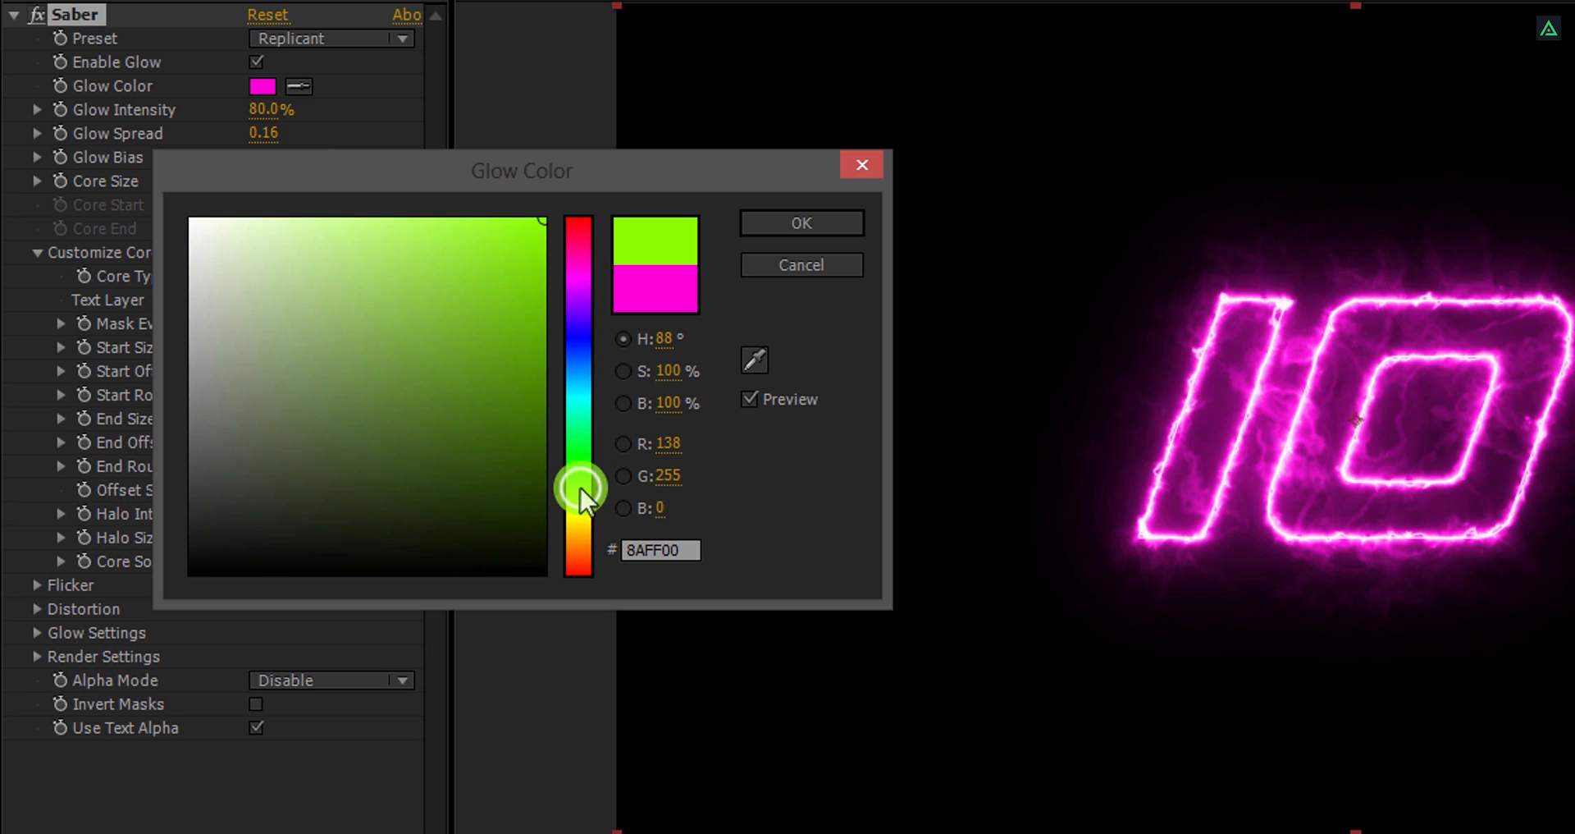
left_click_drag(581, 493, 581, 440)
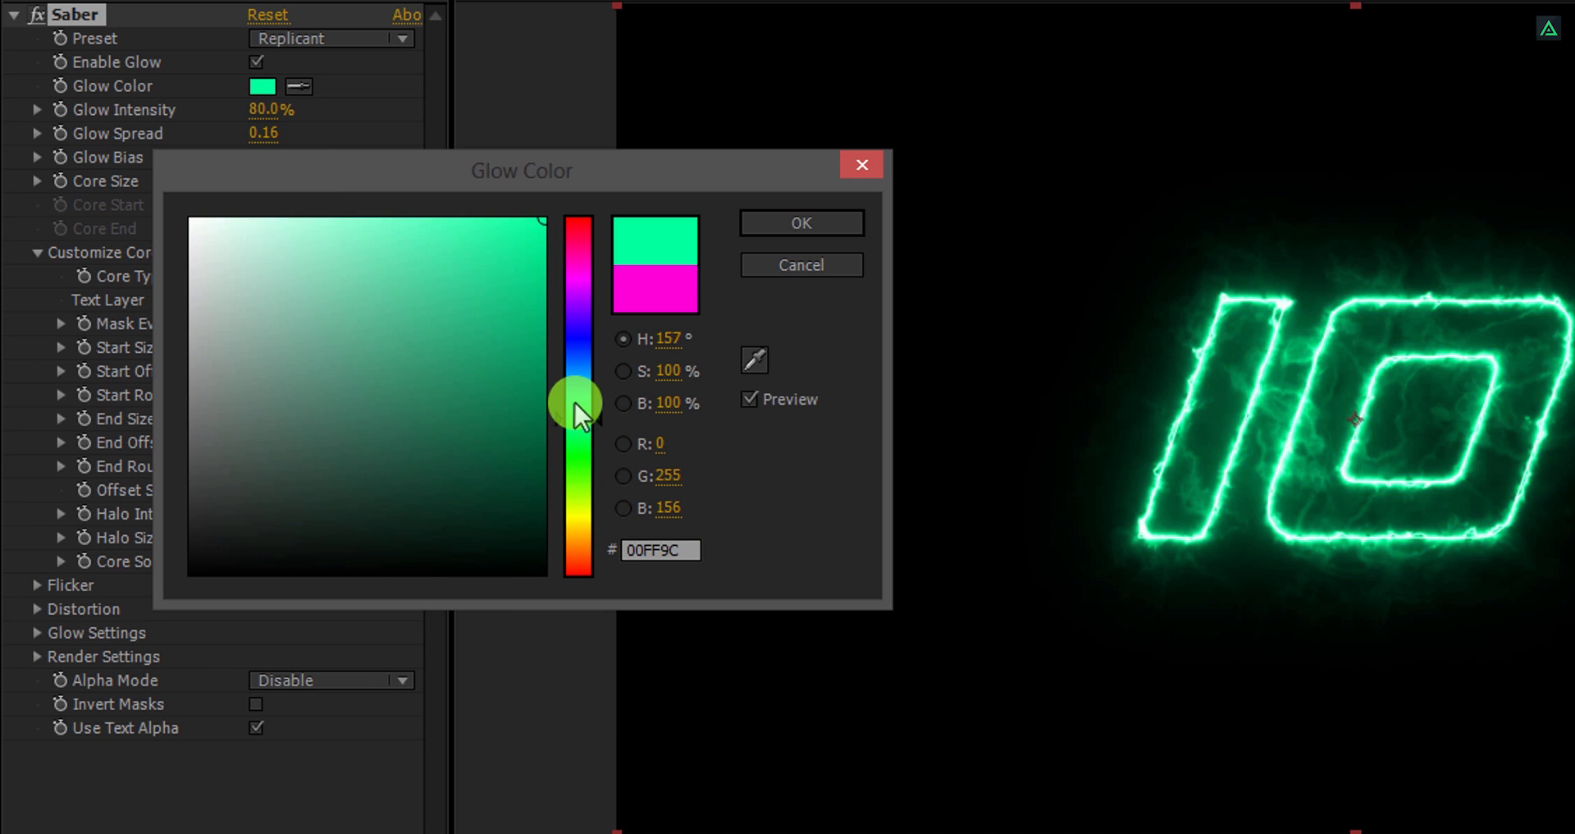
left_click(800, 222)
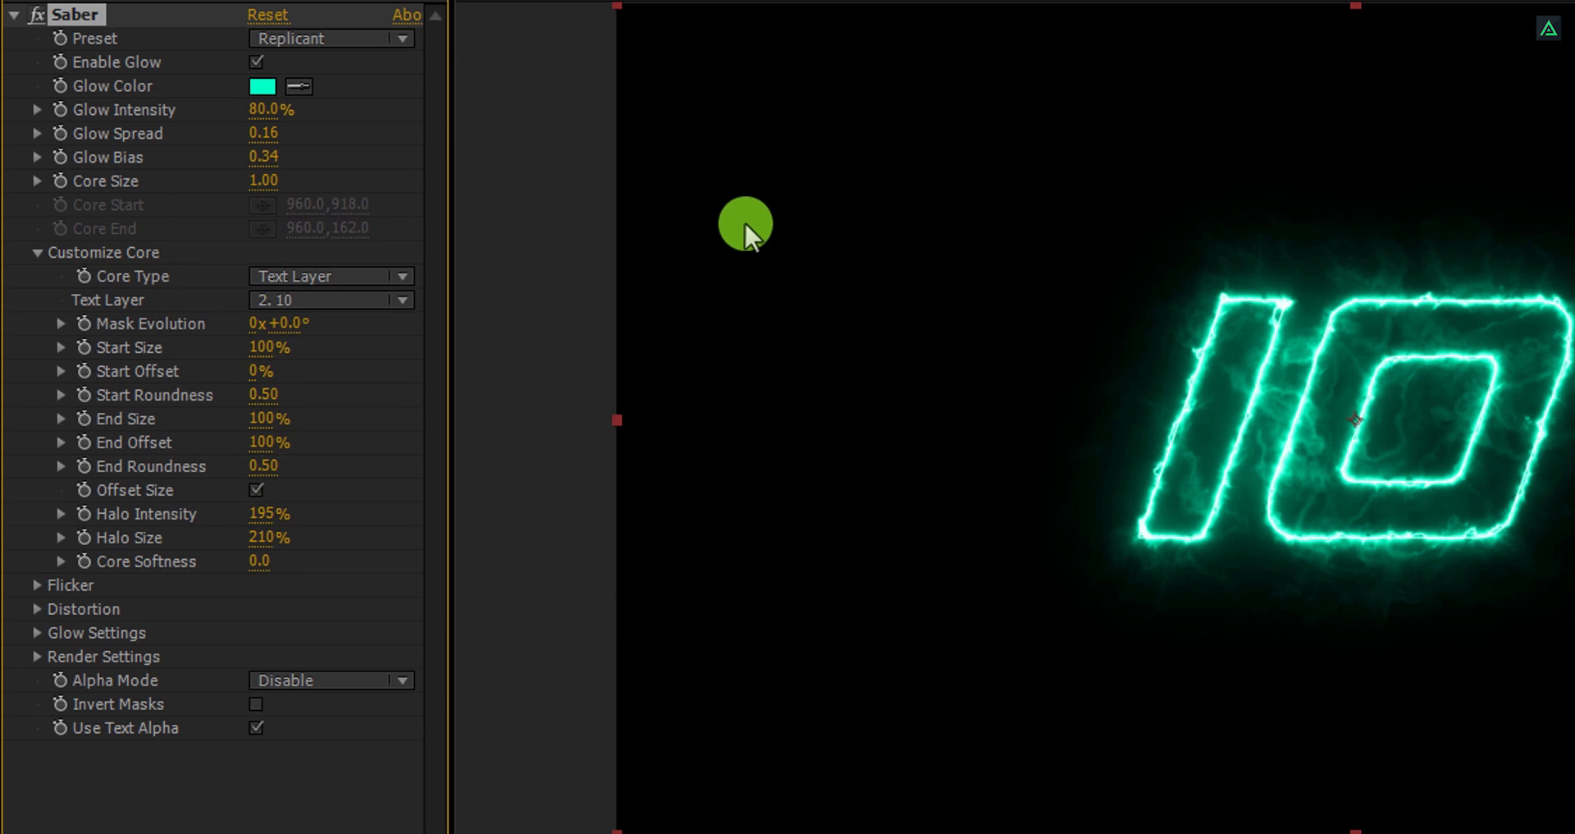
mouse_move(560, 597)
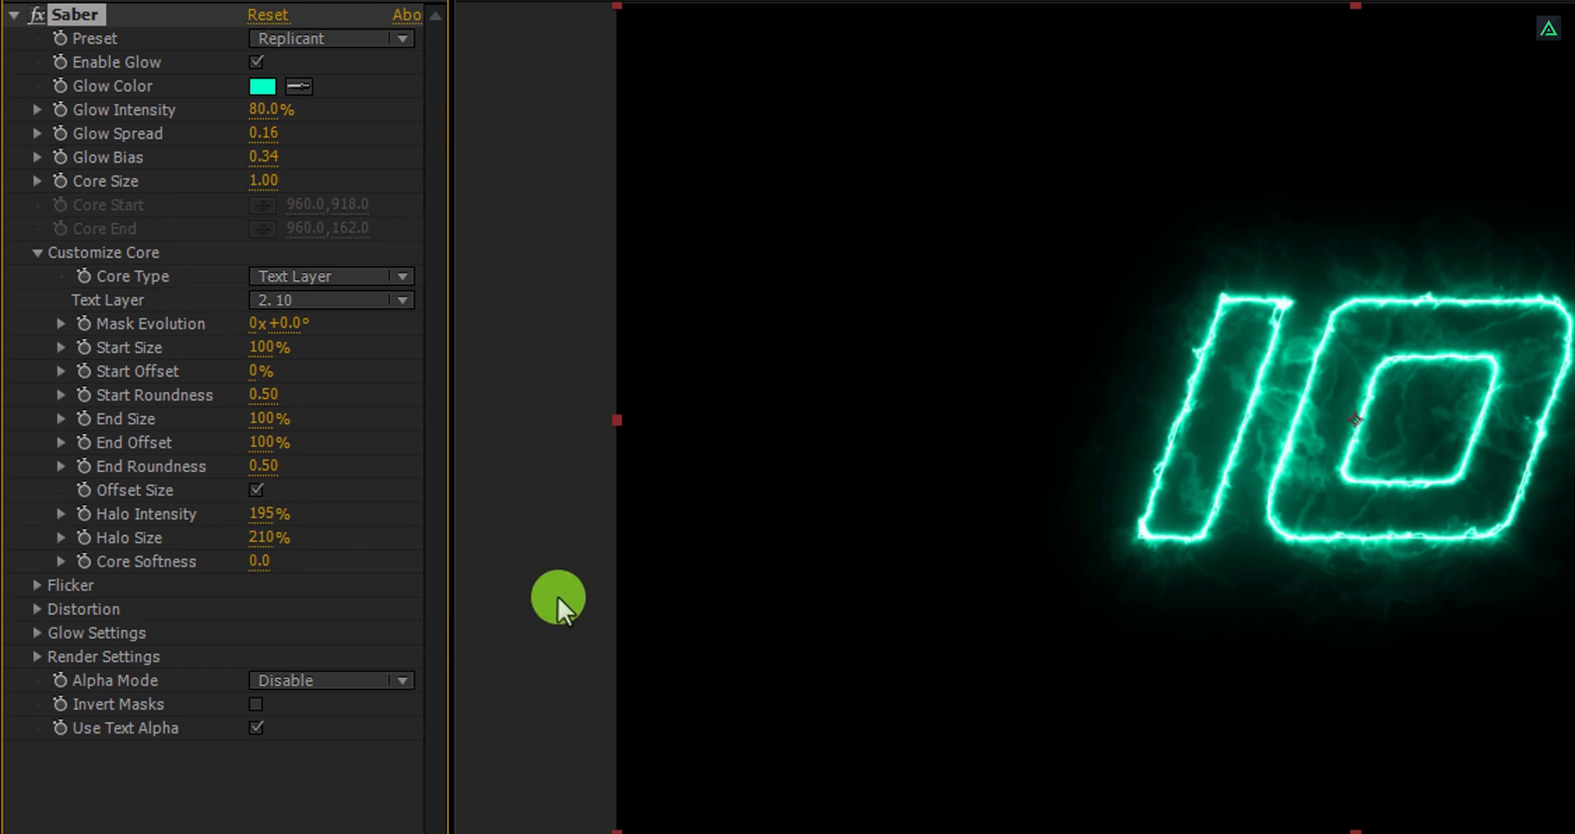
Step: Set the Glow Distortion type to Energy
left_click(38, 609)
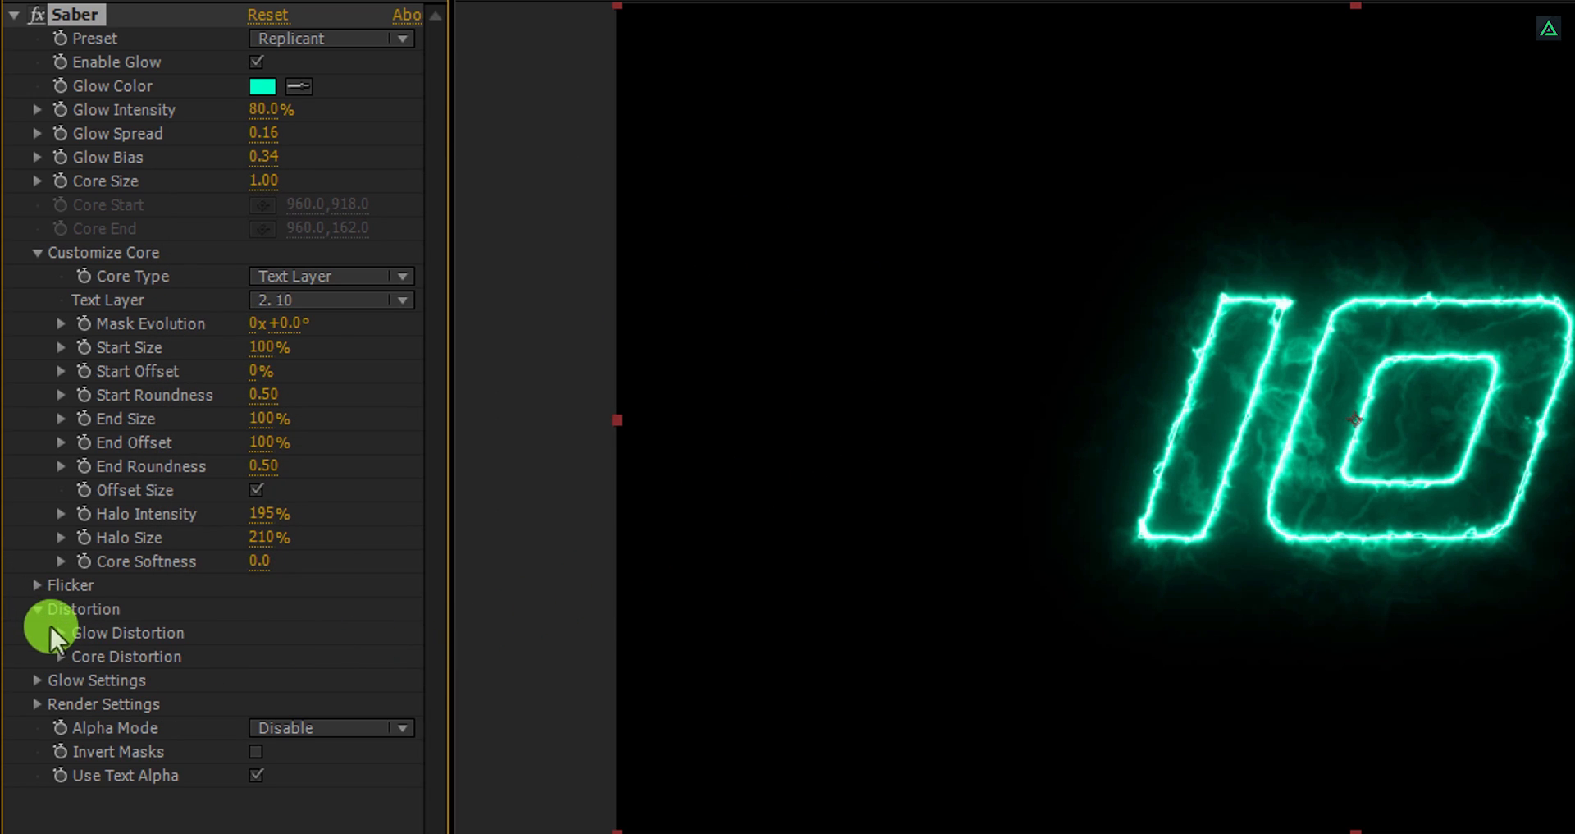
left_click(63, 632)
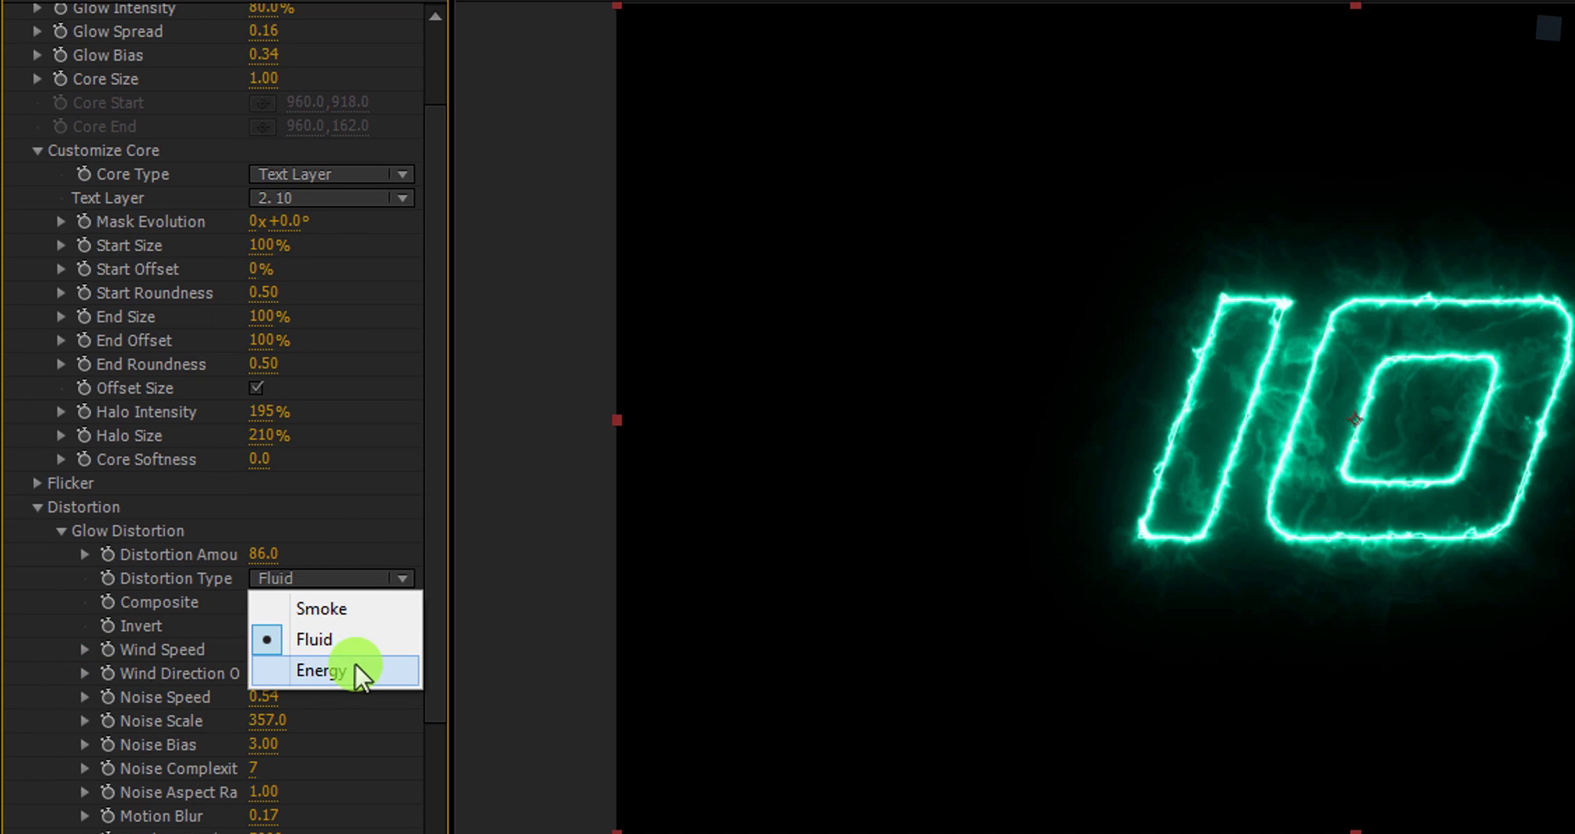
left_click(320, 669)
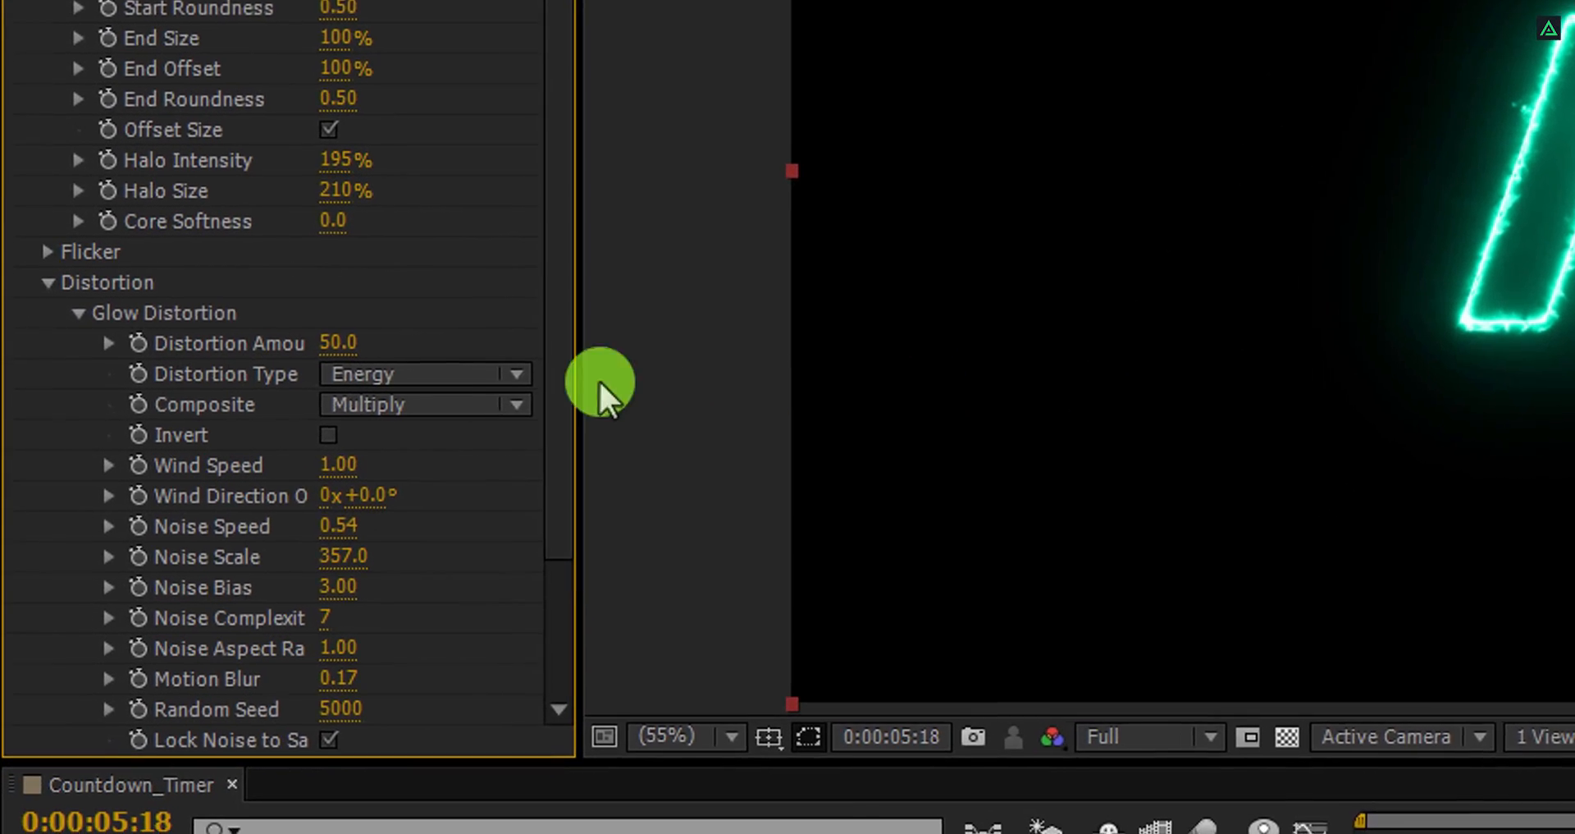
left_click(38, 280)
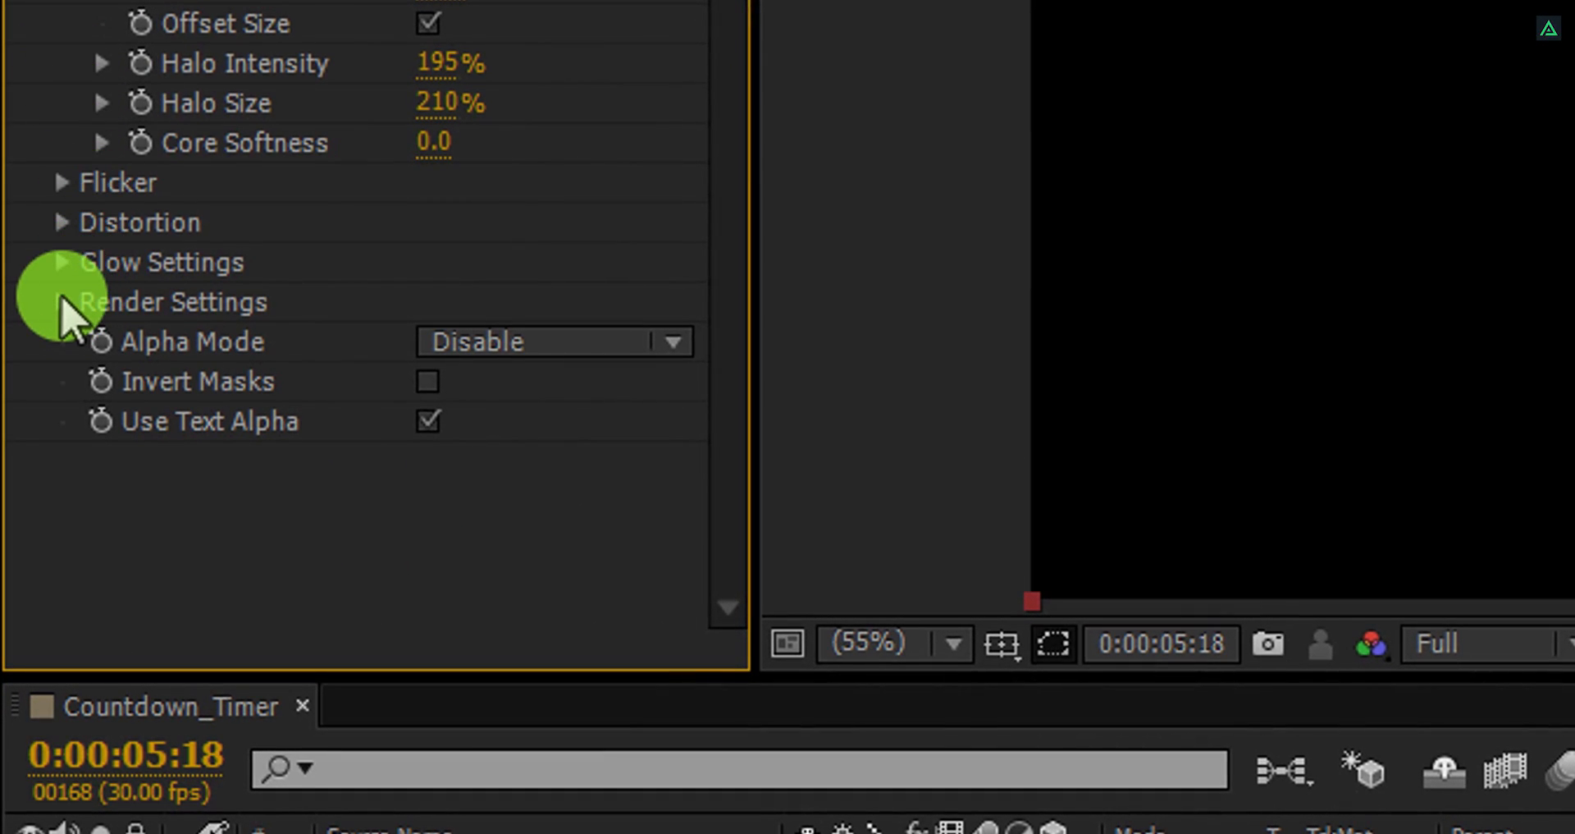
Step: Set Composite Settings to Transparent and view the comp against black instead of checkerboard
left_click(61, 302)
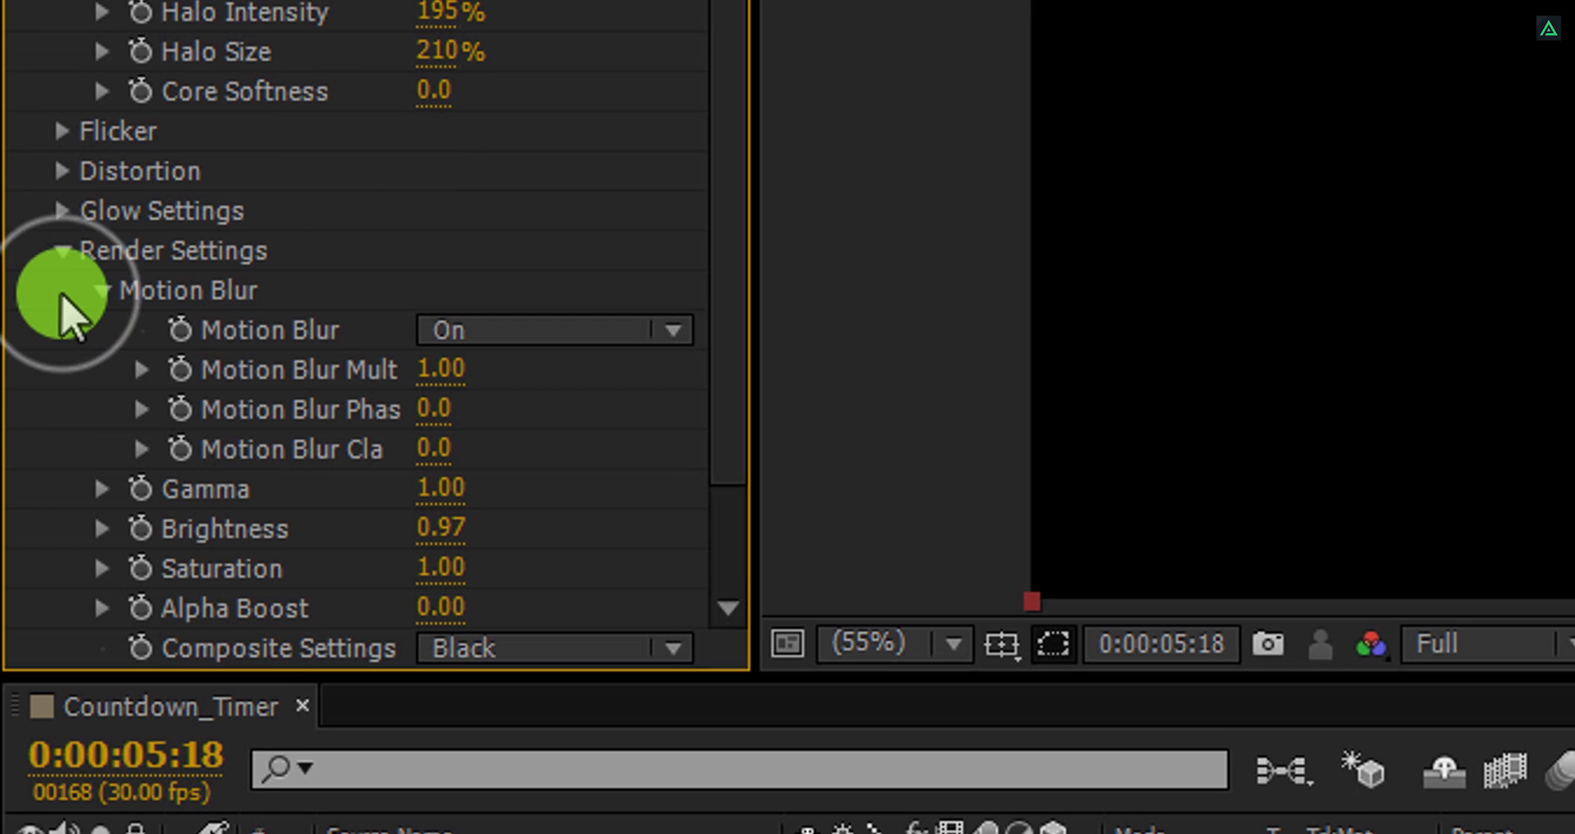
scroll("down", 3)
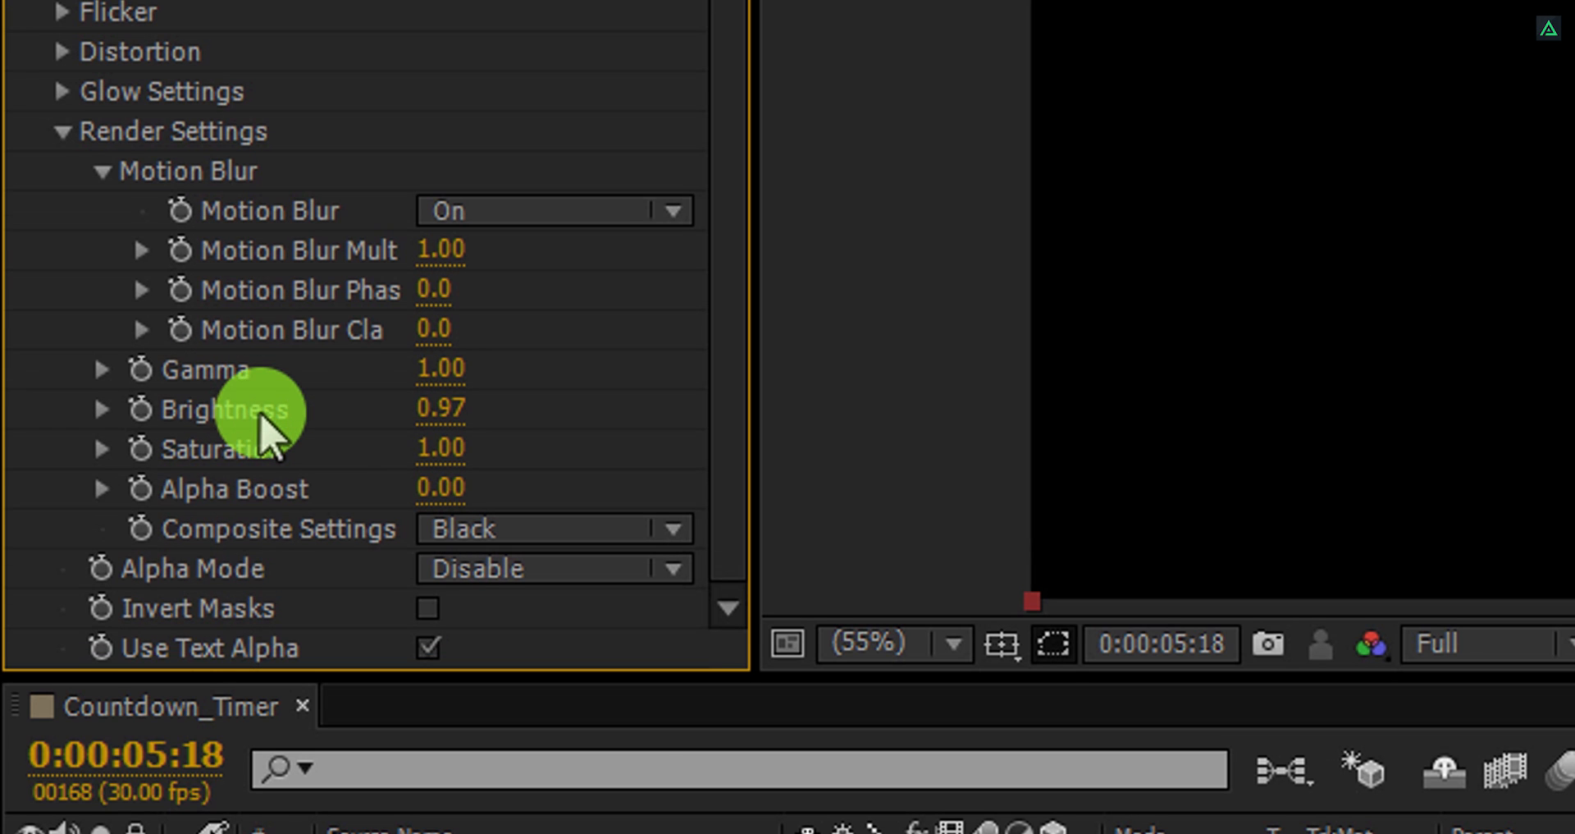
mouse_move(572, 550)
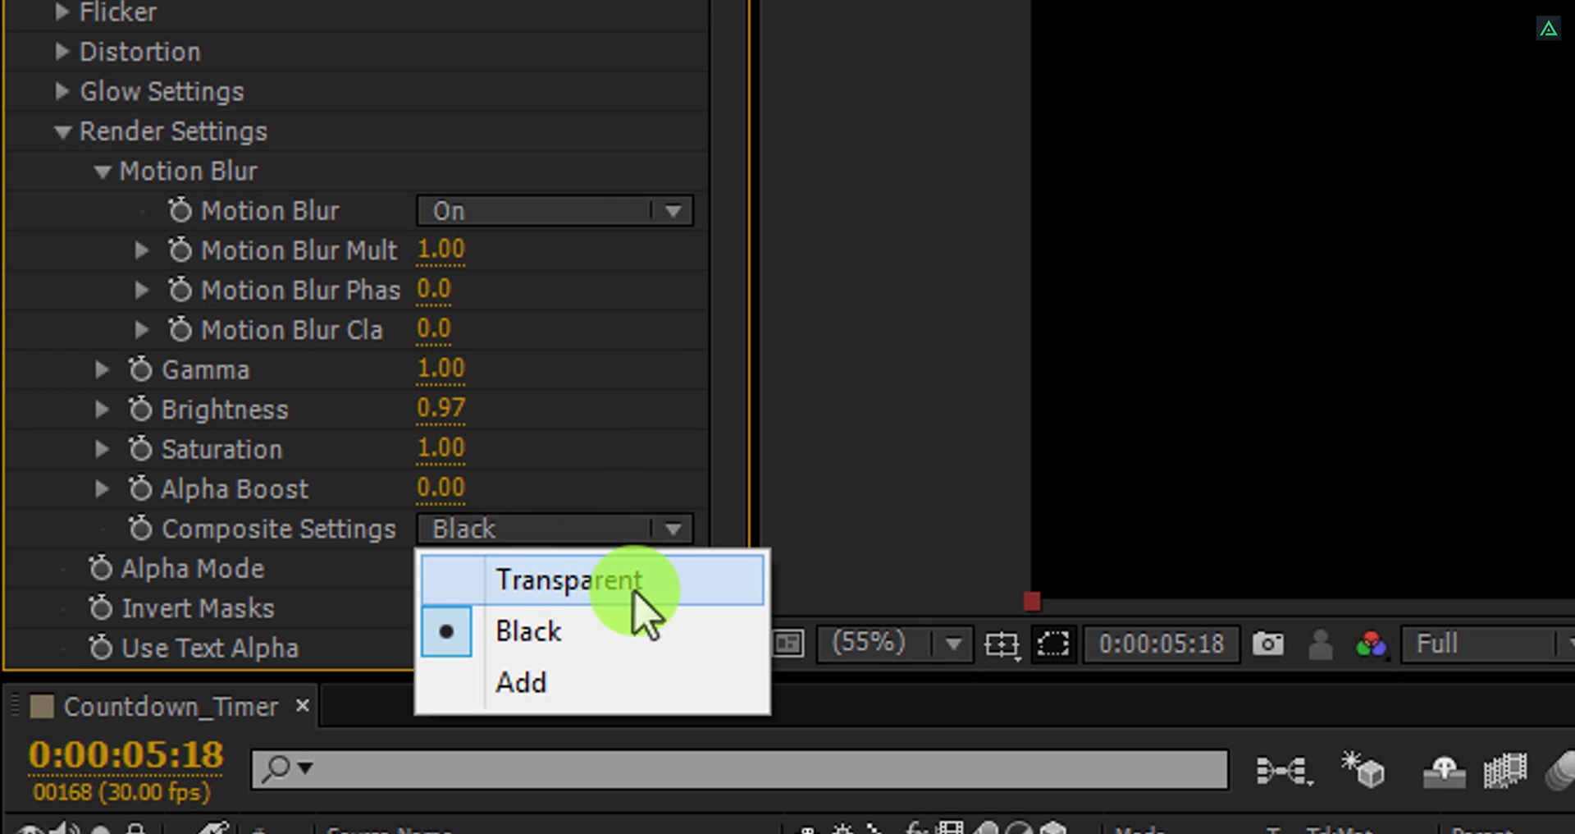
left_click(571, 579)
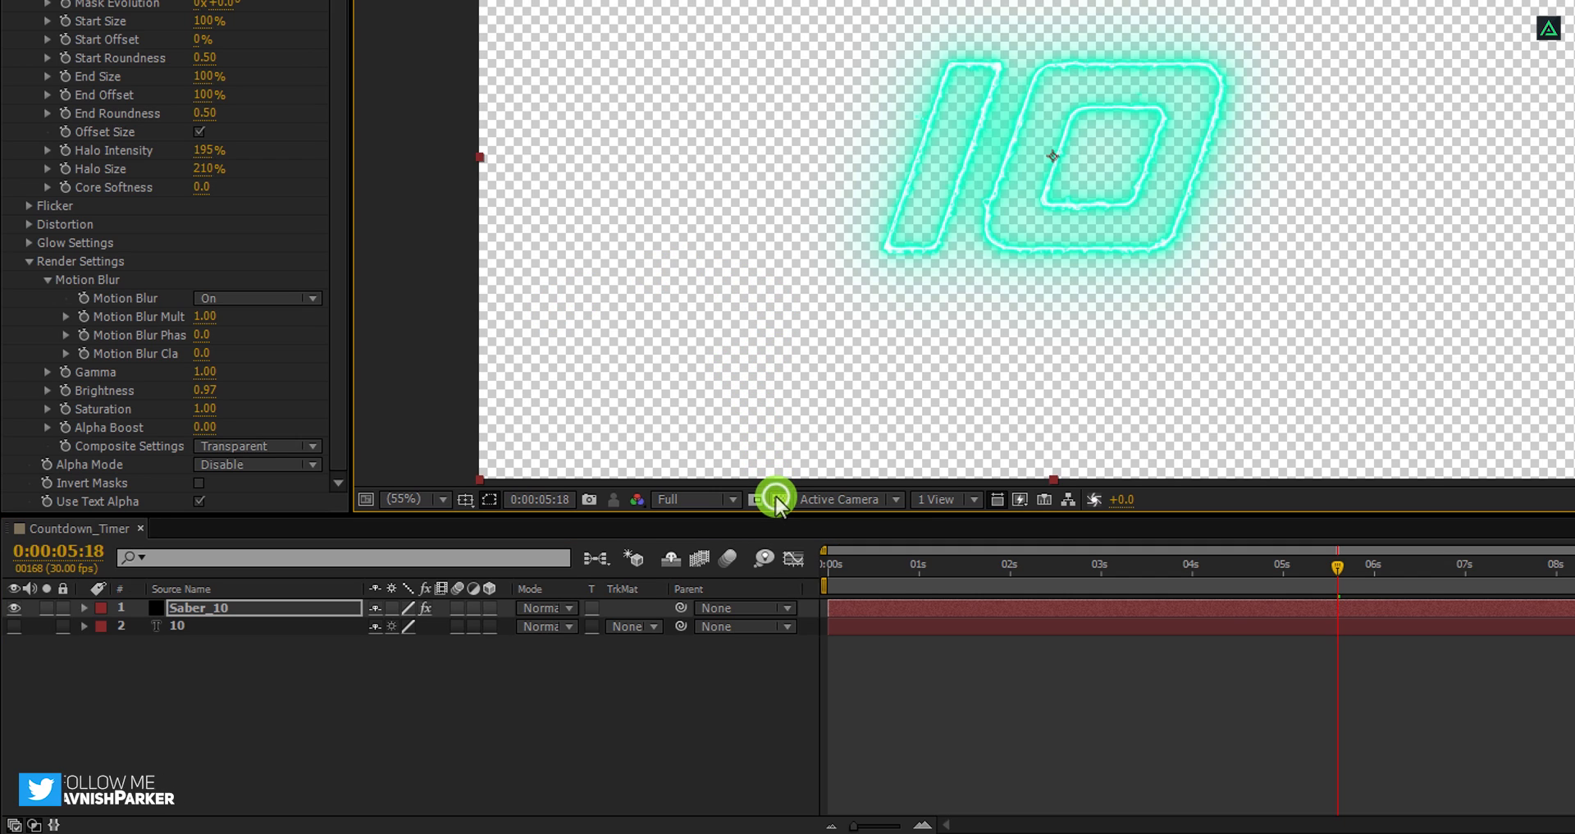
left_click(773, 499)
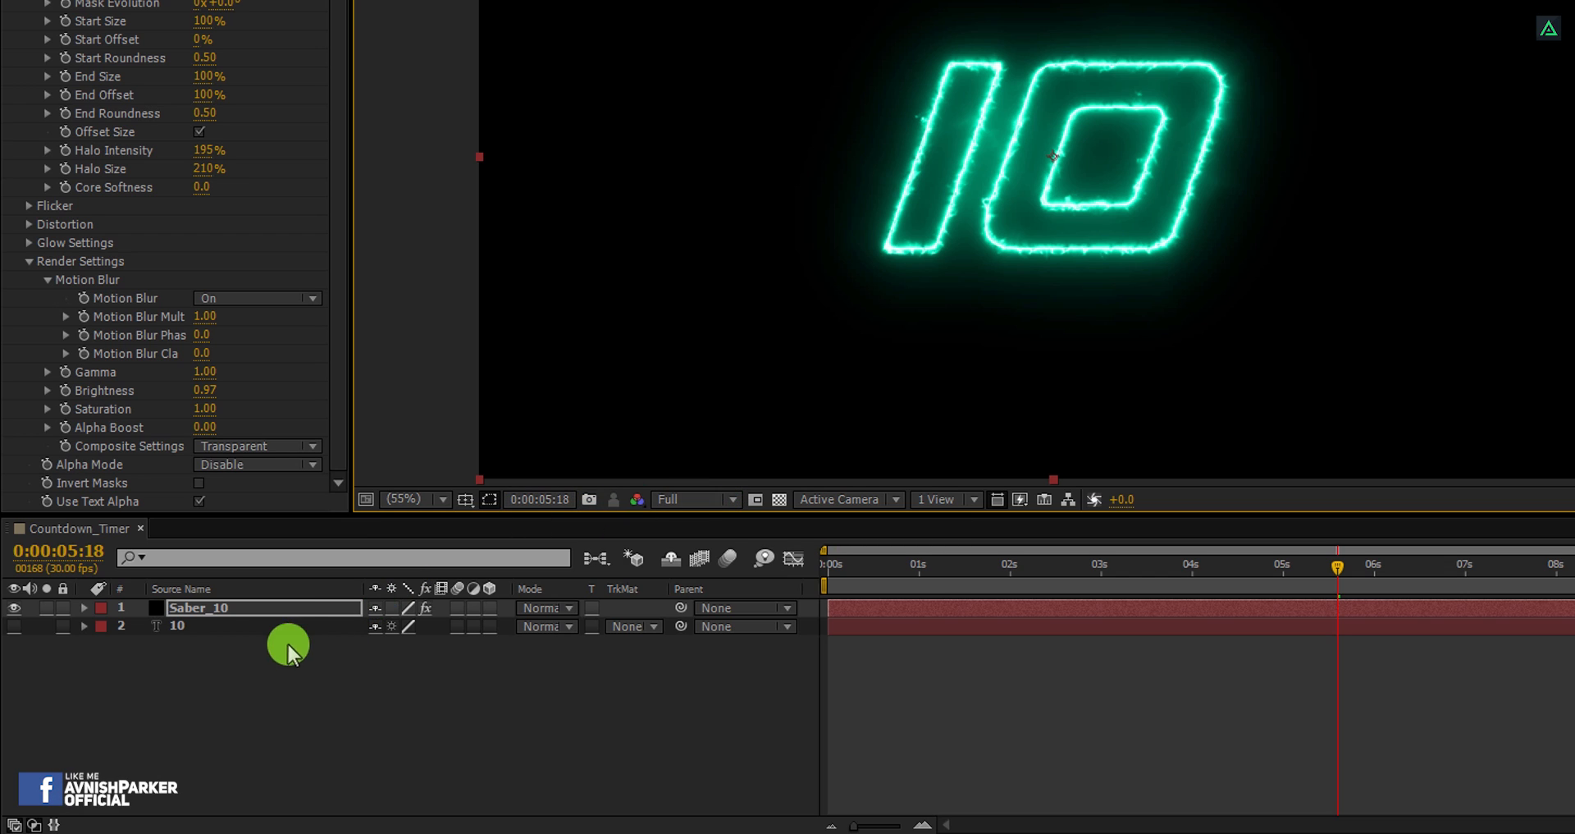
Step: Pre-compose the Saber_10 and 10 layers into a new composition named 10, moving all attributes
right_click(200, 608)
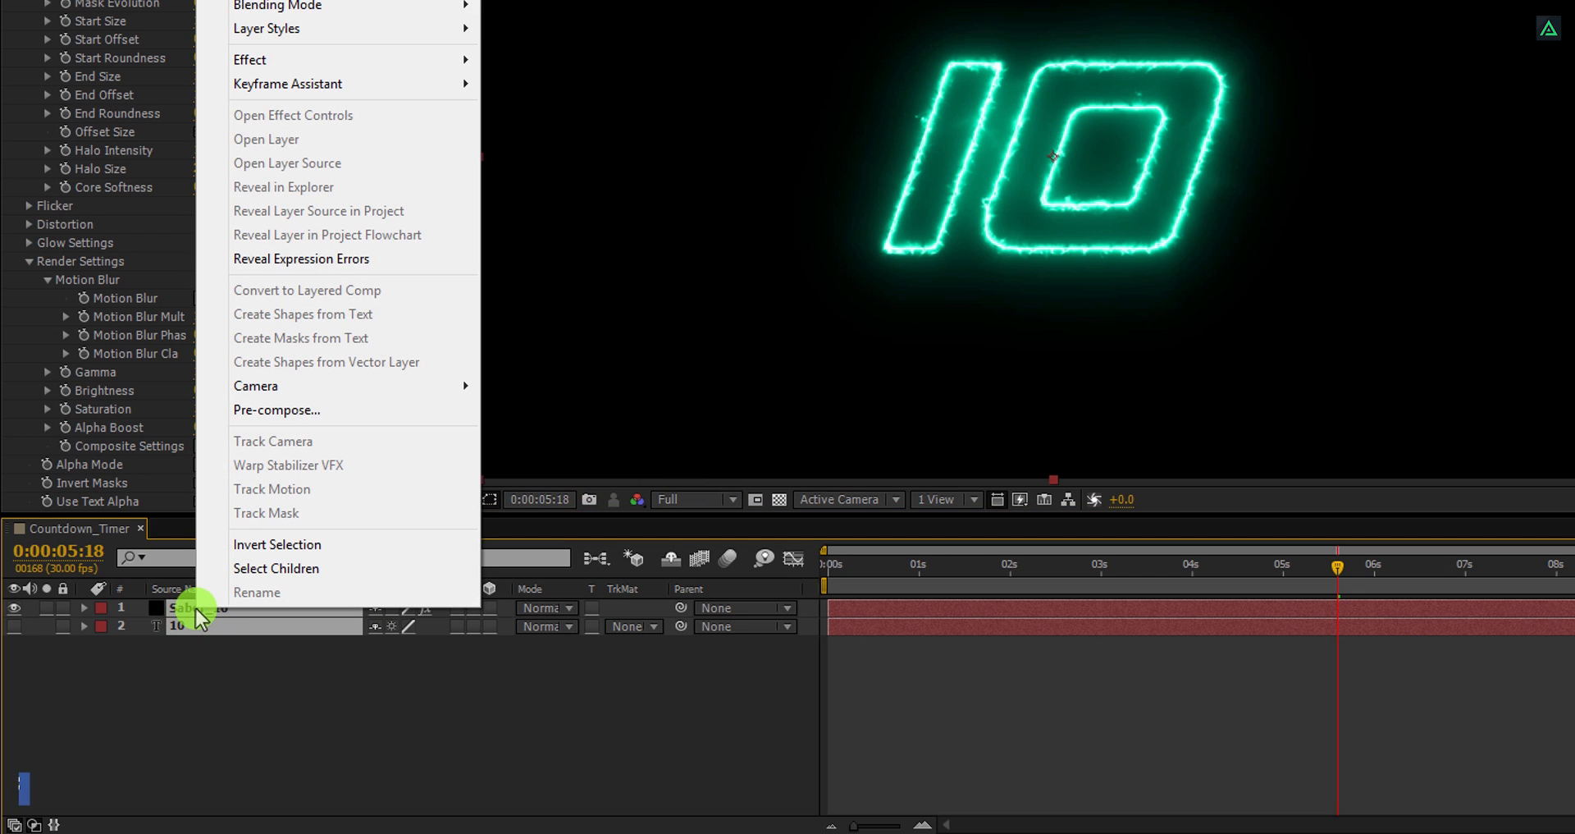
left_click(276, 410)
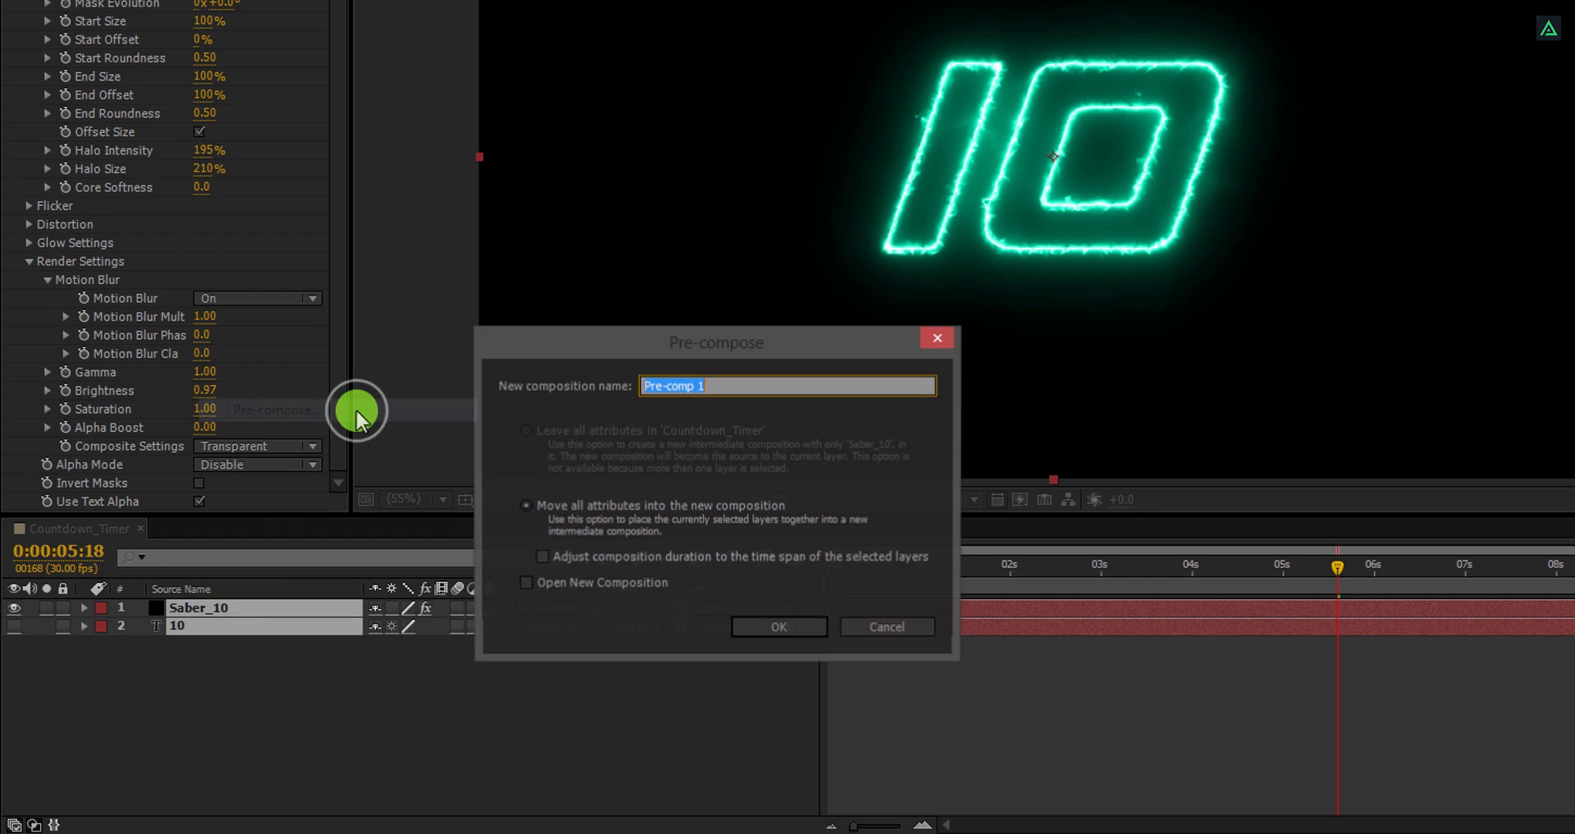
type("10")
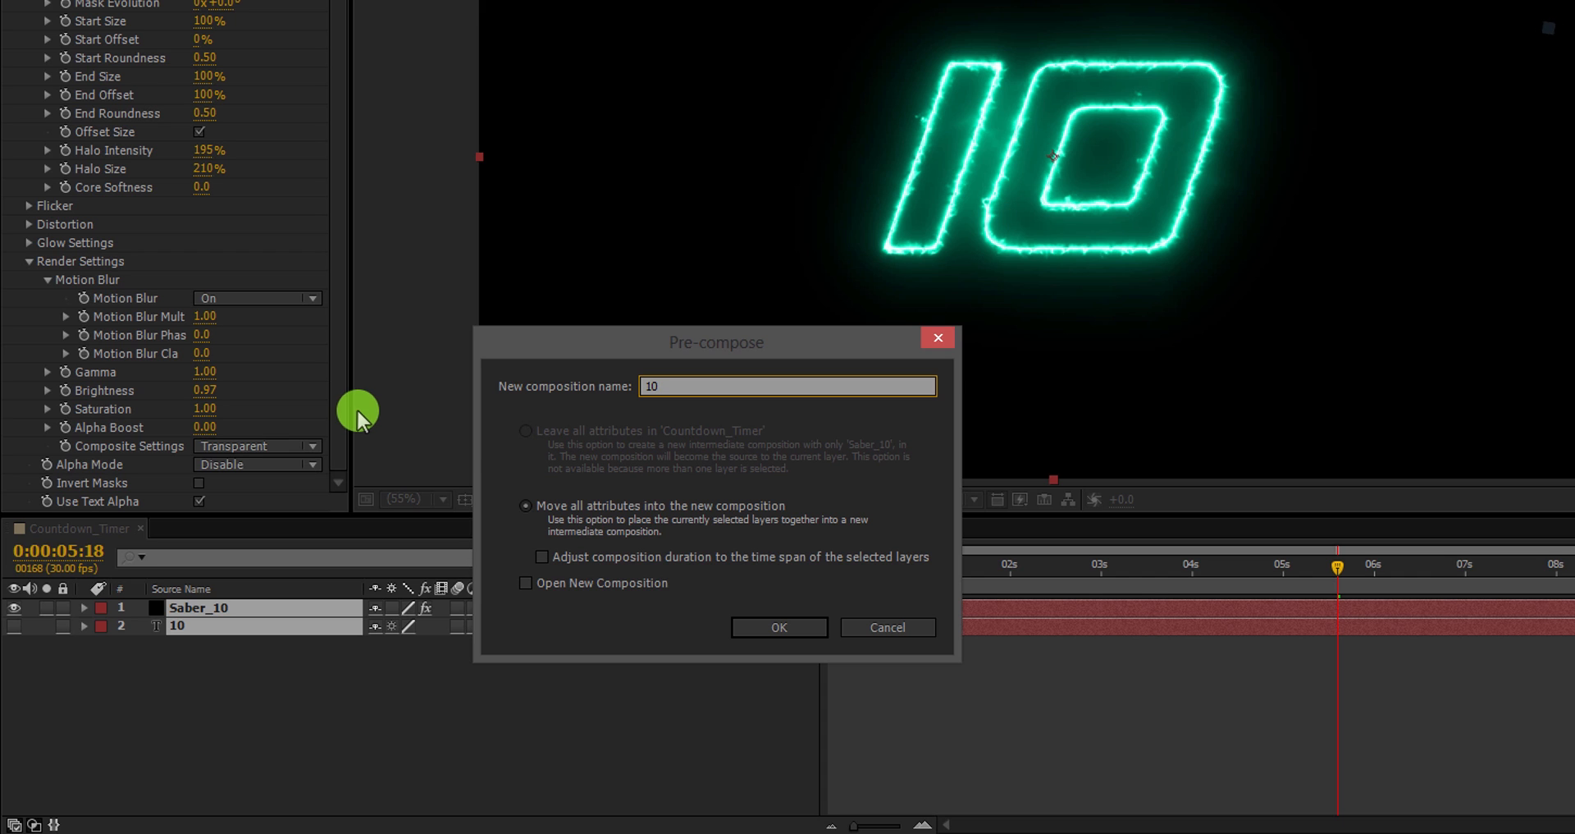
left_click(777, 627)
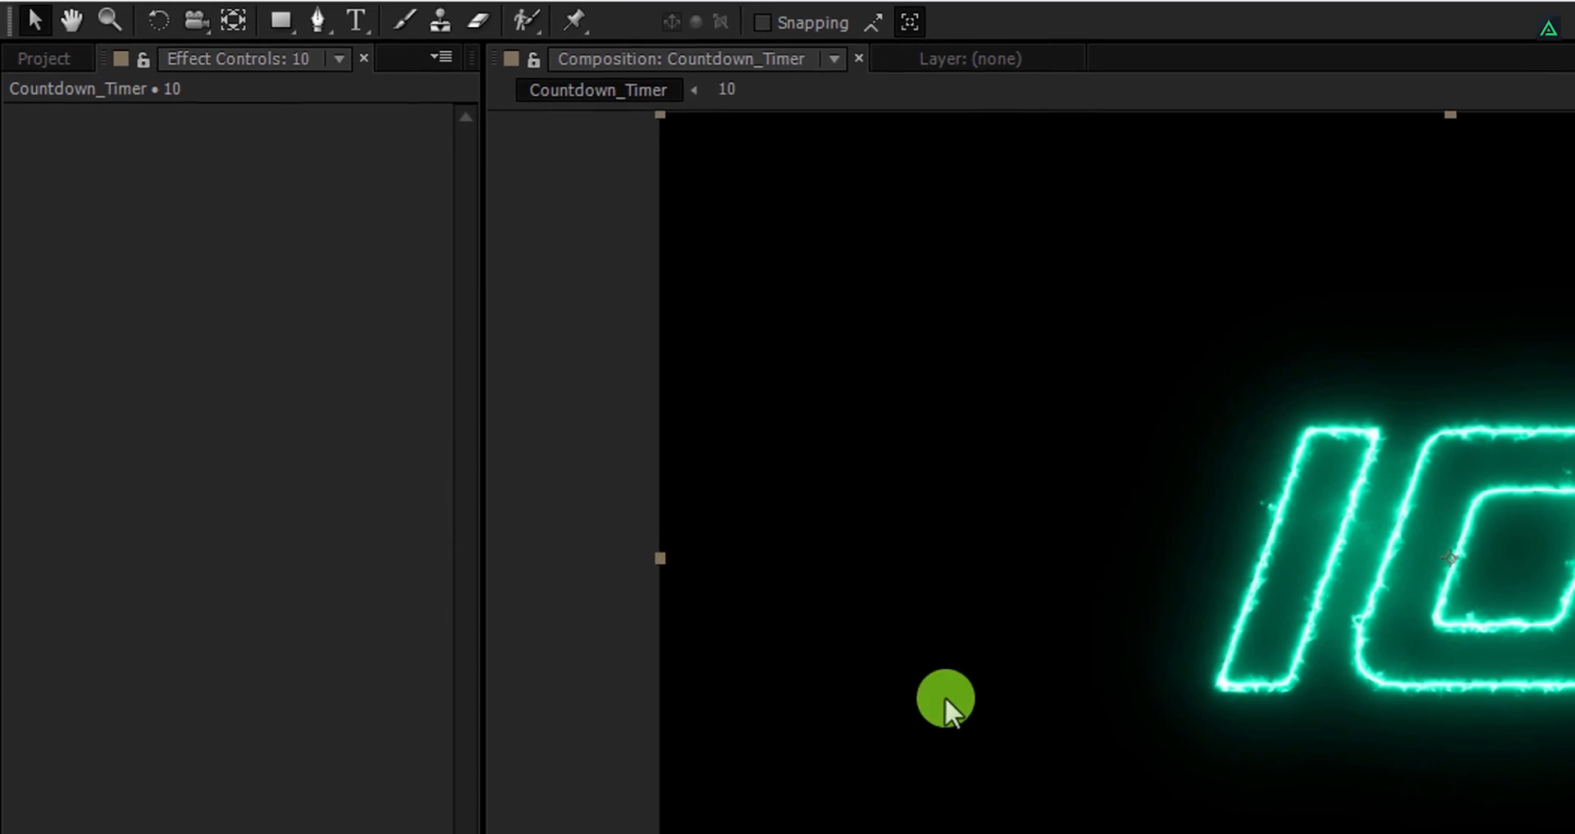
Step: Show the Project panel listing the 10 and Countdown_Timer compositions
left_click(44, 58)
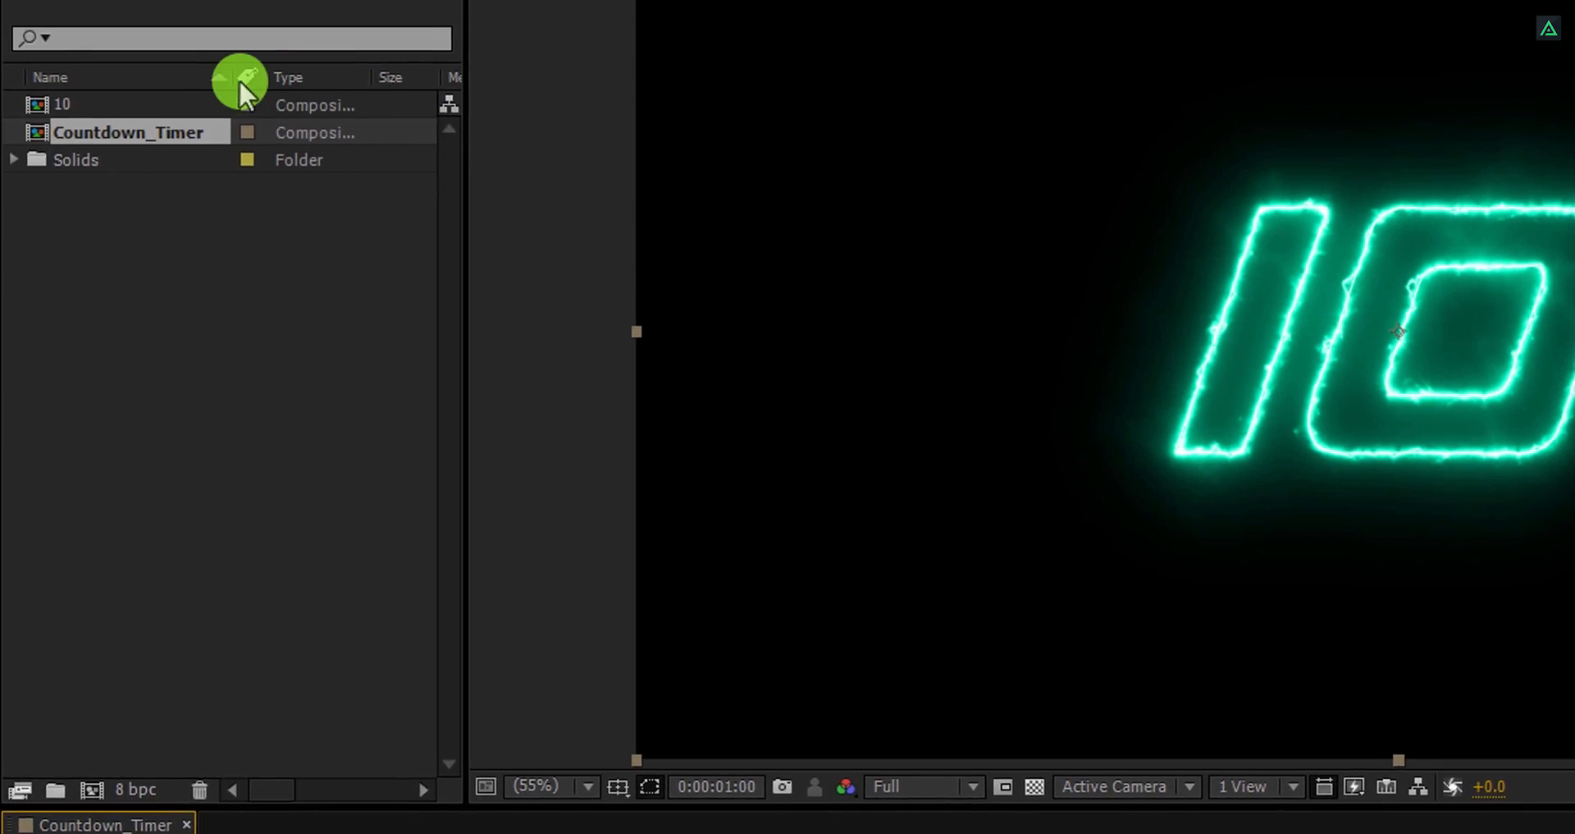
Step: Duplicate the 10 precomp, rename the new top layer 09, and move the time to about one second
left_click(63, 103)
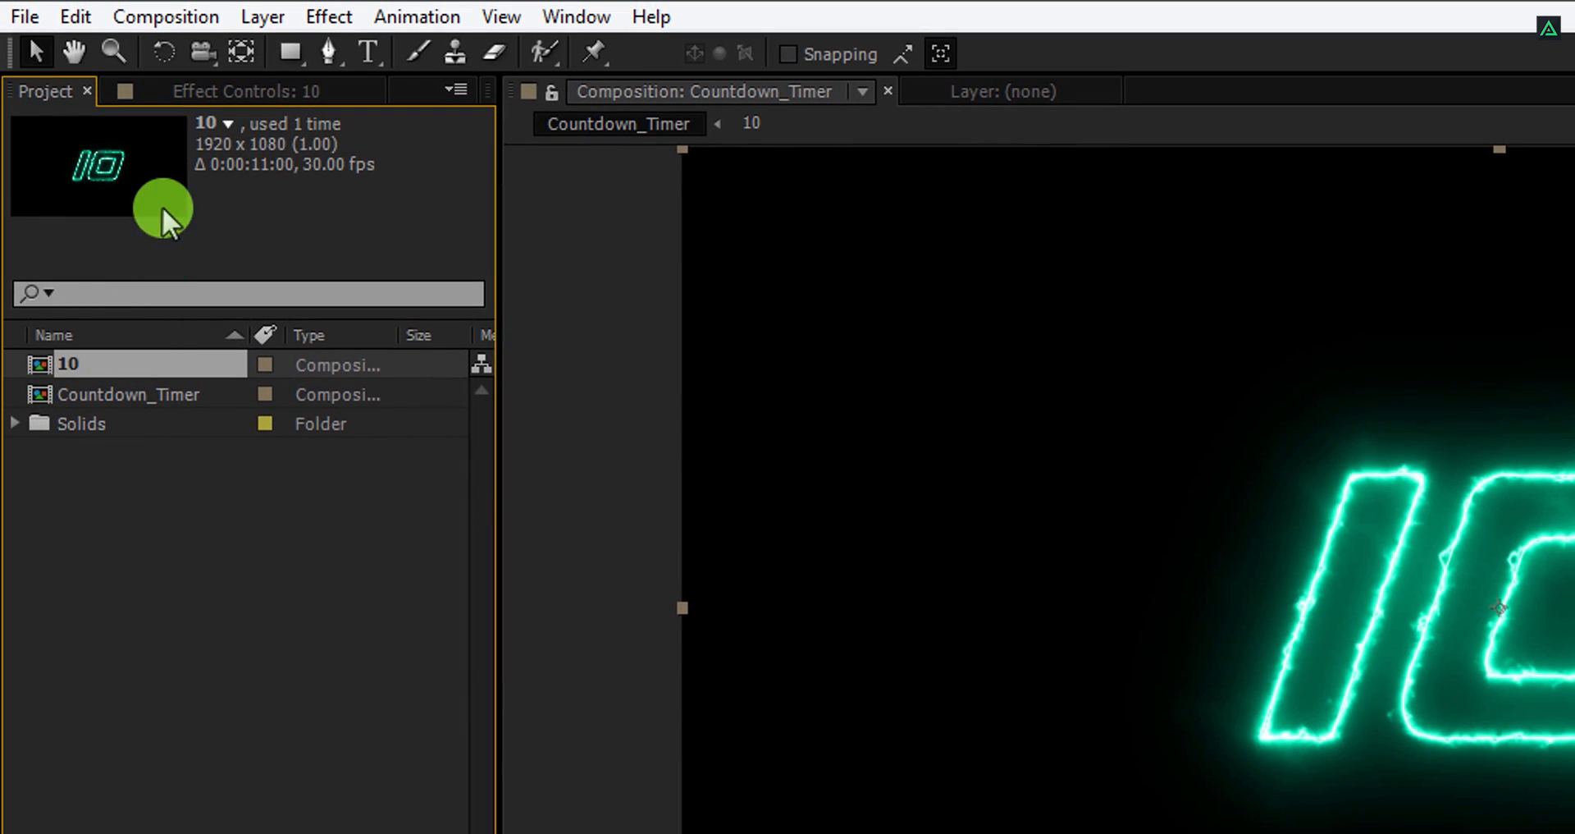
left_click(74, 16)
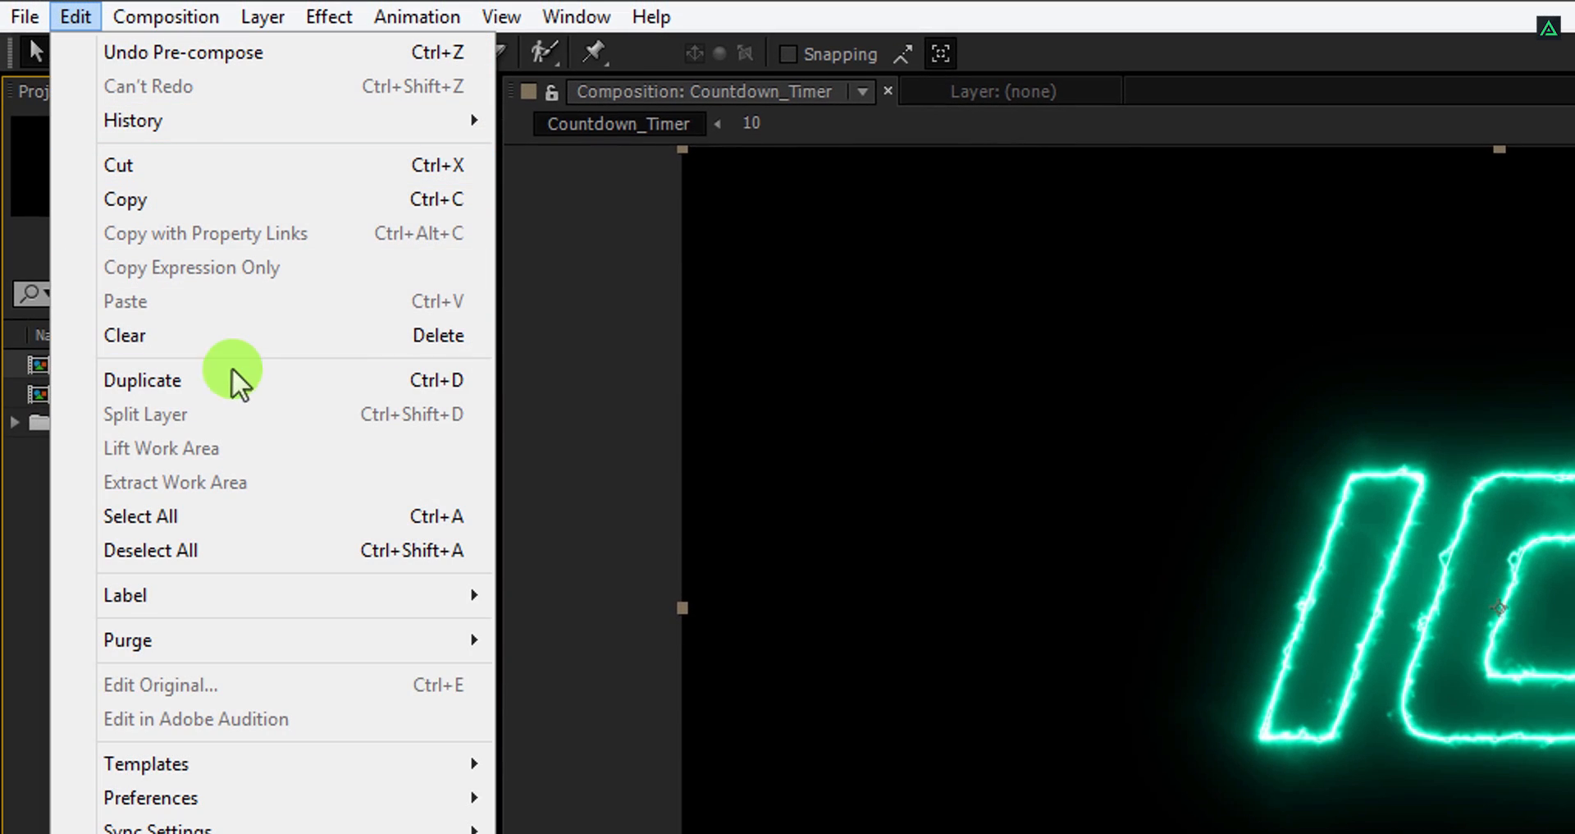
left_click(142, 379)
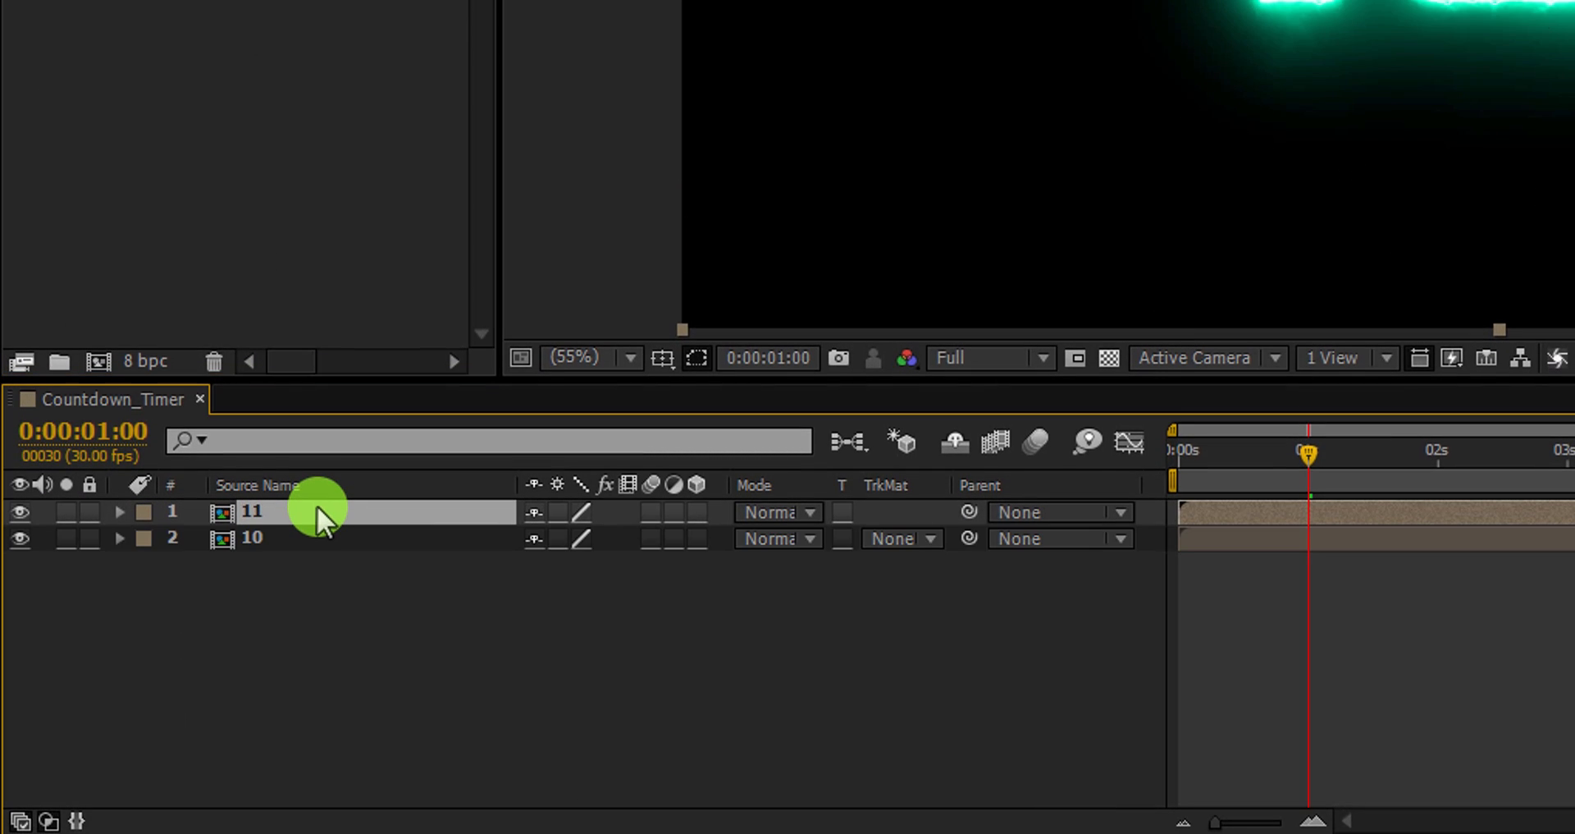
double_click(251, 512)
type("09")
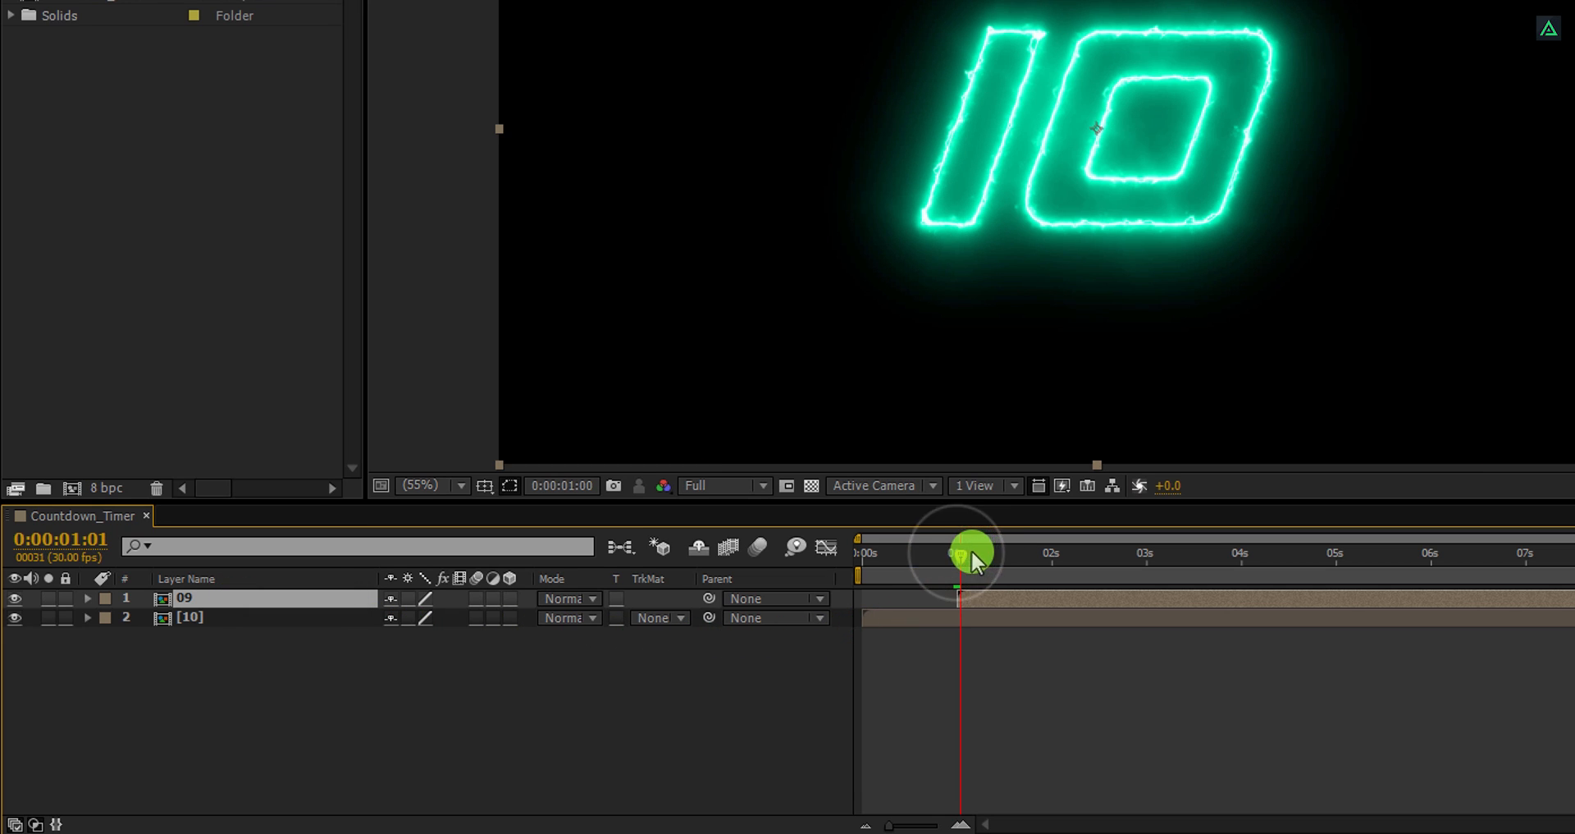
left_click_drag(968, 553, 1009, 553)
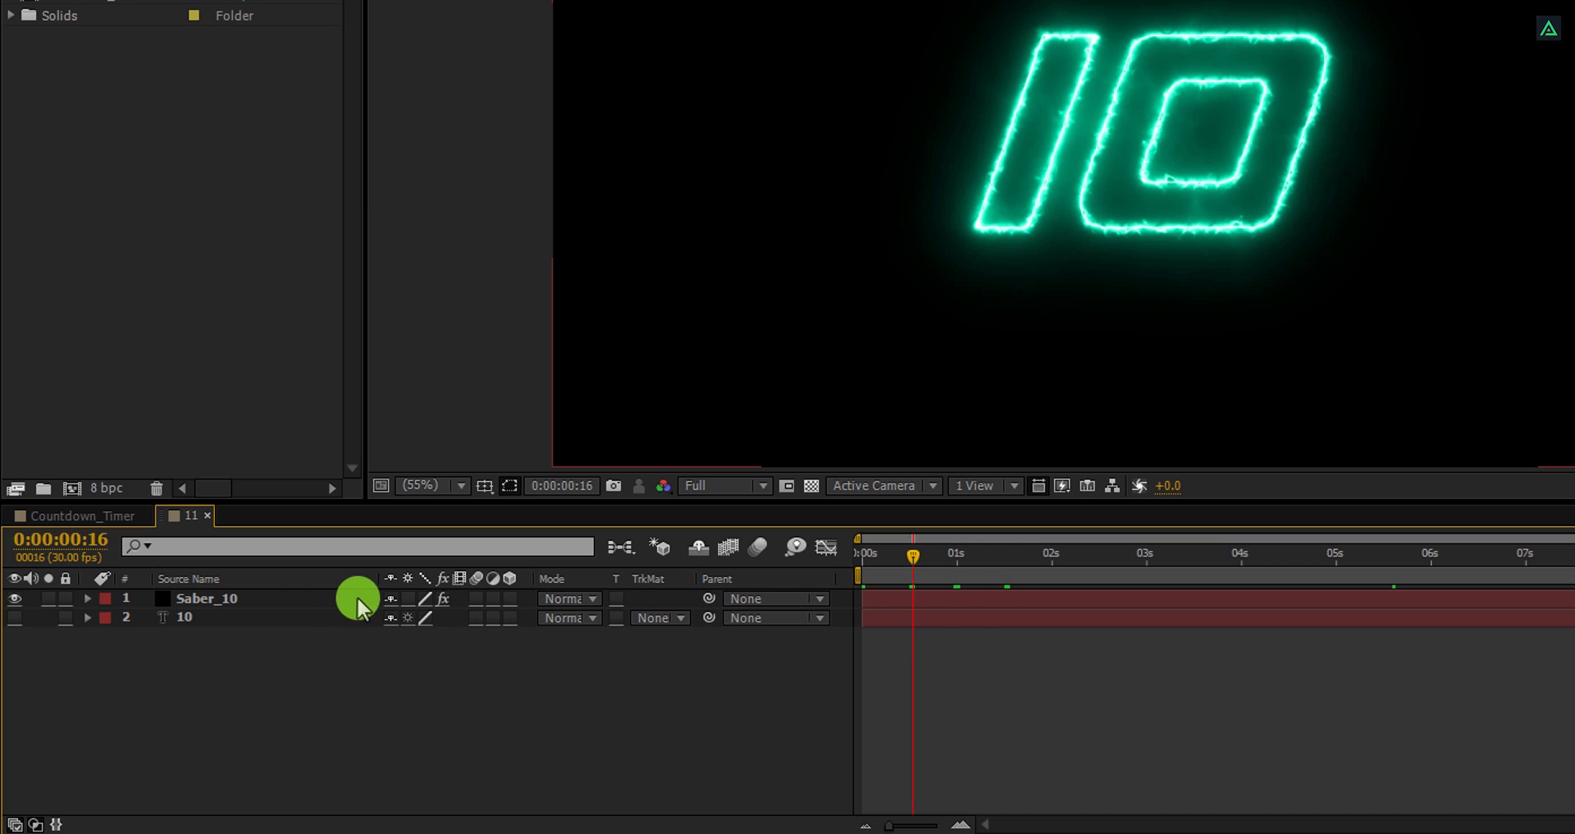
Step: Change precomp 11's text to 9 and return to Countdown_Timer
left_click(207, 617)
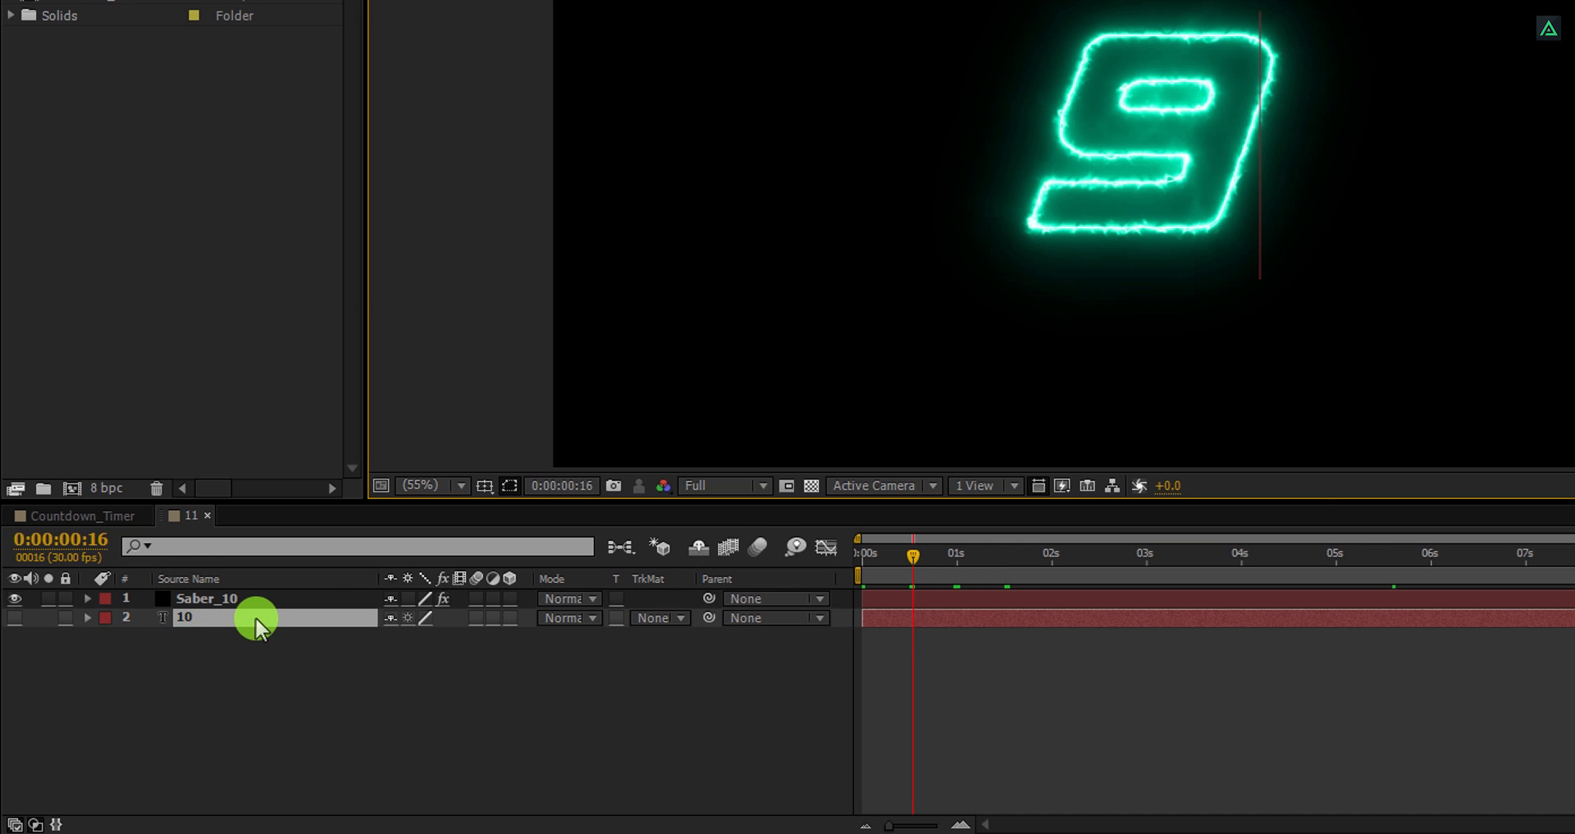
left_click(81, 516)
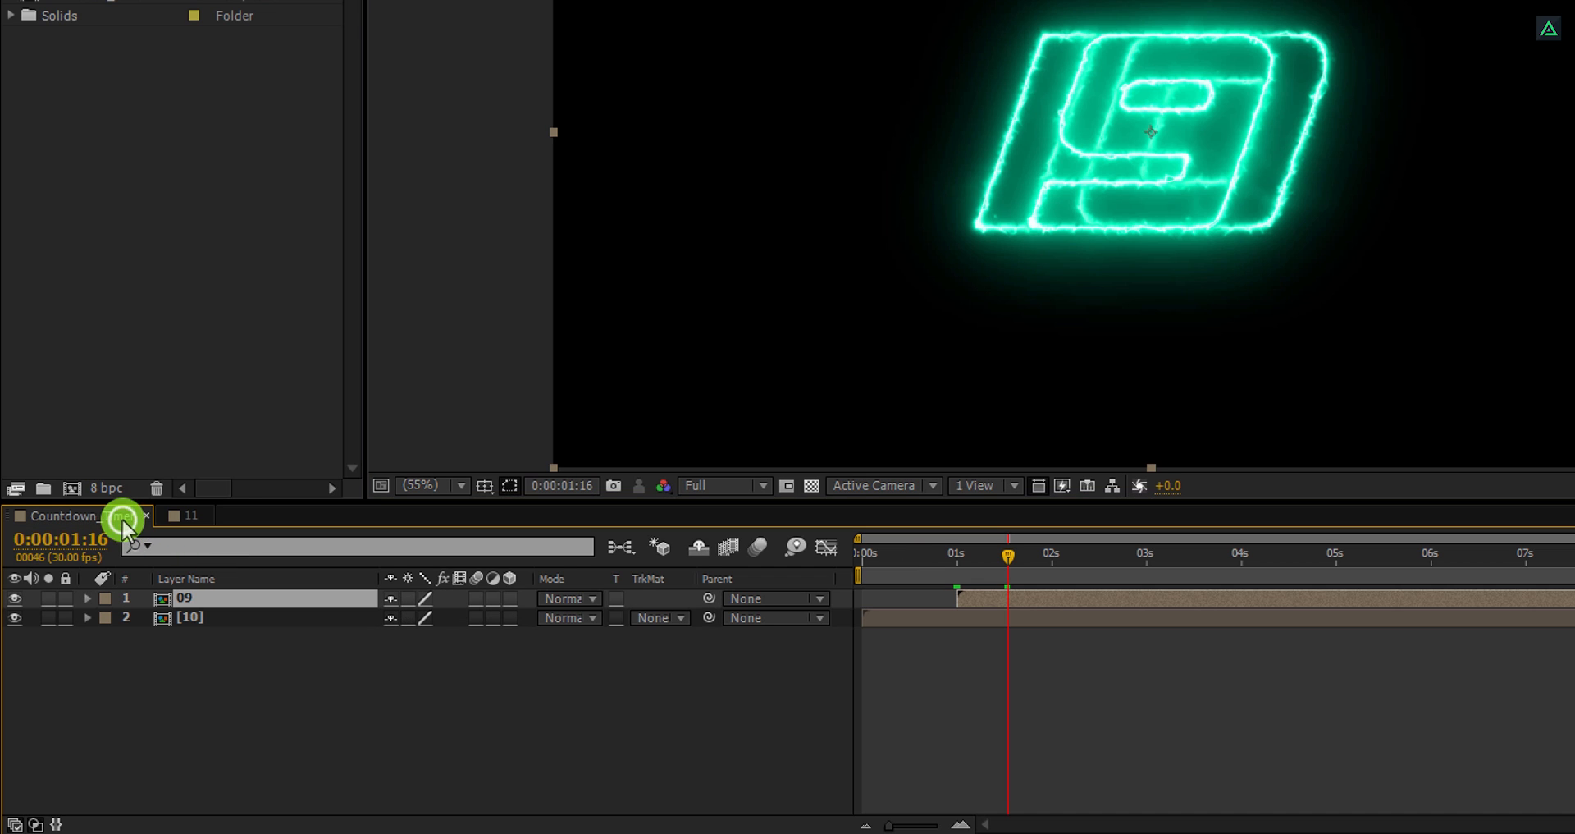
mouse_move(1021, 558)
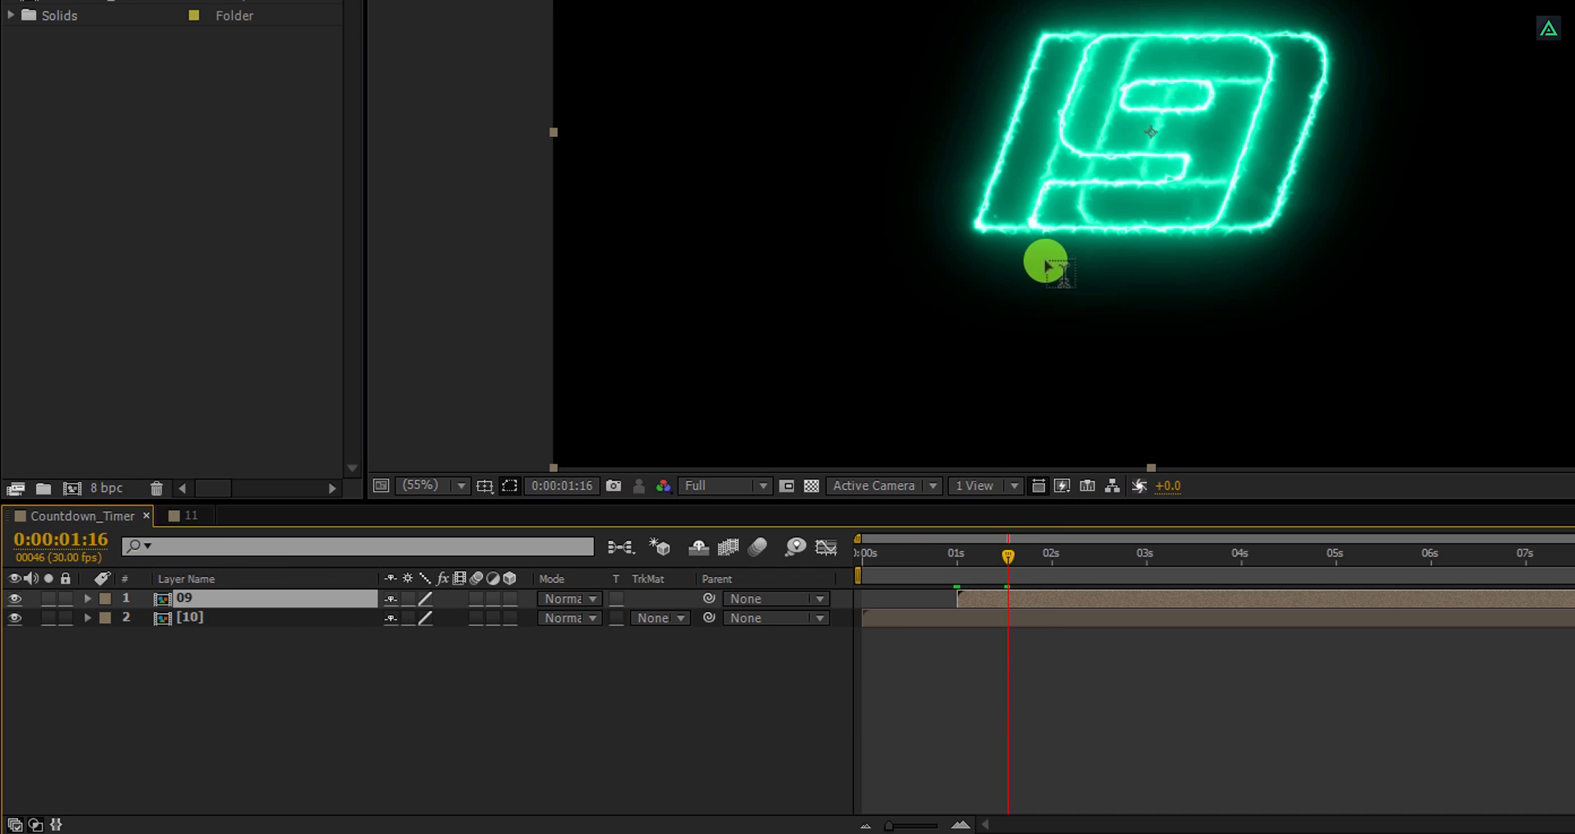
Step: Split the 10 layer at 0:00:01:00, delete the remainder, and preview the 10-to-9 change
left_click_drag(1008, 553, 960, 553)
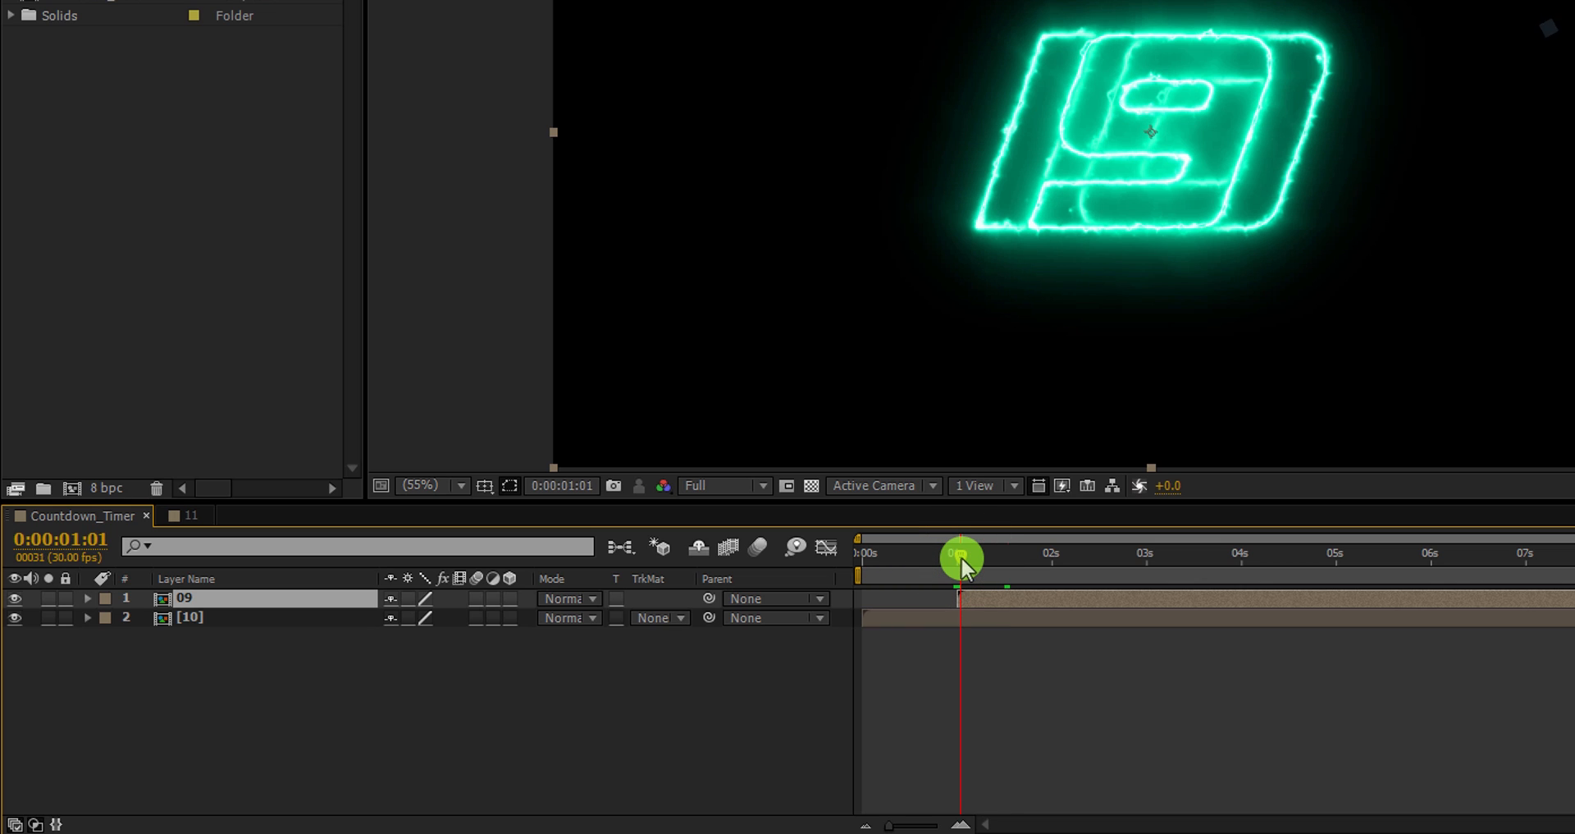
key("shift")
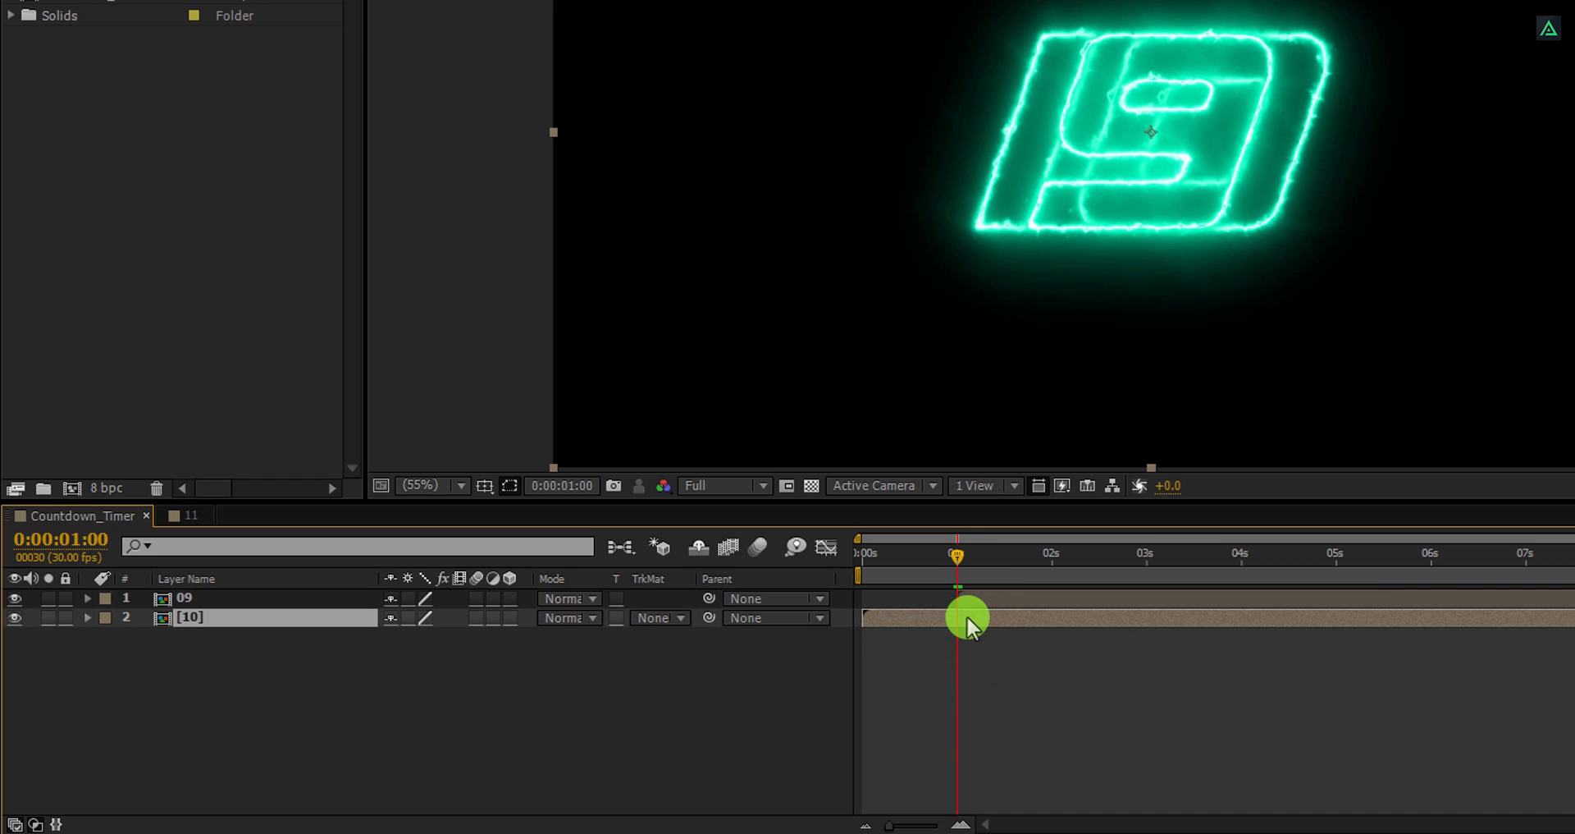
key("ctrl+shift+d")
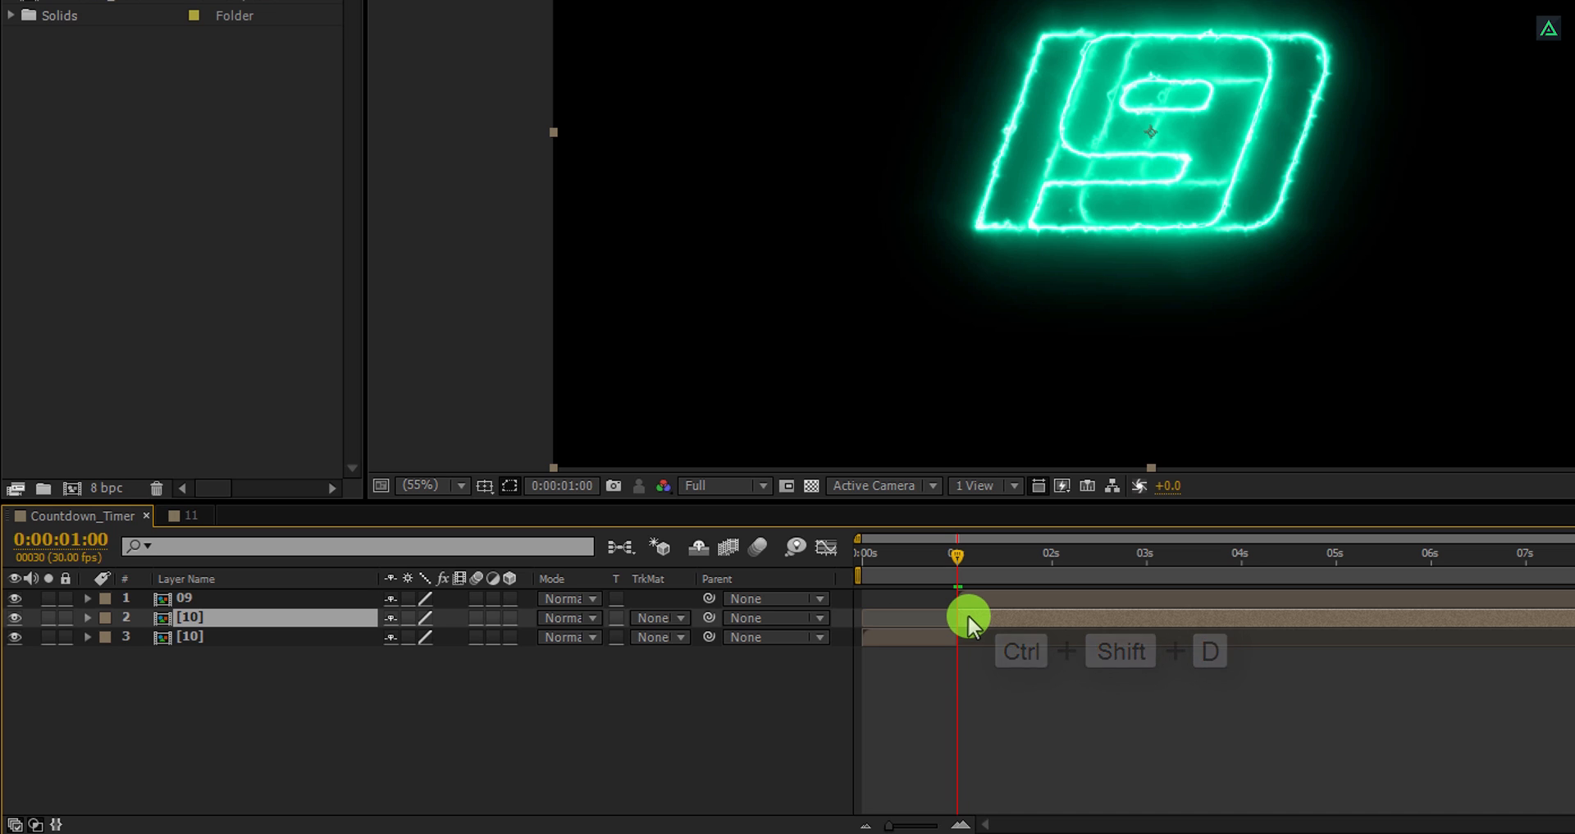
key("Delete")
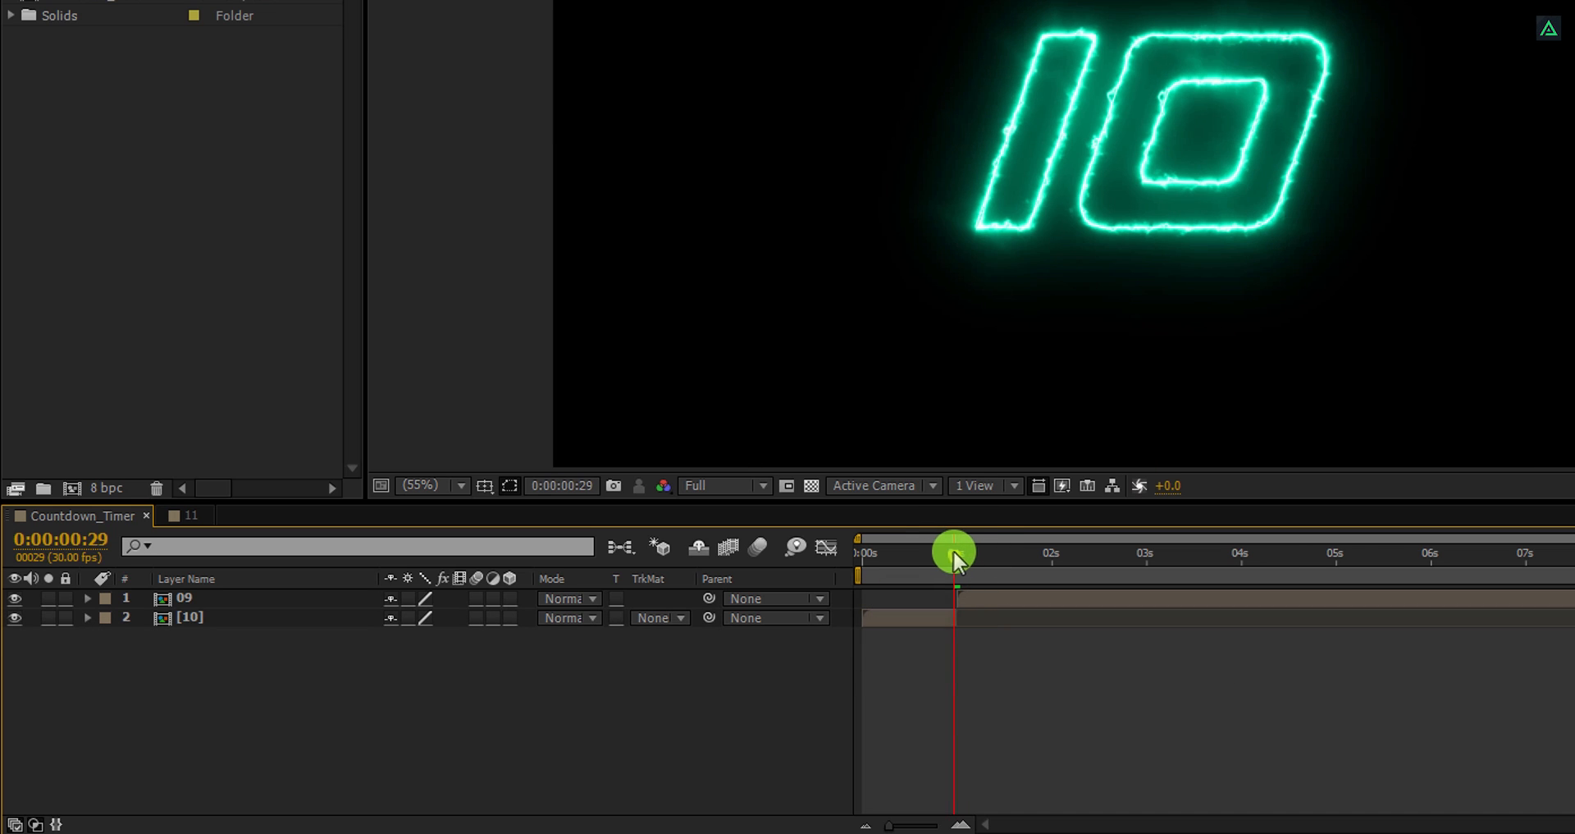
left_click_drag(955, 553, 1052, 561)
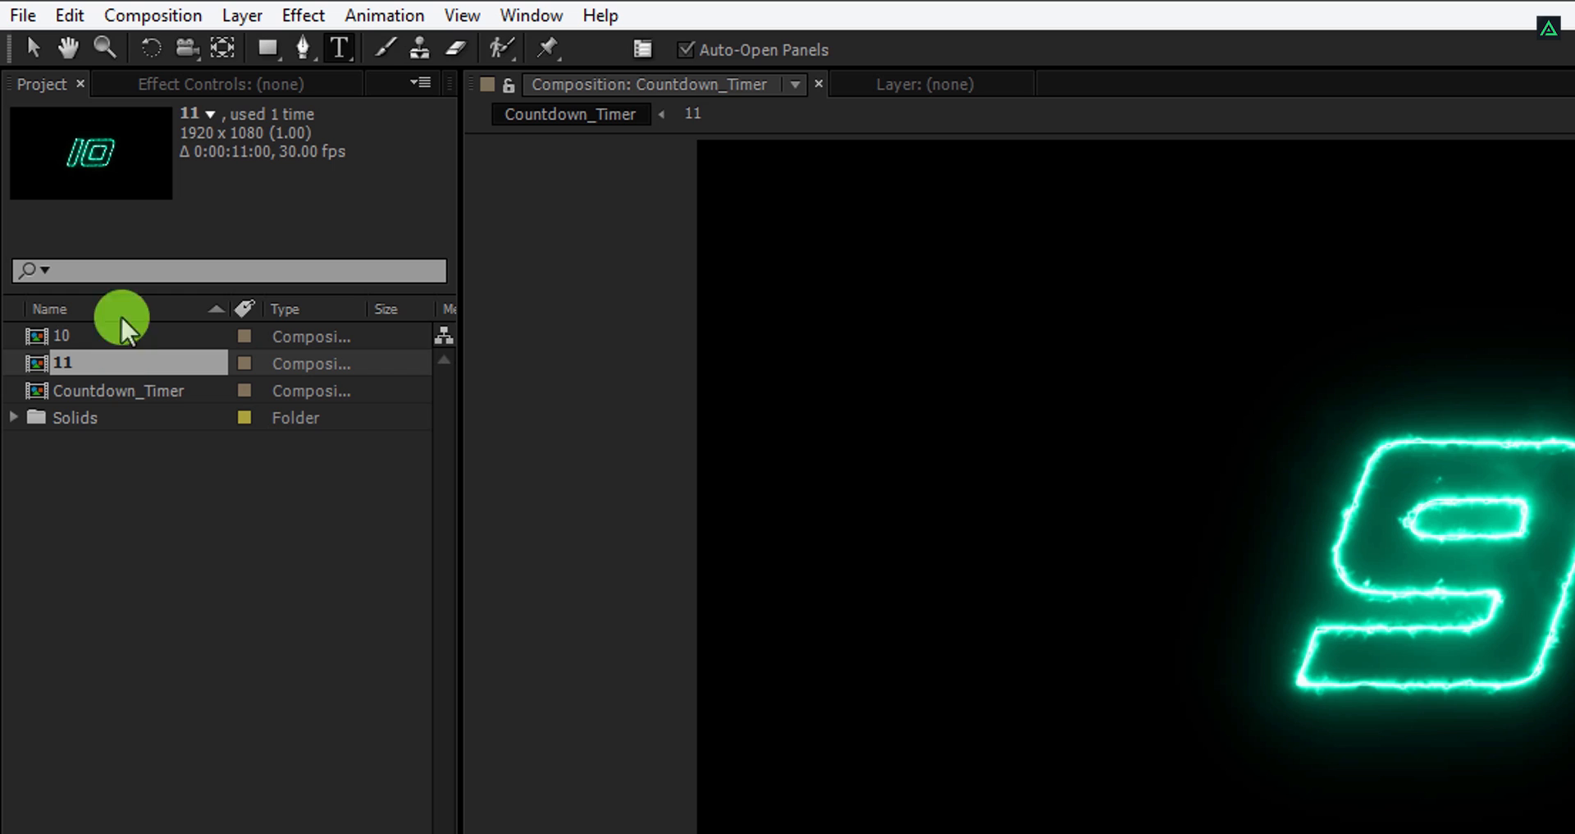
Step: Duplicate precomp 11 as the 8 layer starting at two seconds and trim 09 to end there
left_click(69, 15)
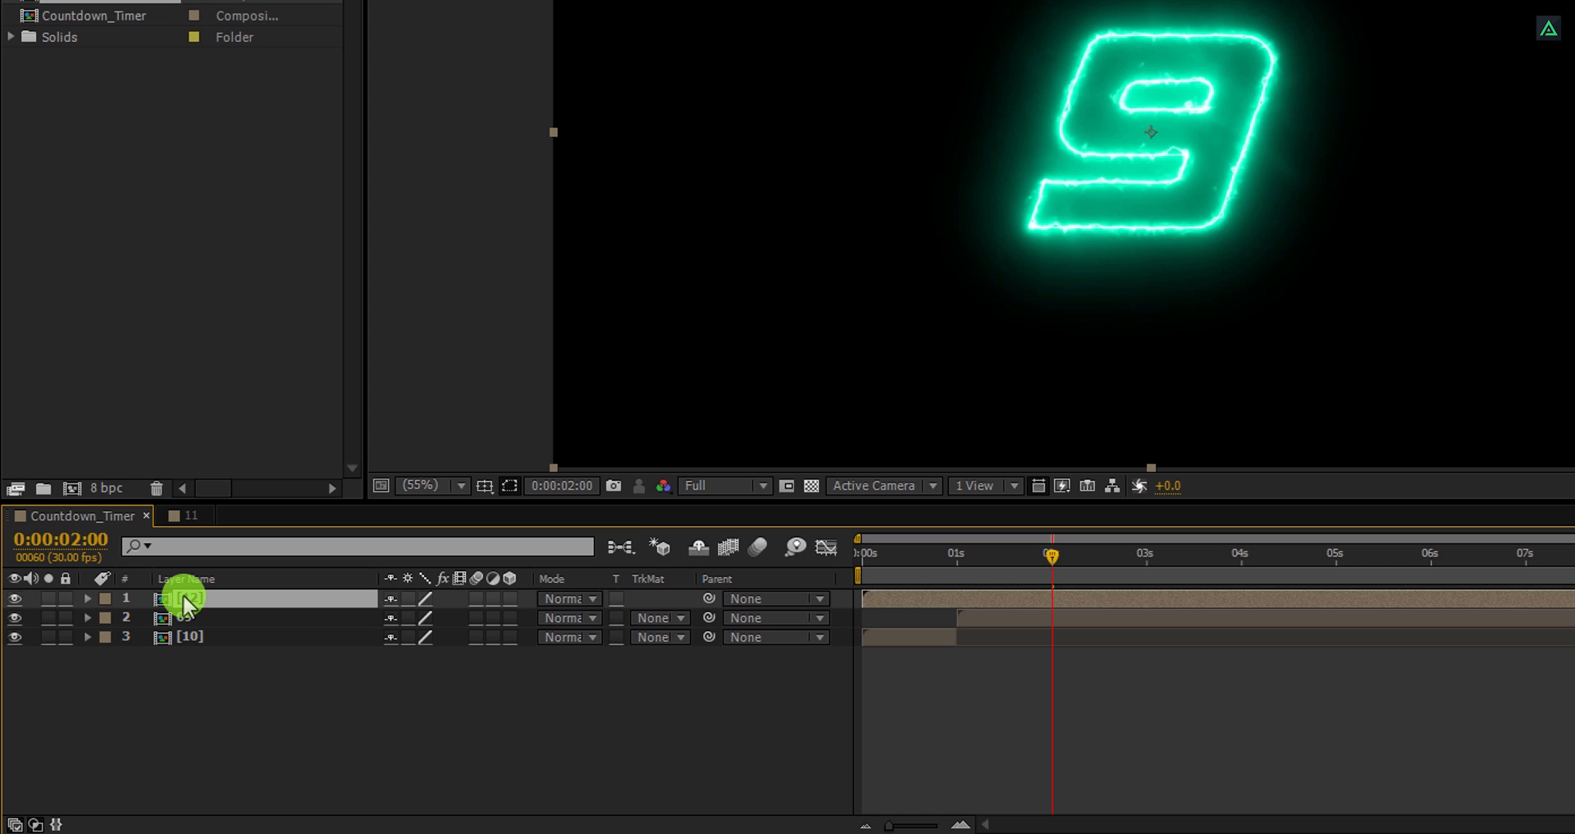
key("[")
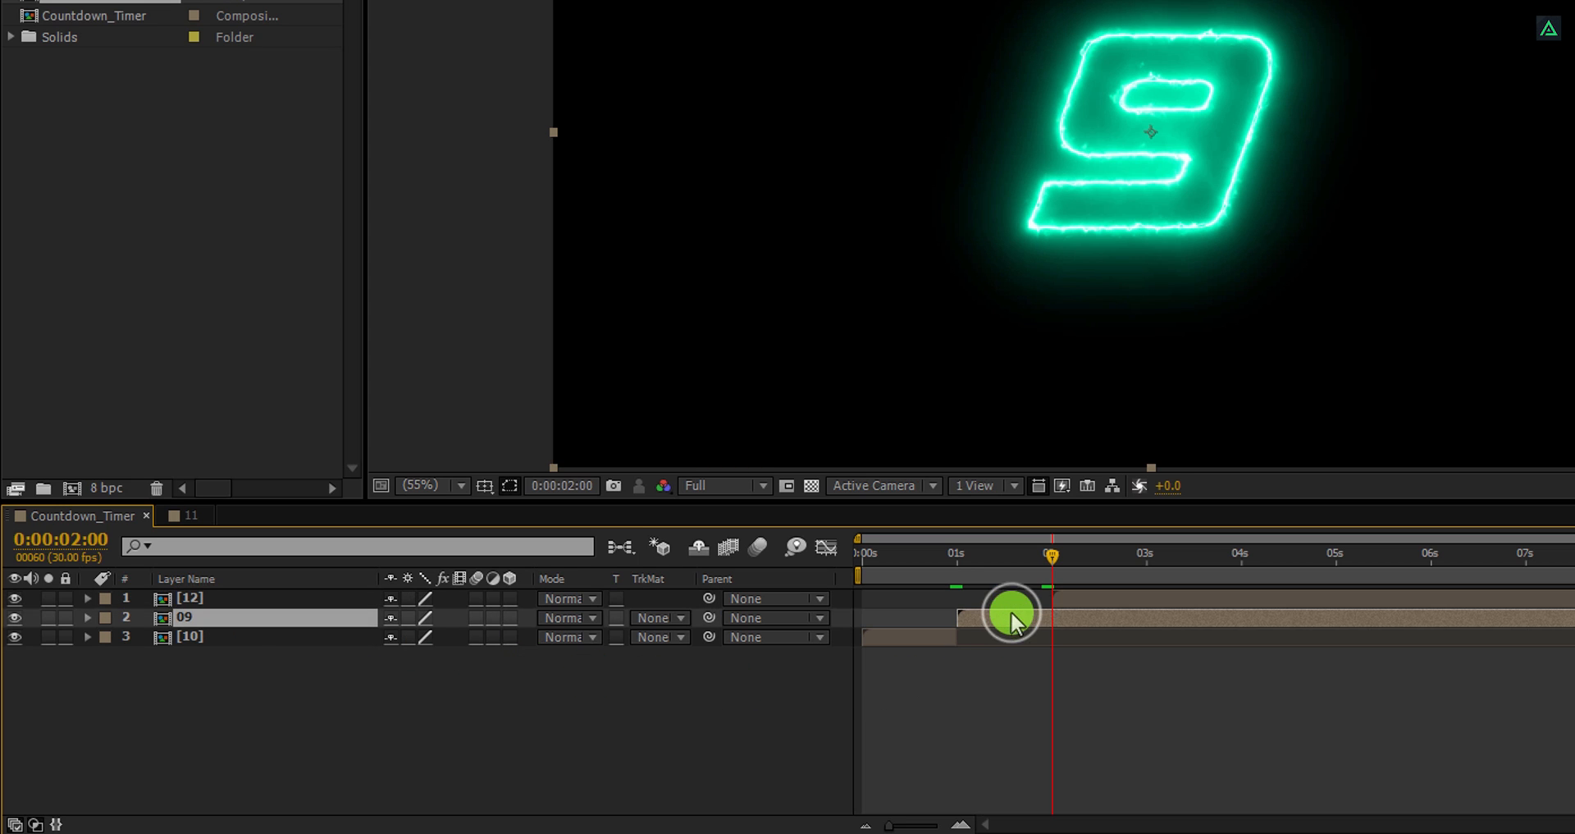
key("Ctrl+Shift+D")
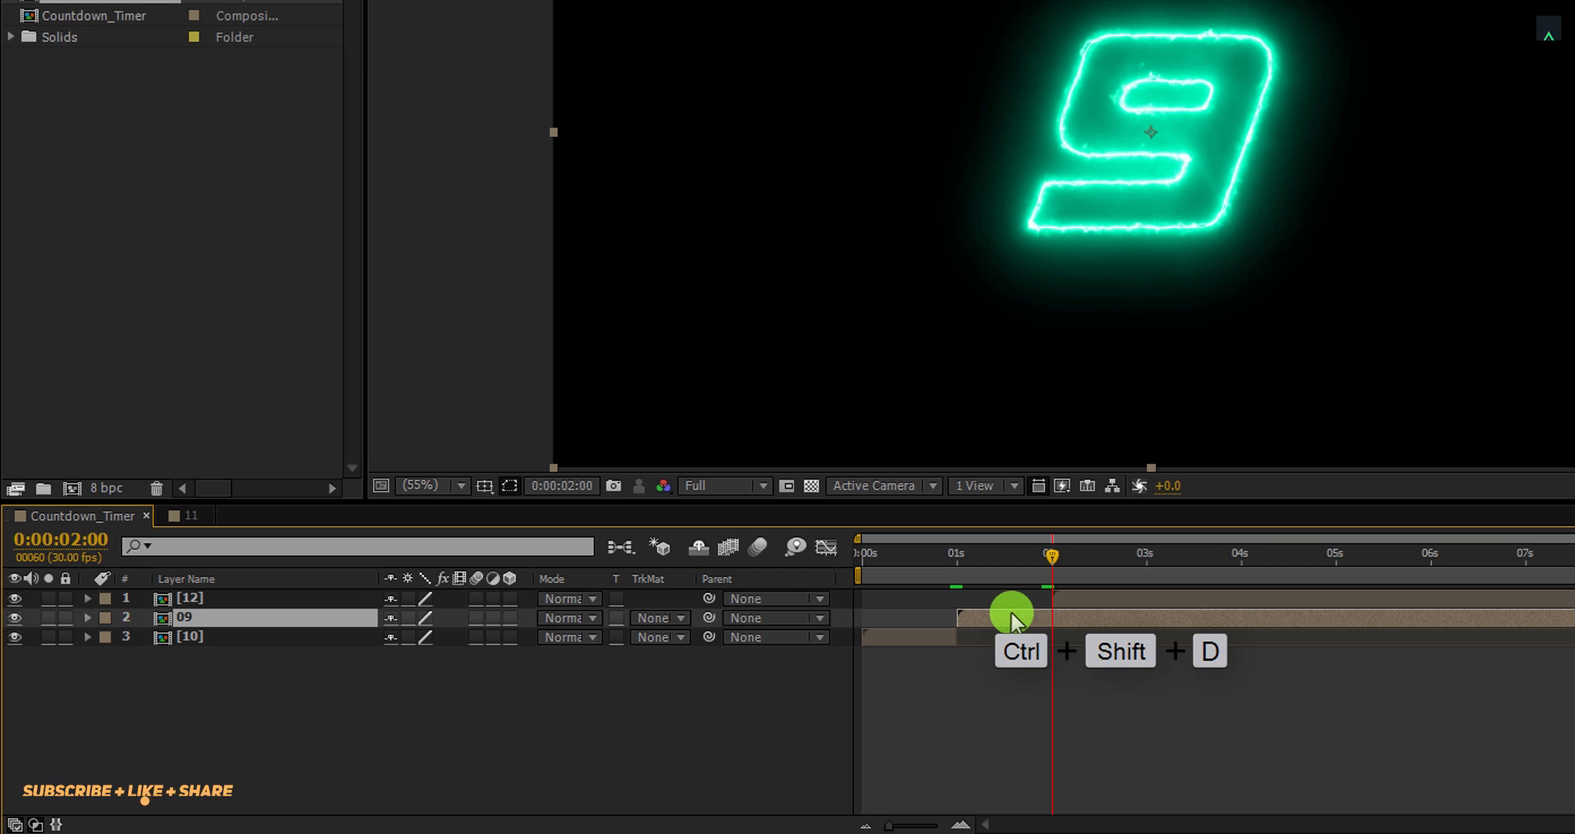
key("ctrl+shift+d")
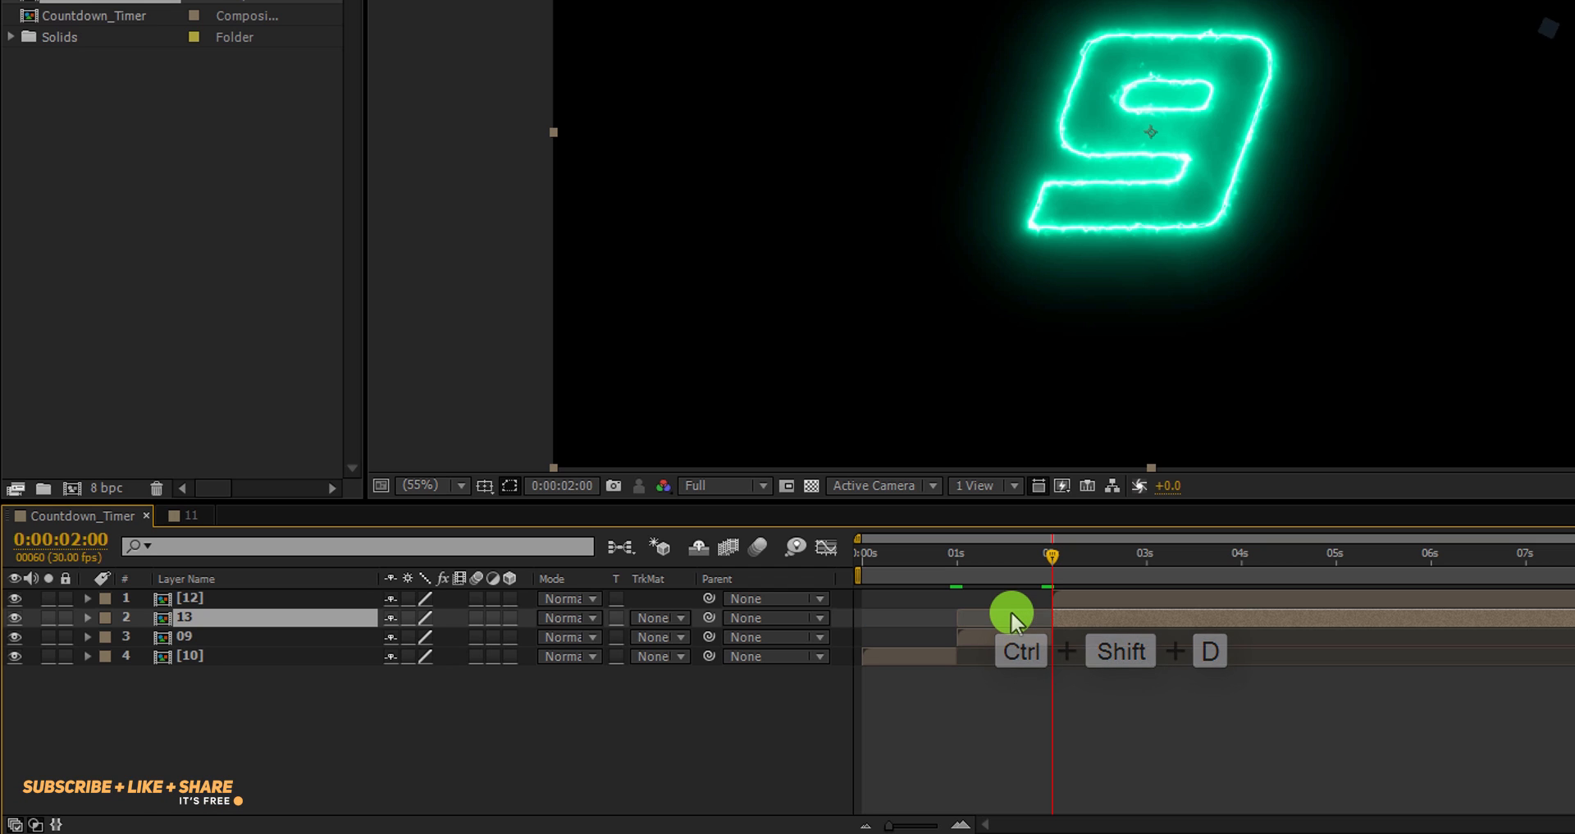
key("Delete")
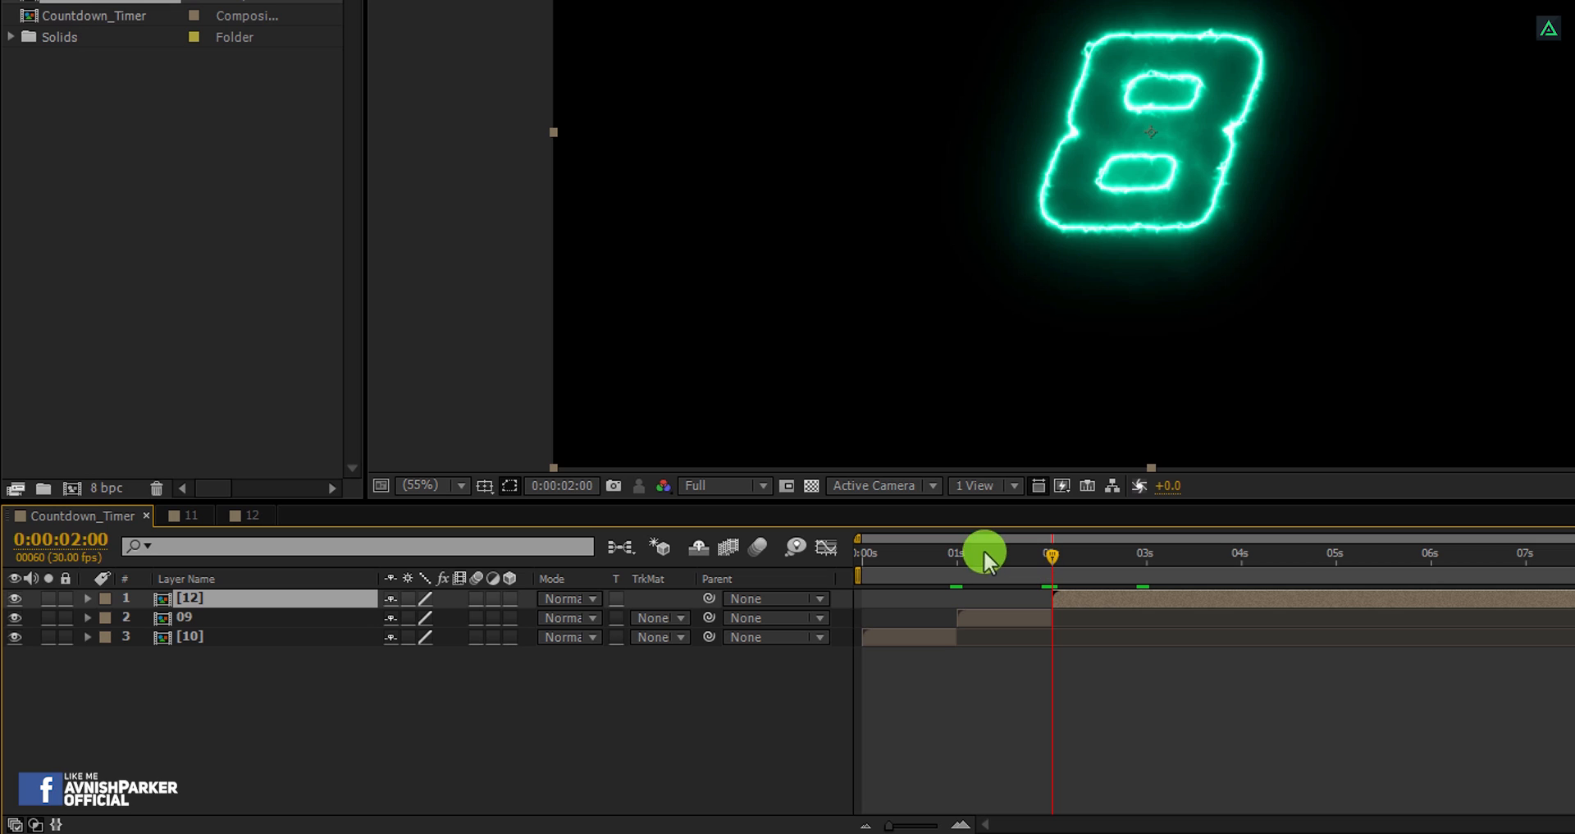
left_click_drag(984, 553, 1050, 553)
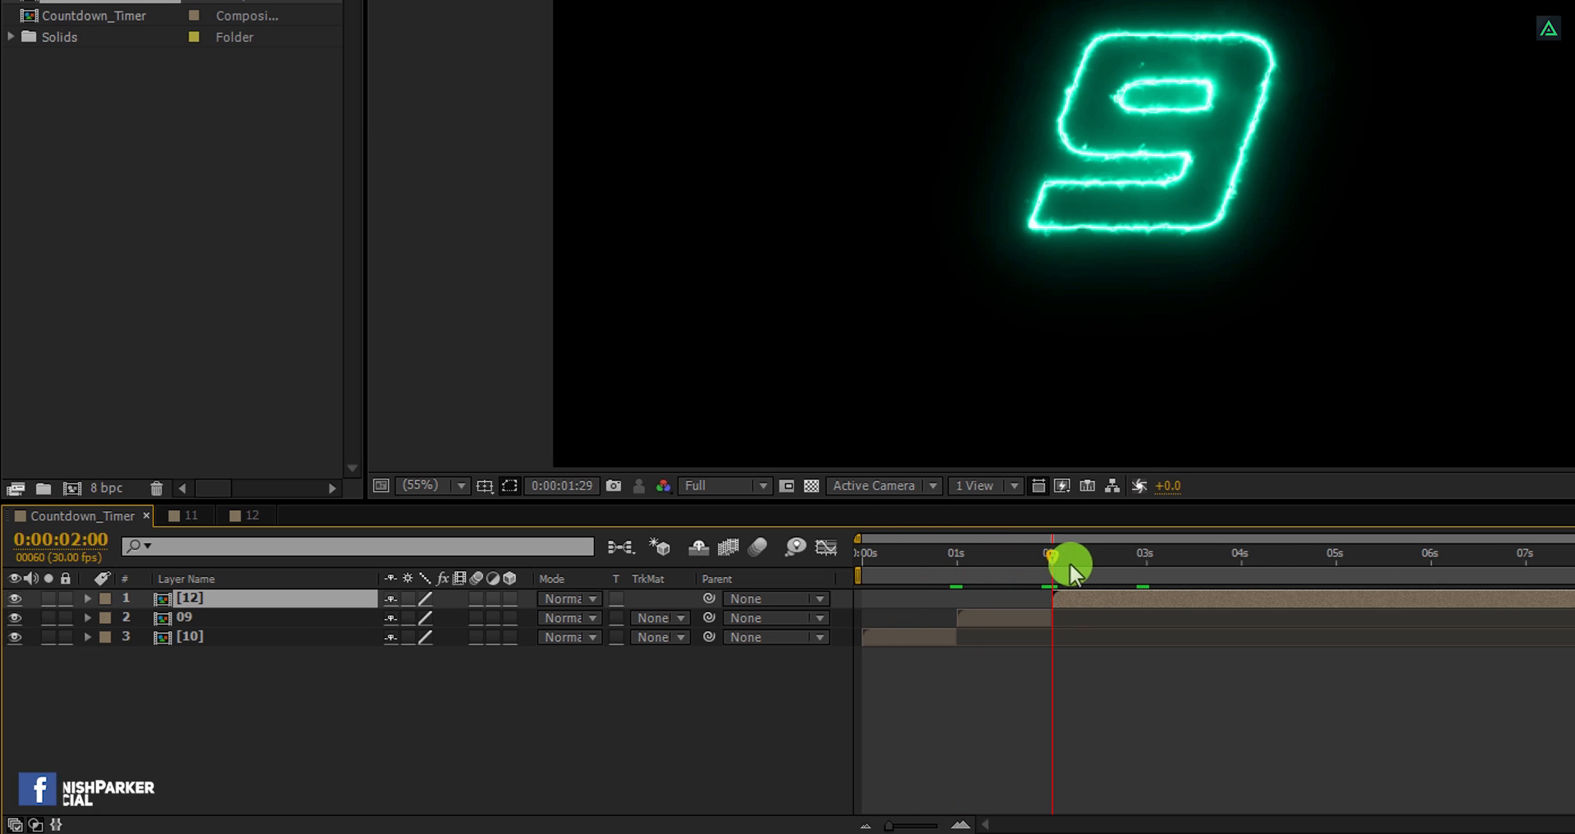
left_click_drag(1069, 563, 1100, 562)
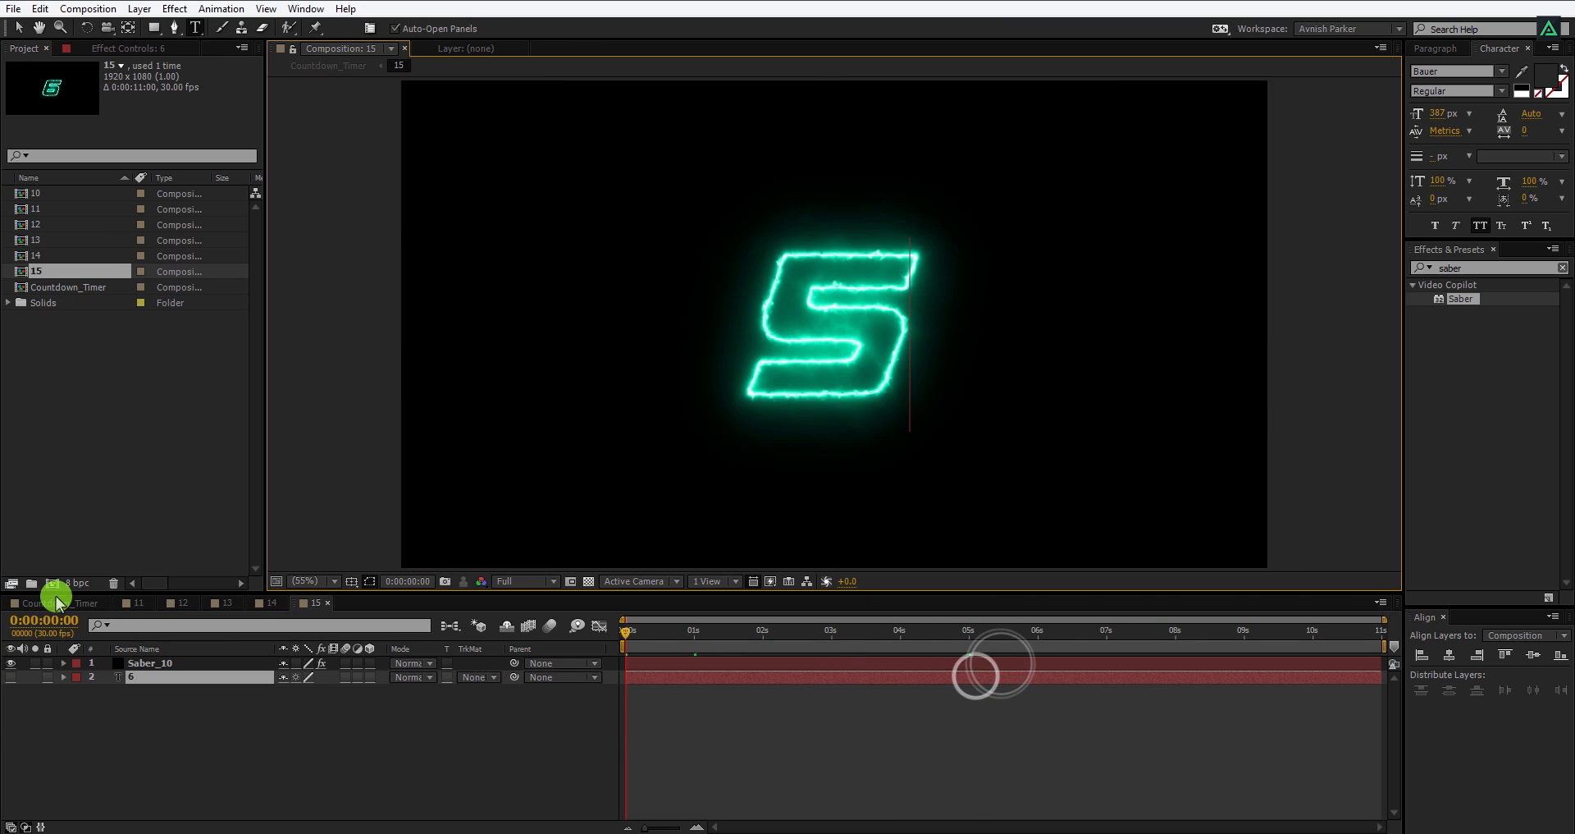
Step: Return to Countdown_Timer with precomps 13–16 staggered one second apart down to 05
double_click(69, 285)
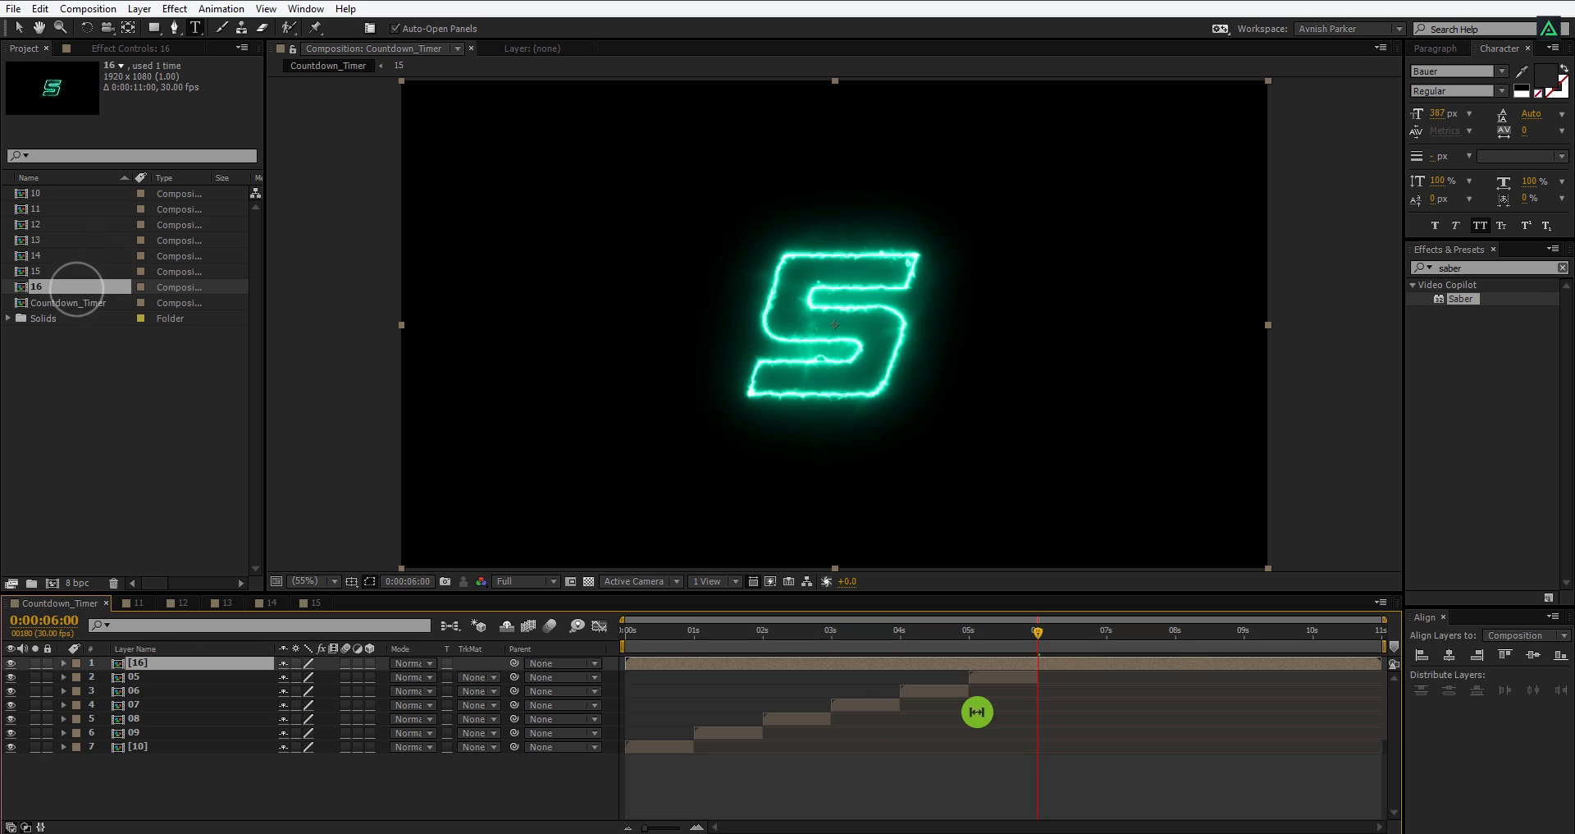